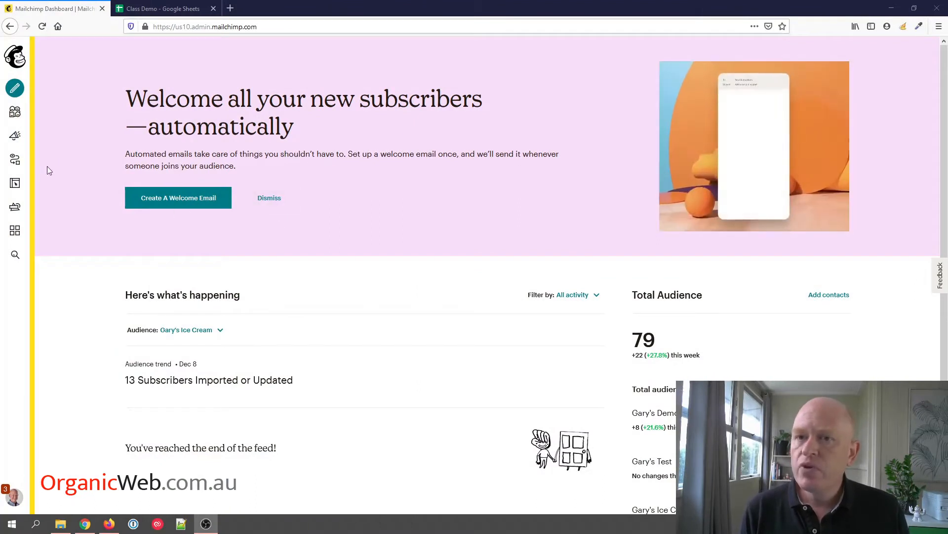
pyautogui.moveTo(16, 159)
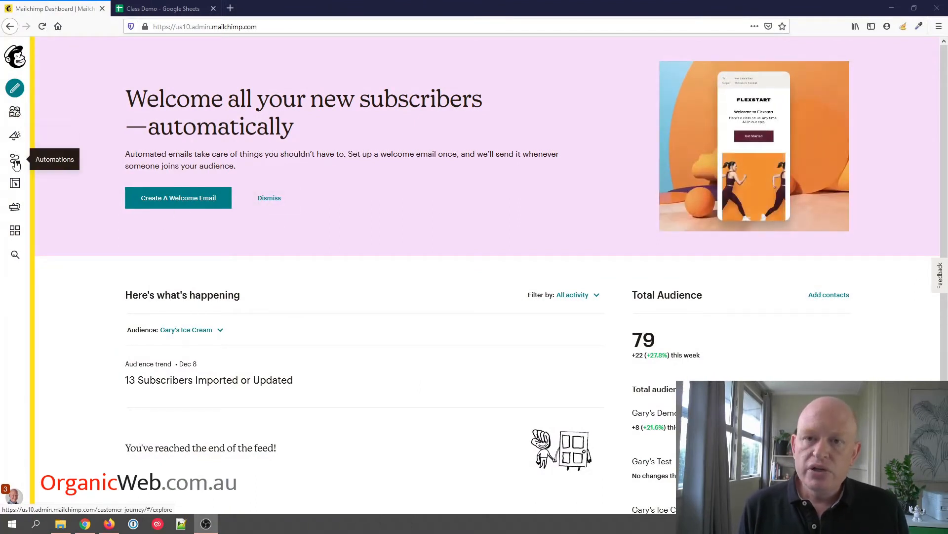
# Go through Automations and Audience to open the ice cream audience's 14-contact table.
pyautogui.click(15, 160)
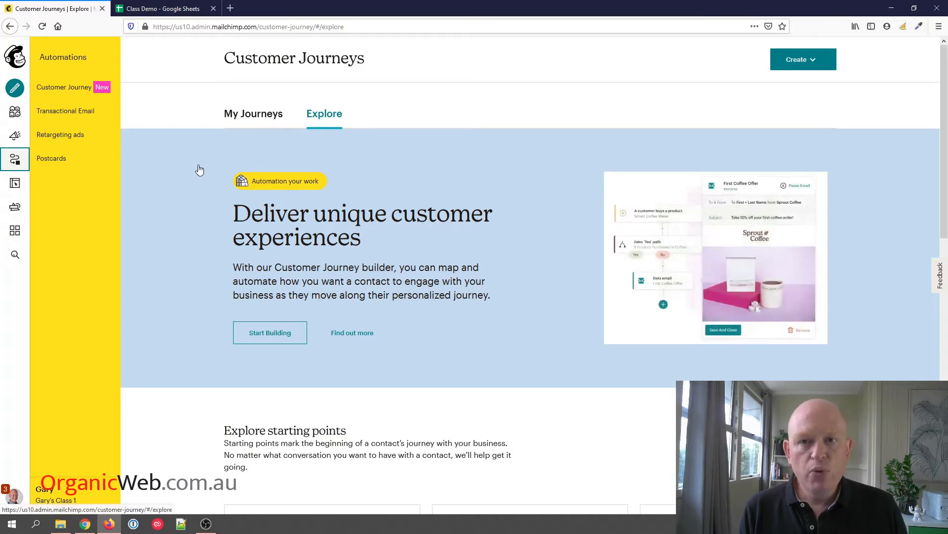
pyautogui.click(14, 114)
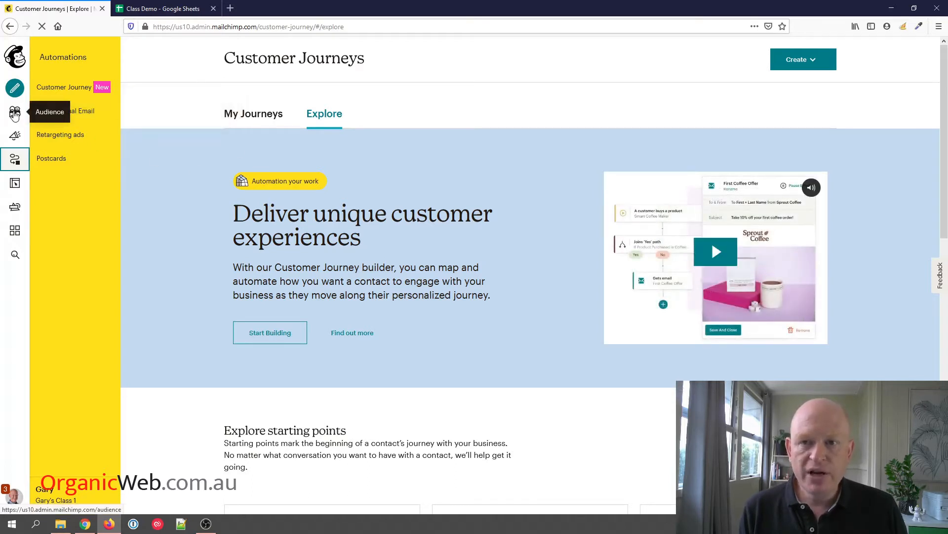
pyautogui.click(14, 113)
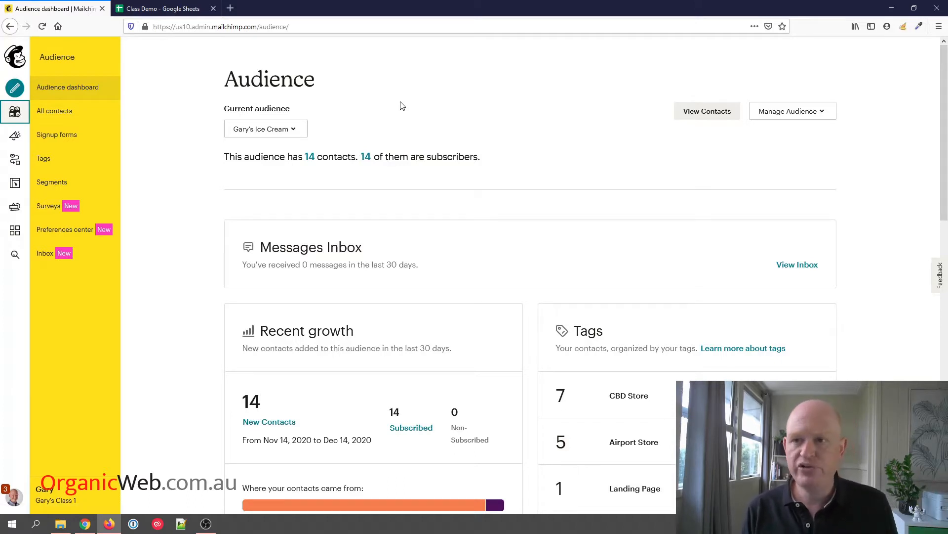
pyautogui.click(706, 111)
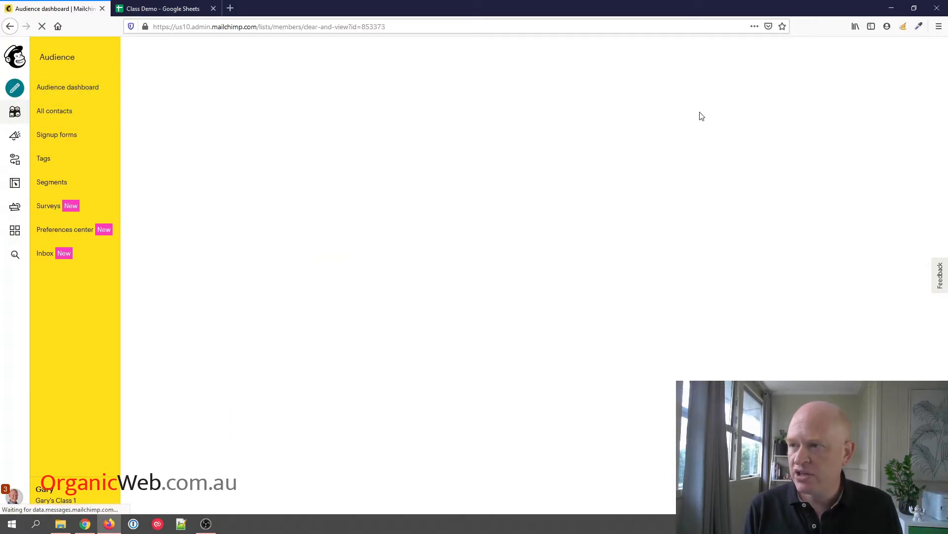
pyautogui.click(54, 111)
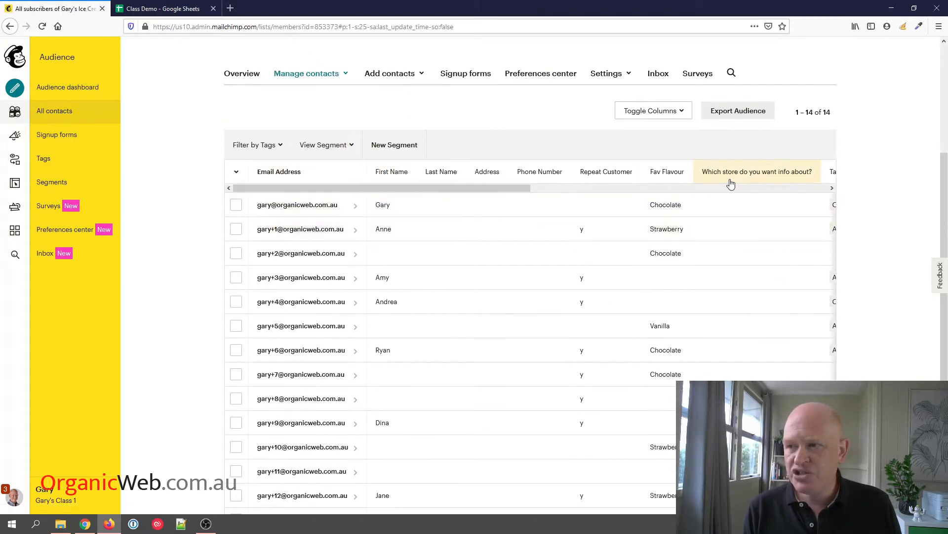
pyautogui.moveTo(139, 5)
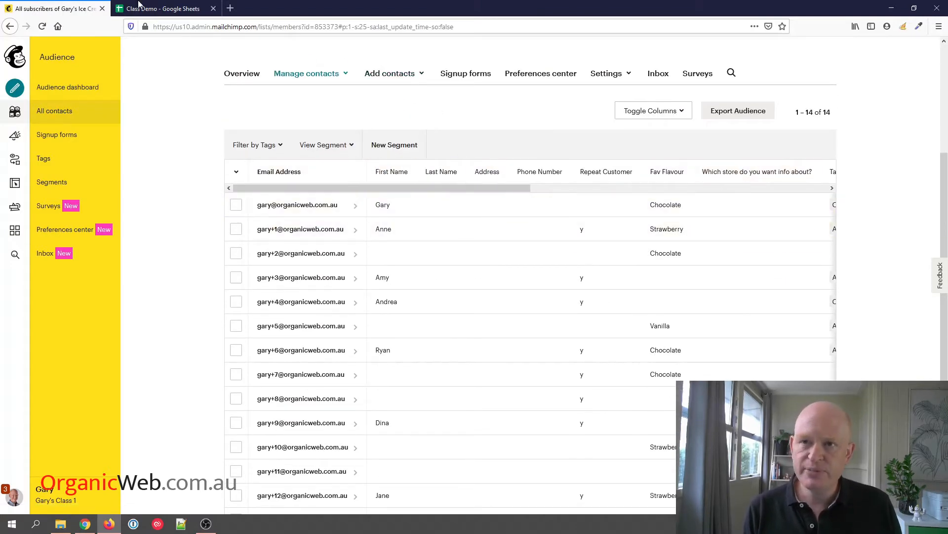
# Copy the First Name, Email and Bairthday block (A1:C17) from the Class Demo sheet.
pyautogui.click(163, 8)
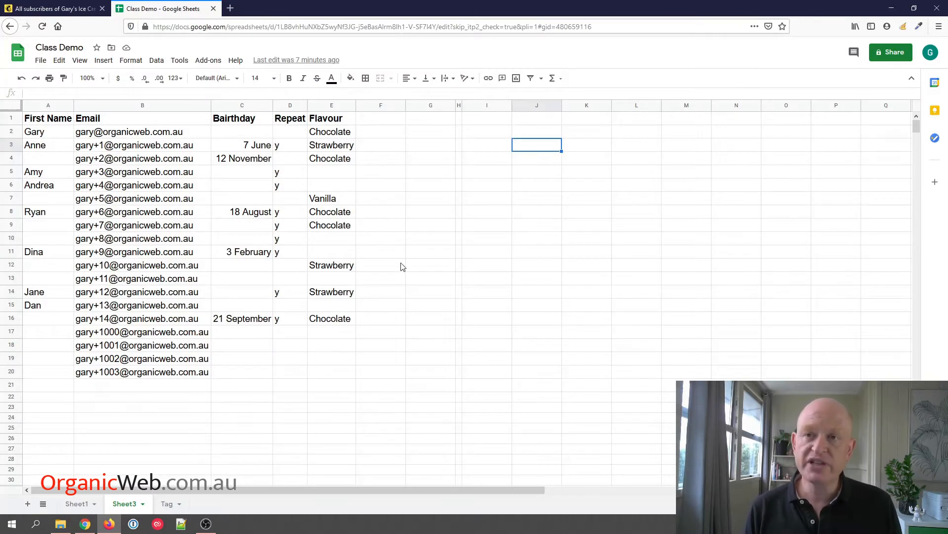
pyautogui.moveTo(52, 106)
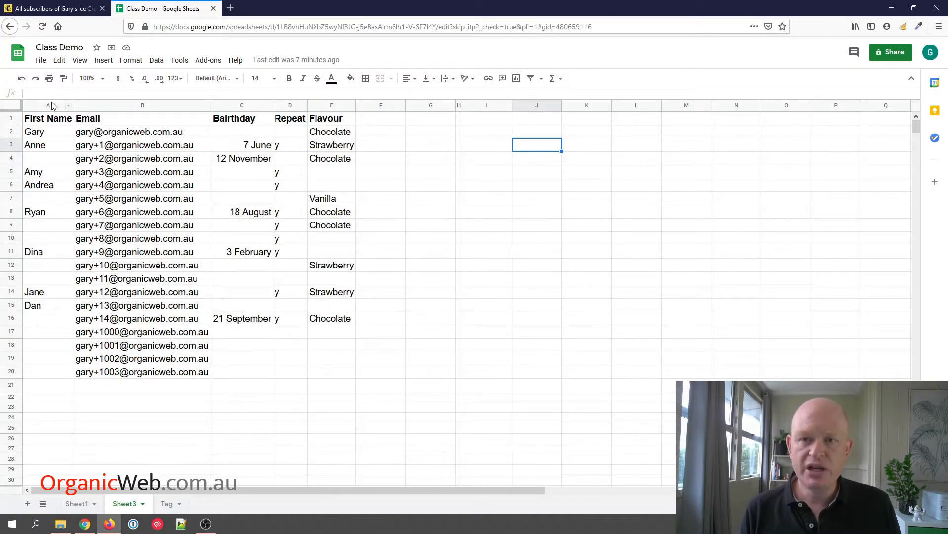
pyautogui.click(48, 118)
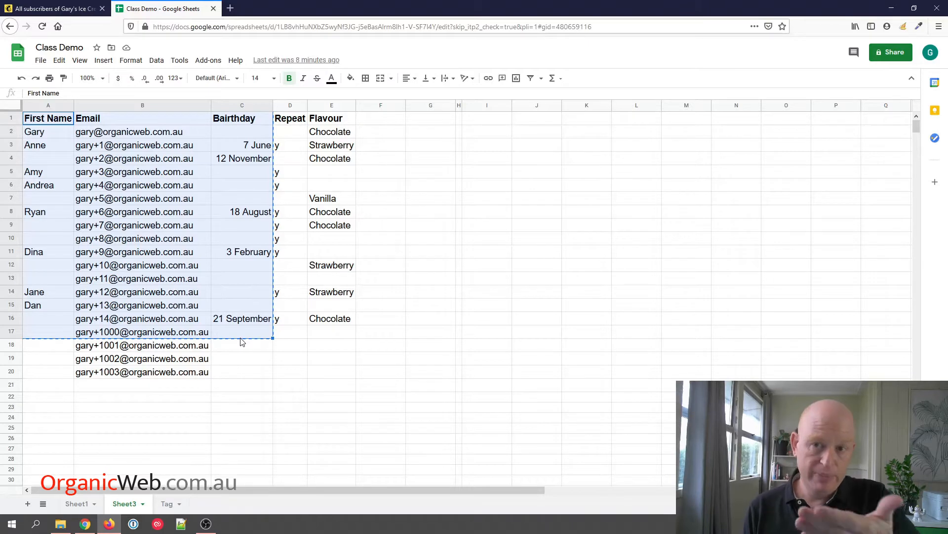
pyautogui.moveTo(250, 254)
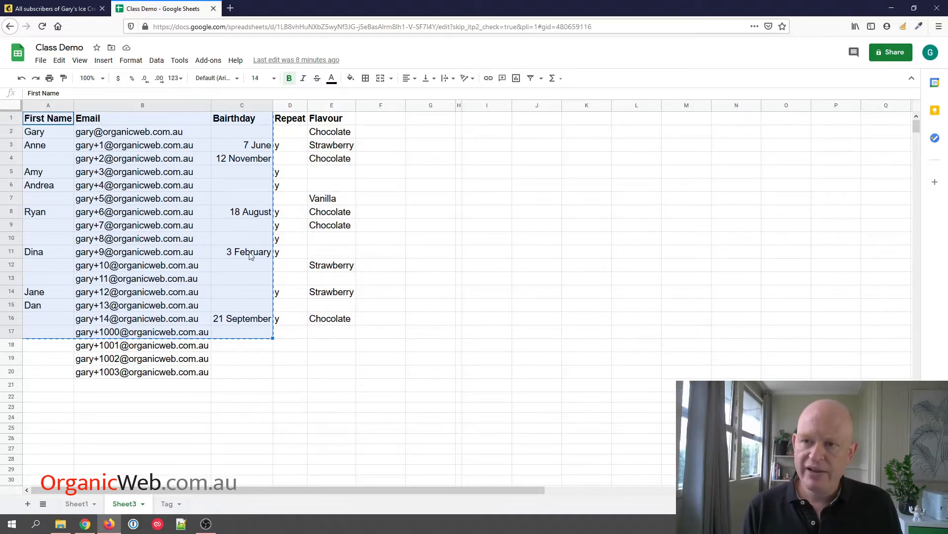
pyautogui.moveTo(255, 177)
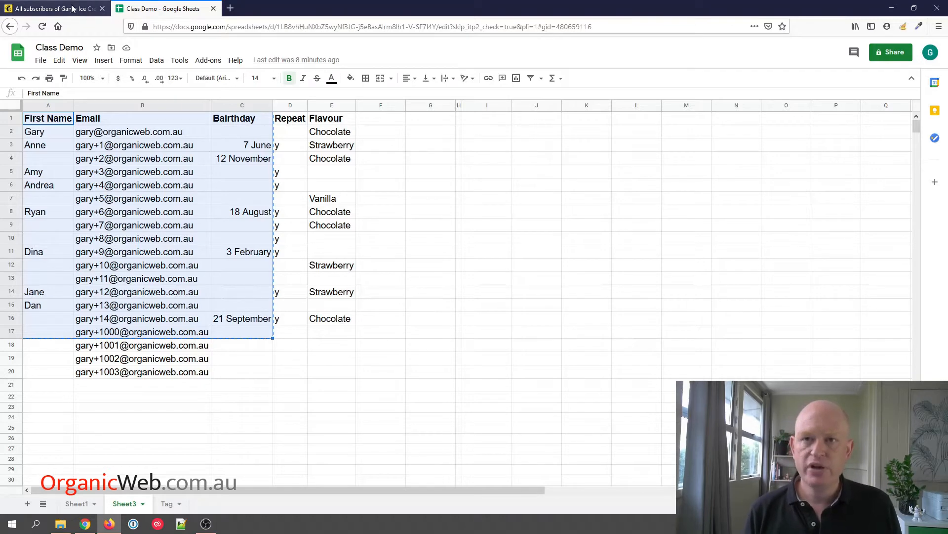
# Paste the copied rows into a copy-and-paste import that updates existing contacts, then continue to tagging.
pyautogui.click(54, 8)
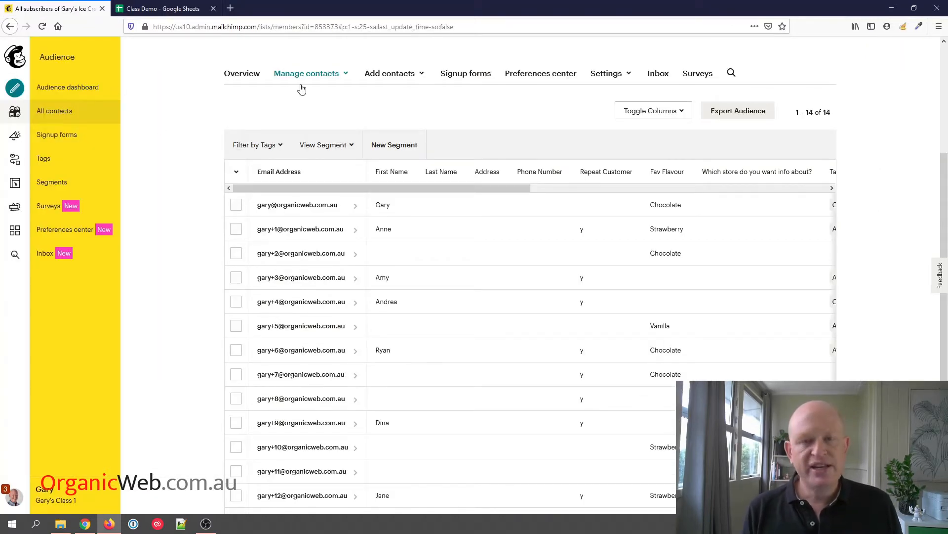
pyautogui.moveTo(348, 77)
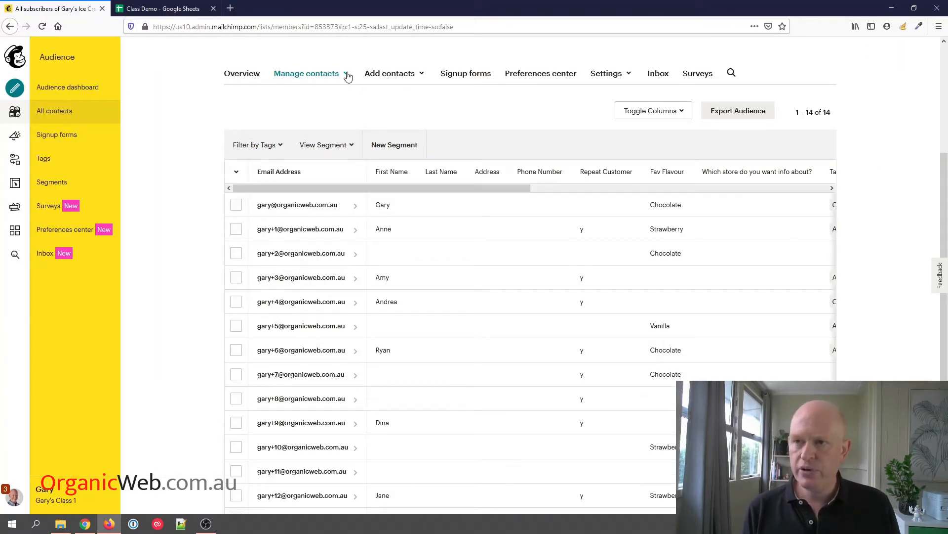
pyautogui.click(390, 73)
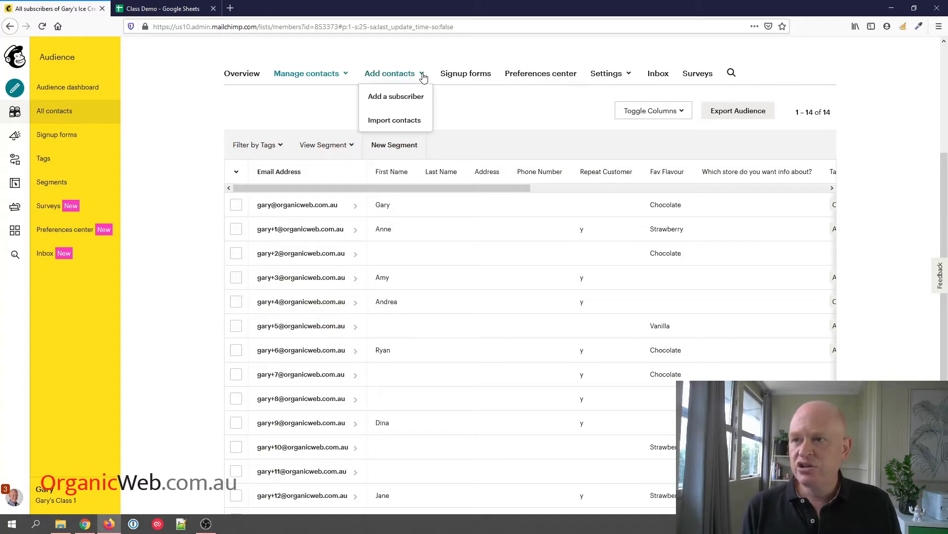
pyautogui.click(394, 120)
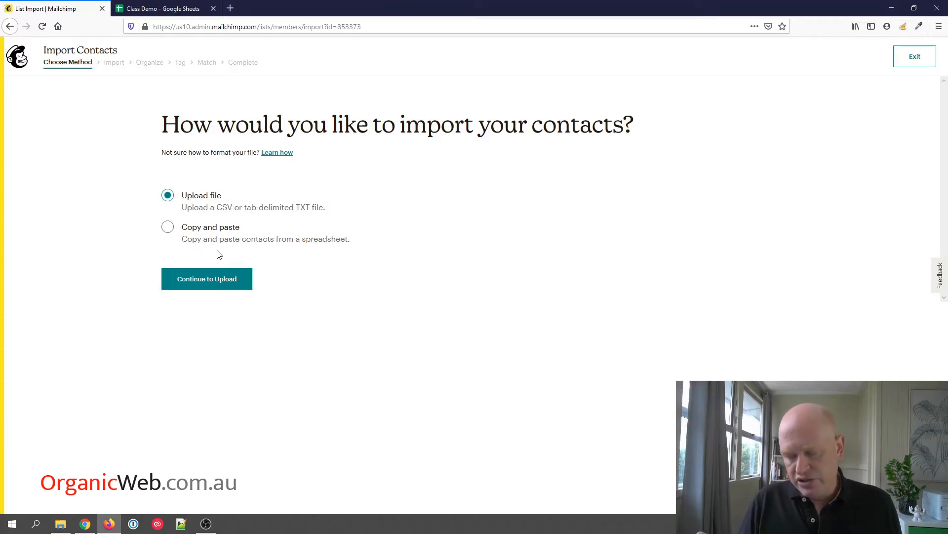
pyautogui.moveTo(220, 259)
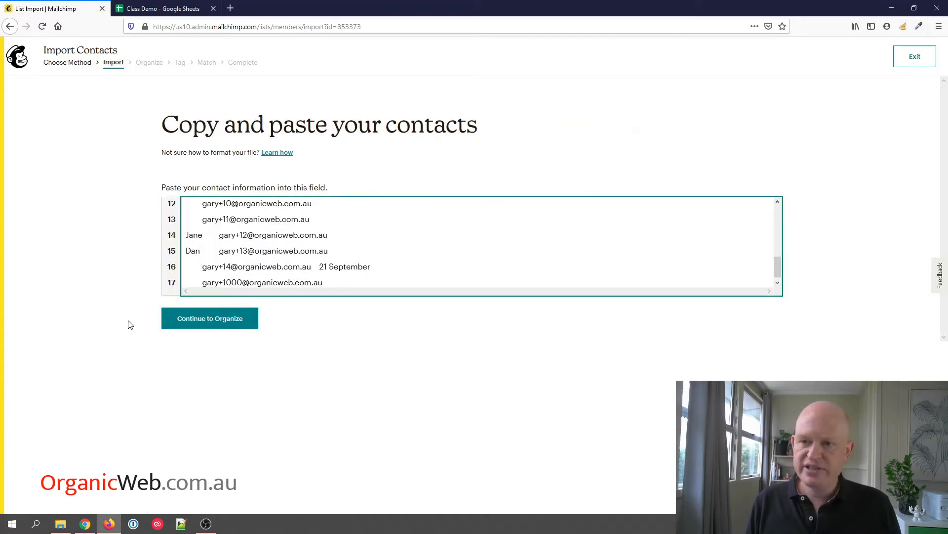
pyautogui.click(209, 317)
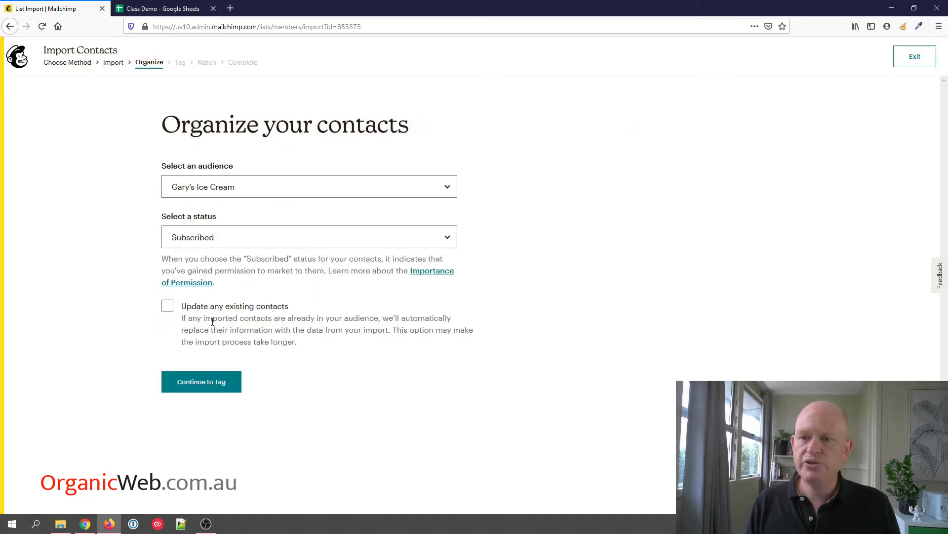
pyautogui.click(310, 236)
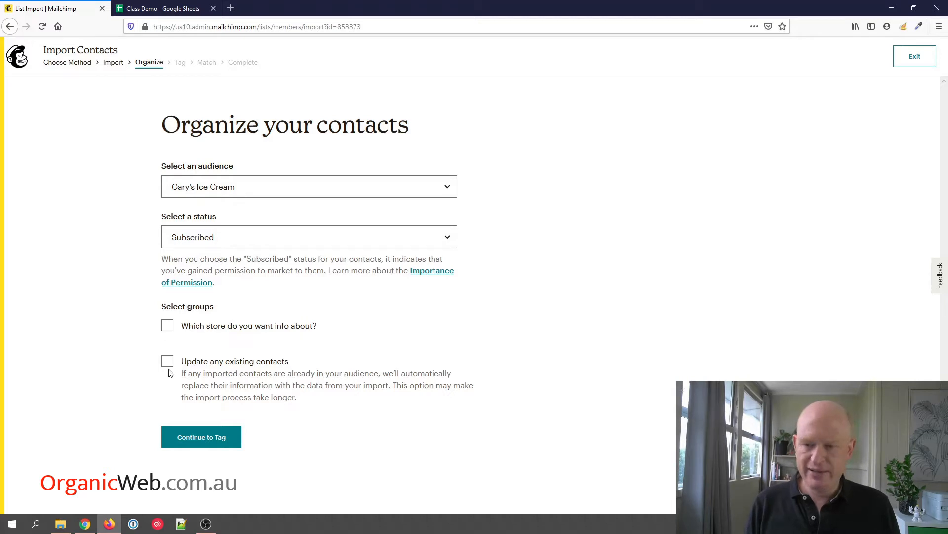
pyautogui.click(167, 360)
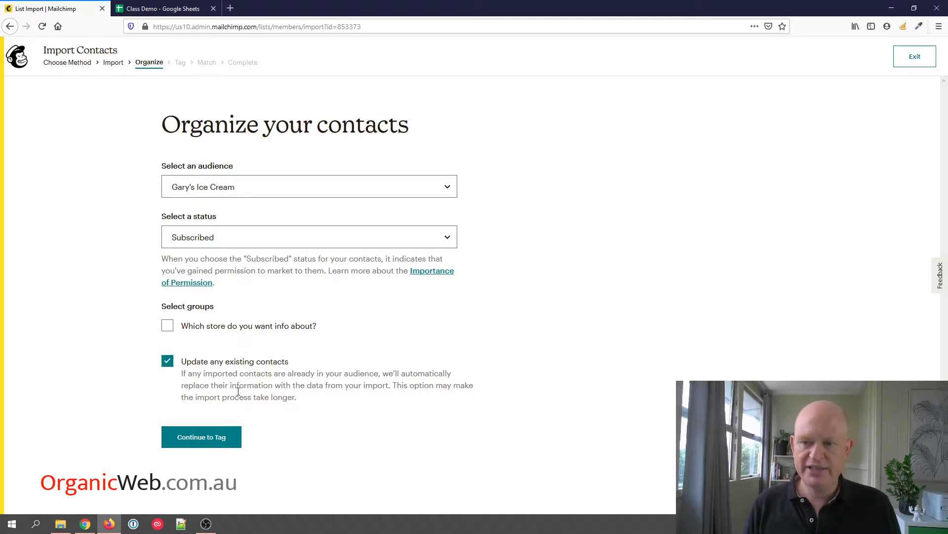
pyautogui.moveTo(223, 440)
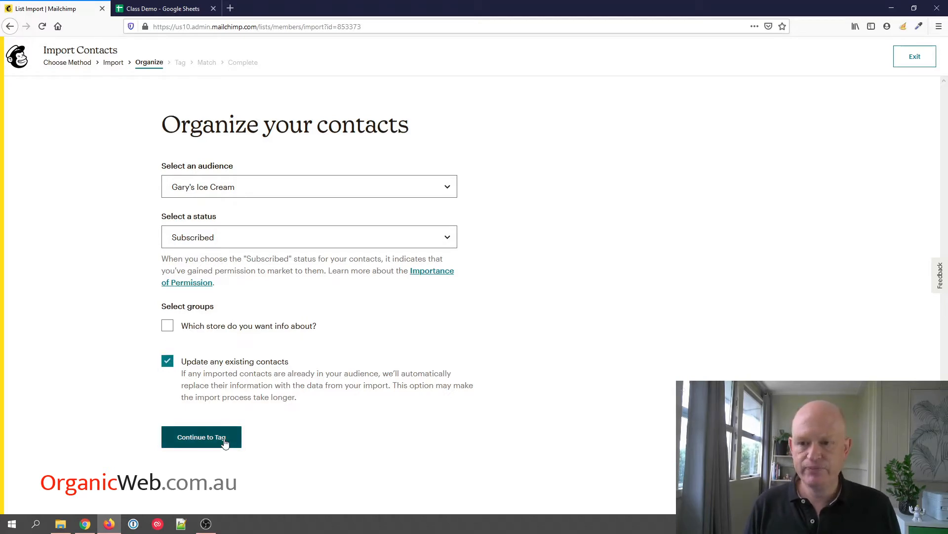
pyautogui.click(202, 437)
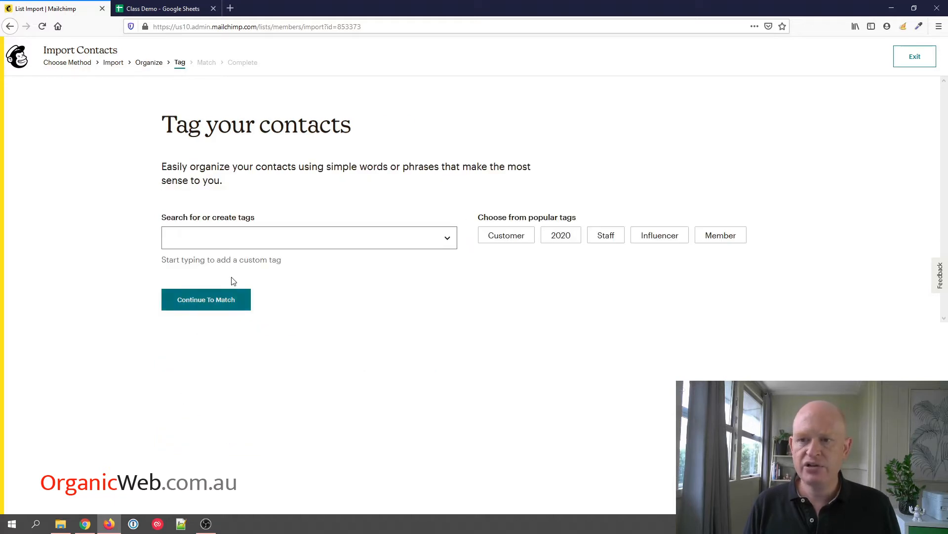
# Skip tagging and map the Bairthday column to a new 'Birthday' field of Birthday type.
pyautogui.click(206, 299)
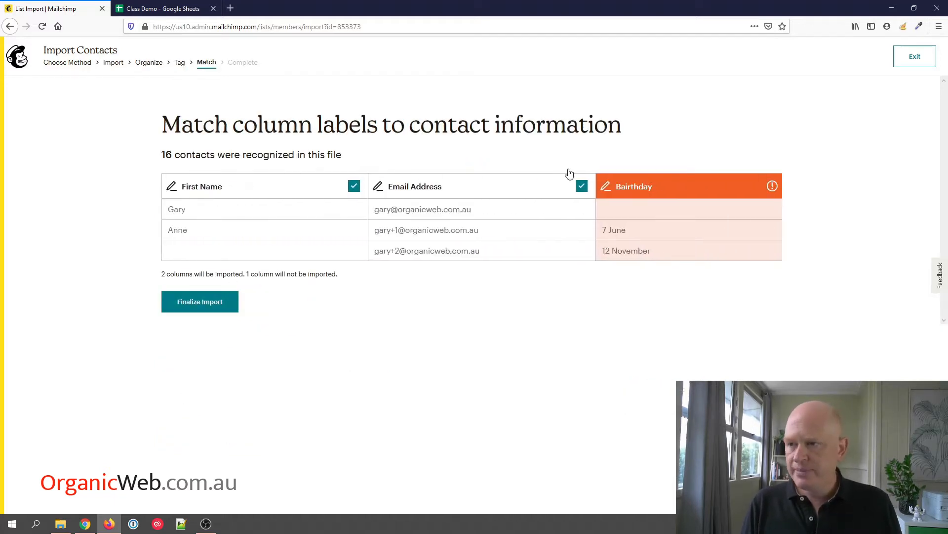
pyautogui.moveTo(646, 216)
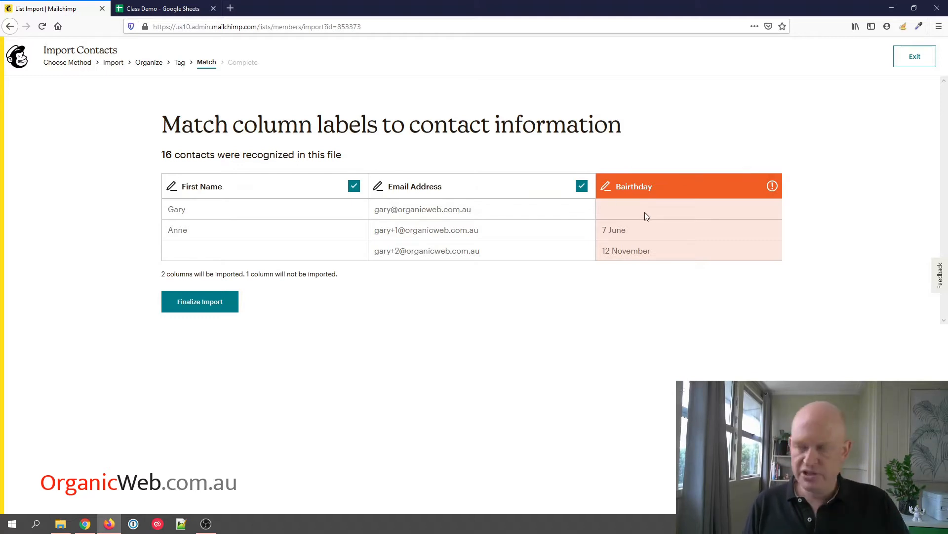
pyautogui.moveTo(684, 192)
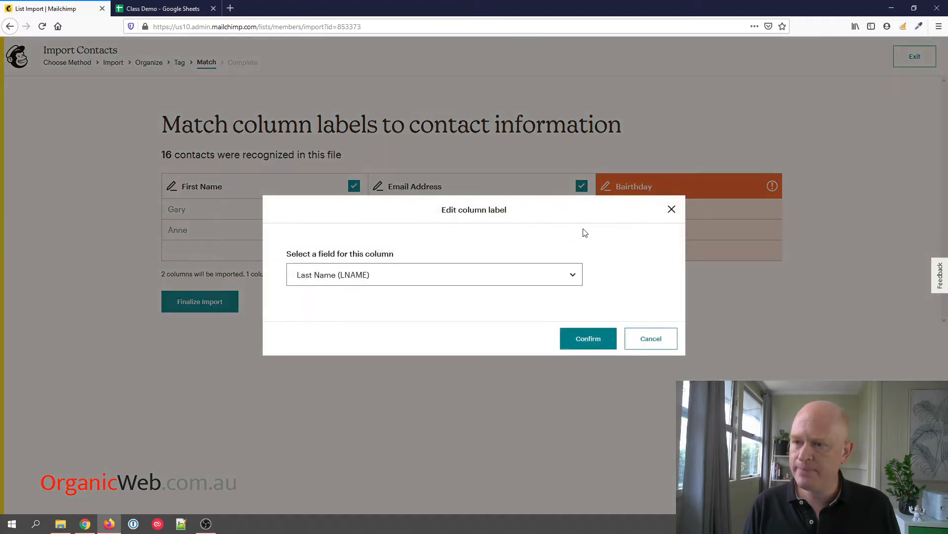
pyautogui.click(434, 274)
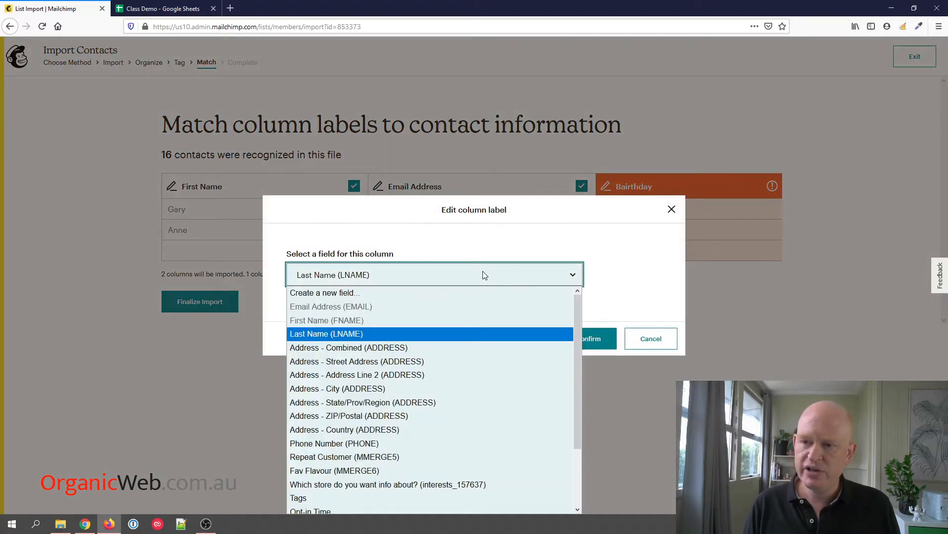
pyautogui.moveTo(426, 416)
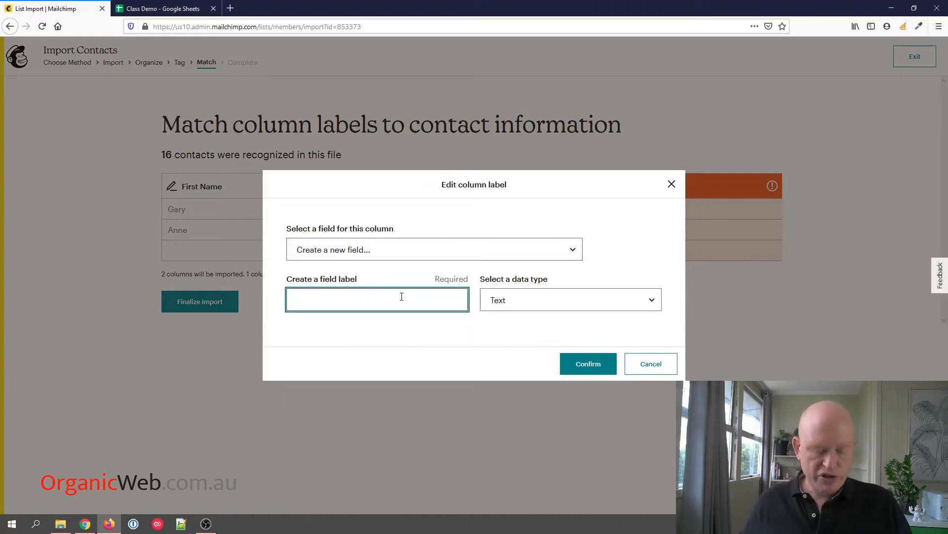
pyautogui.write('Birthda')
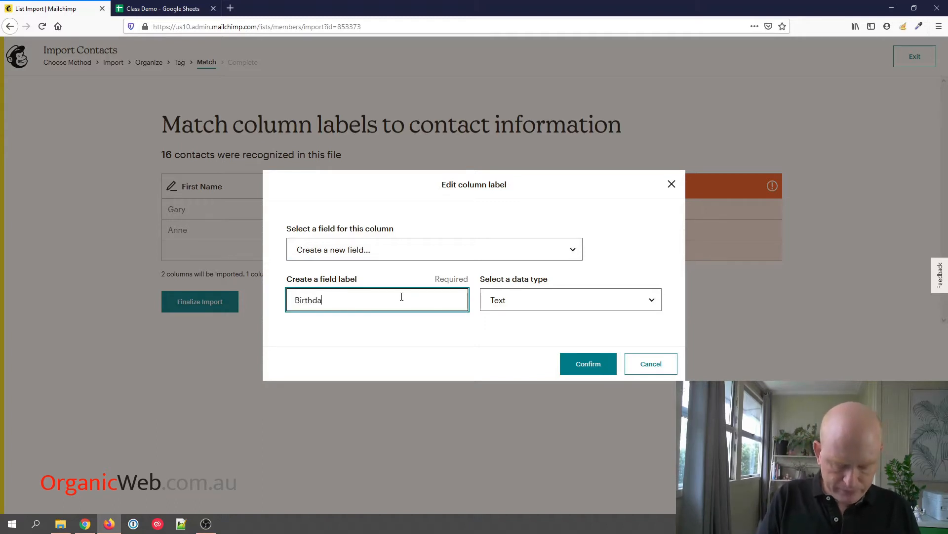
pyautogui.write('y')
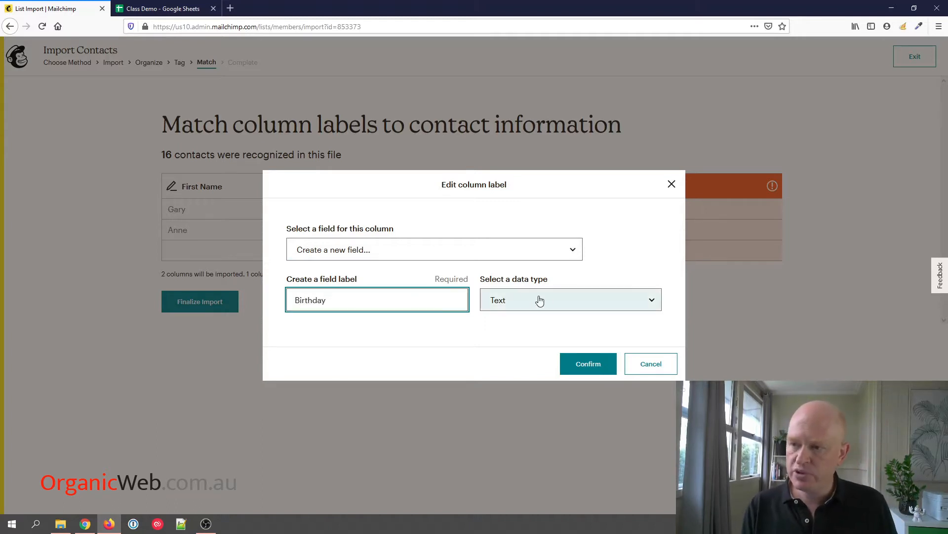
pyautogui.click(570, 299)
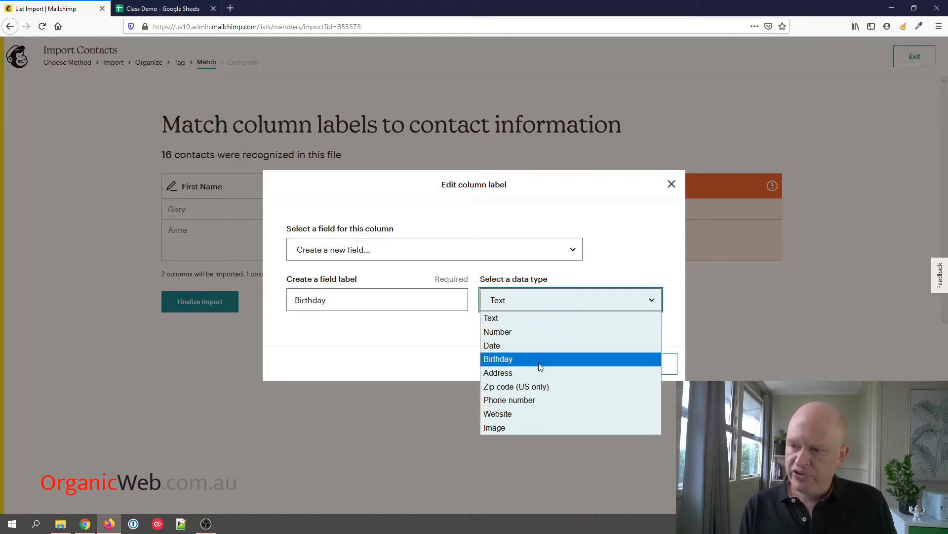
pyautogui.moveTo(536, 358)
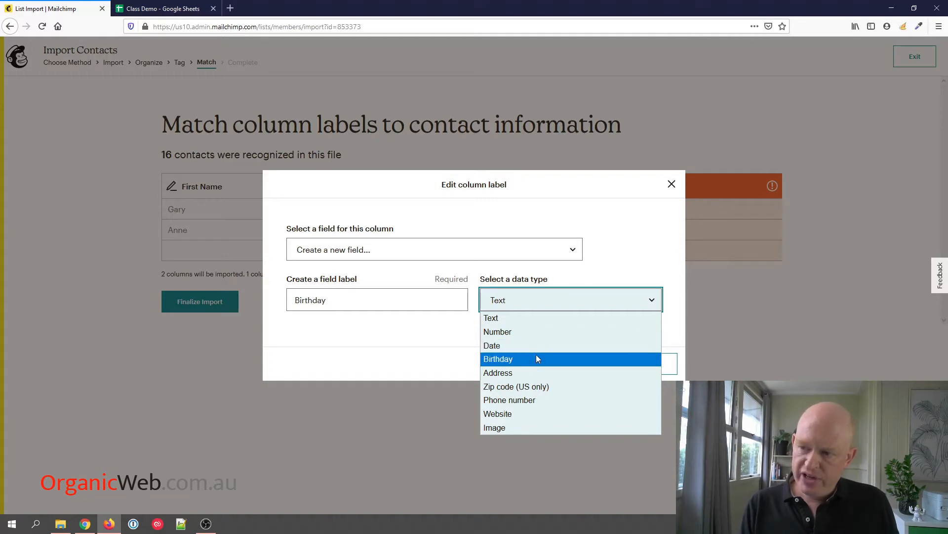
pyautogui.moveTo(534, 371)
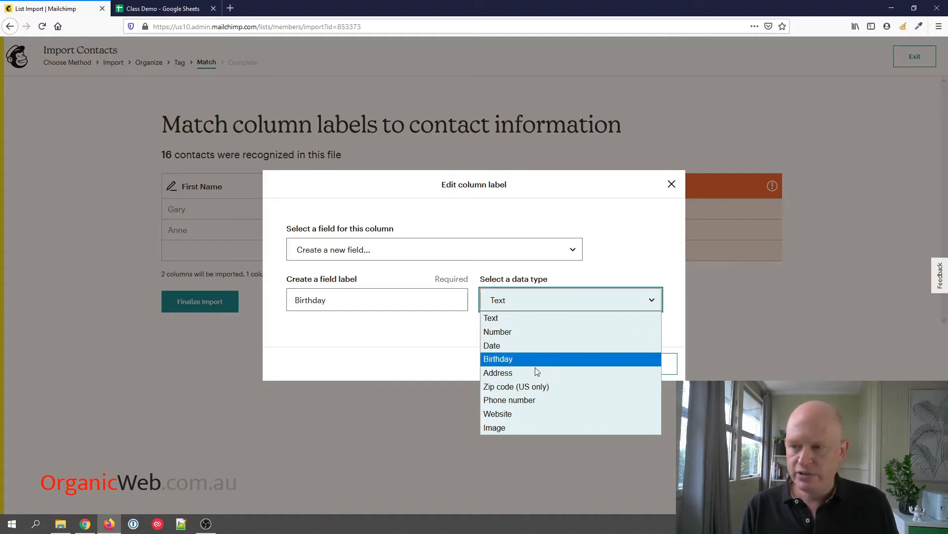
pyautogui.moveTo(535, 361)
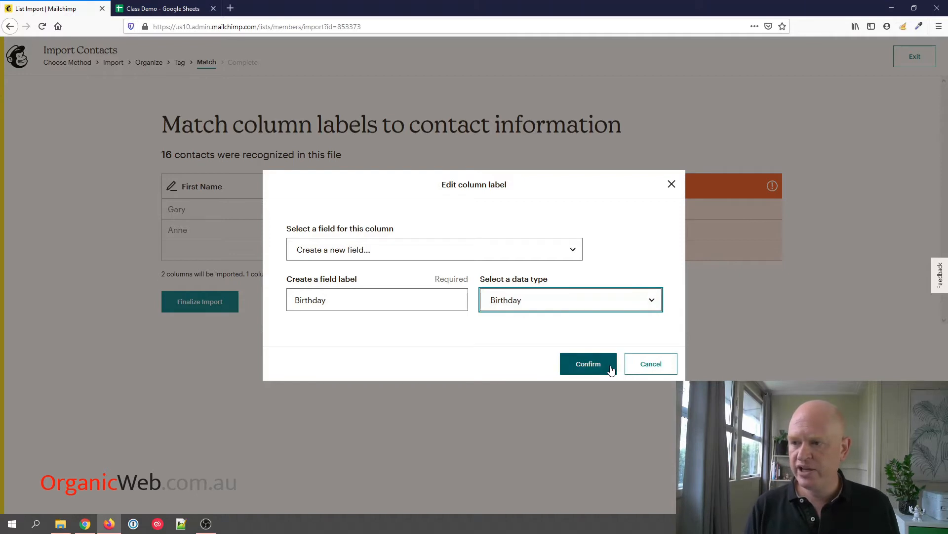
pyautogui.click(587, 364)
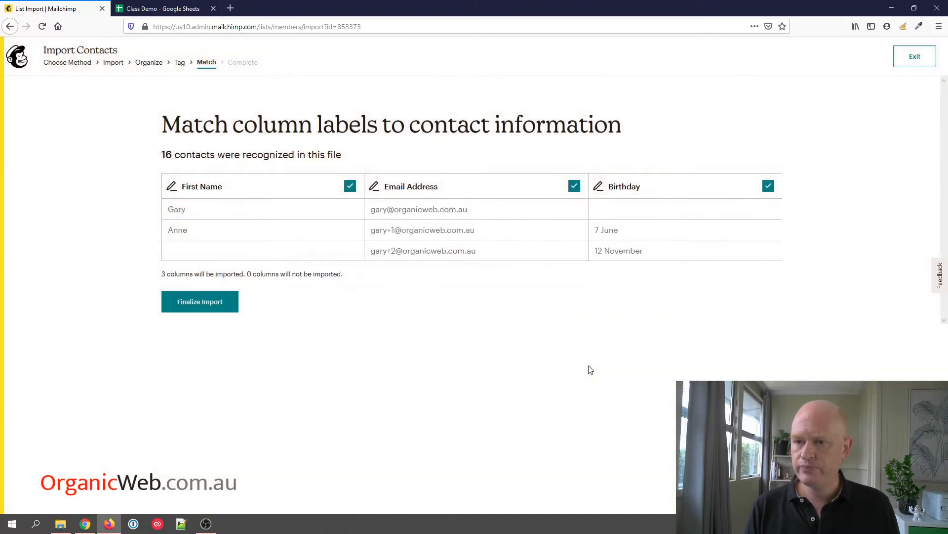
# Finalize and complete the 16-contact import, then view the audience's contacts.
pyautogui.click(199, 302)
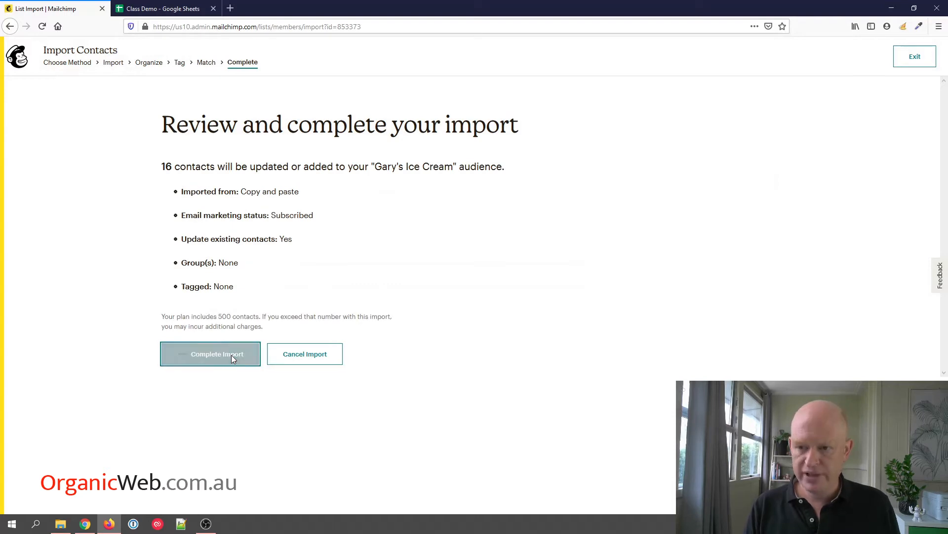
pyautogui.click(210, 354)
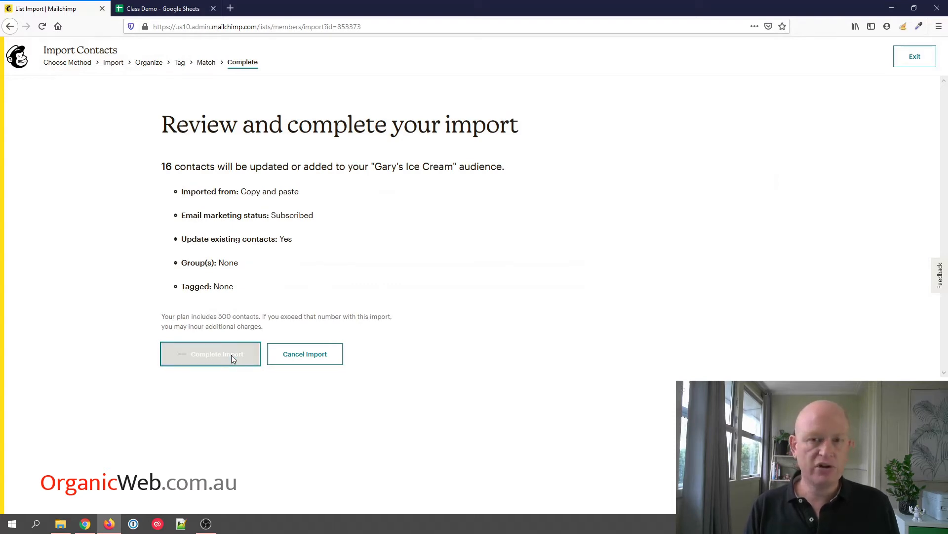
pyautogui.click(210, 354)
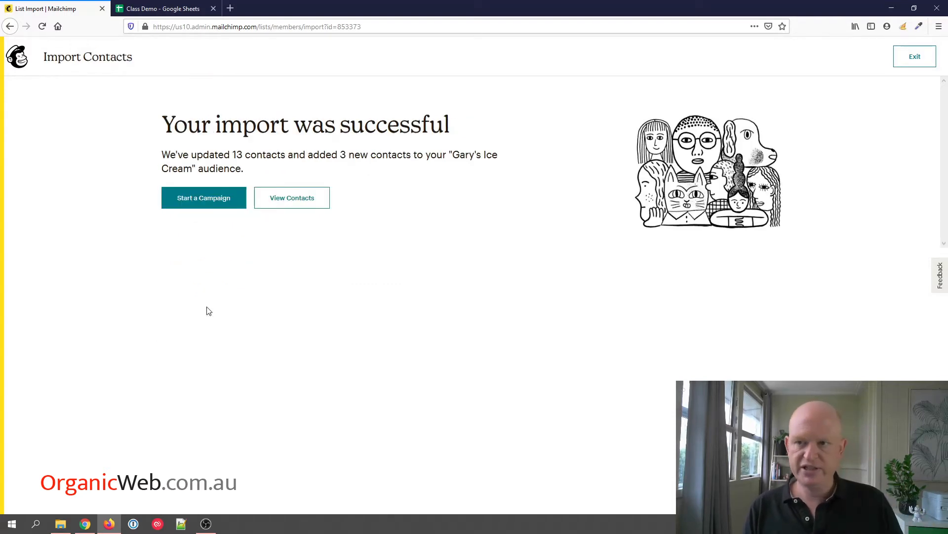
pyautogui.moveTo(292, 198)
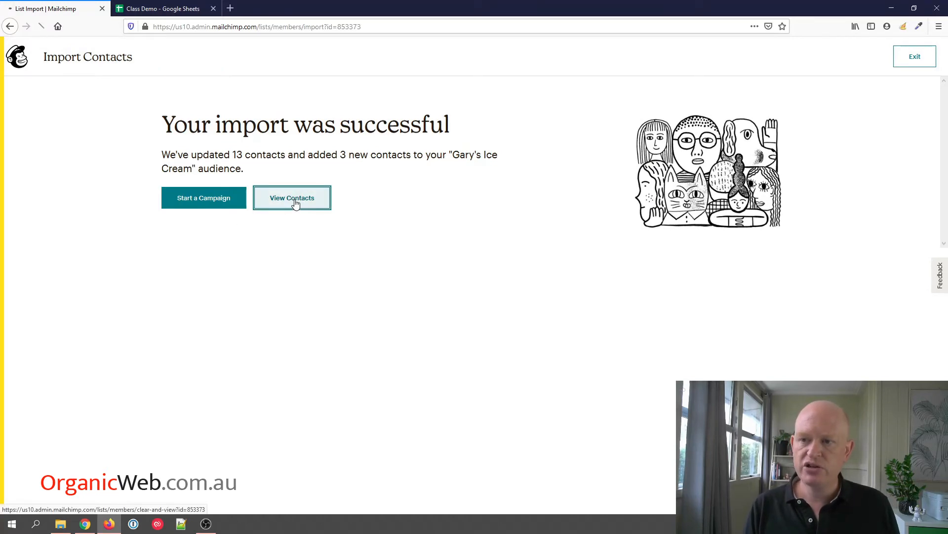
pyautogui.click(291, 197)
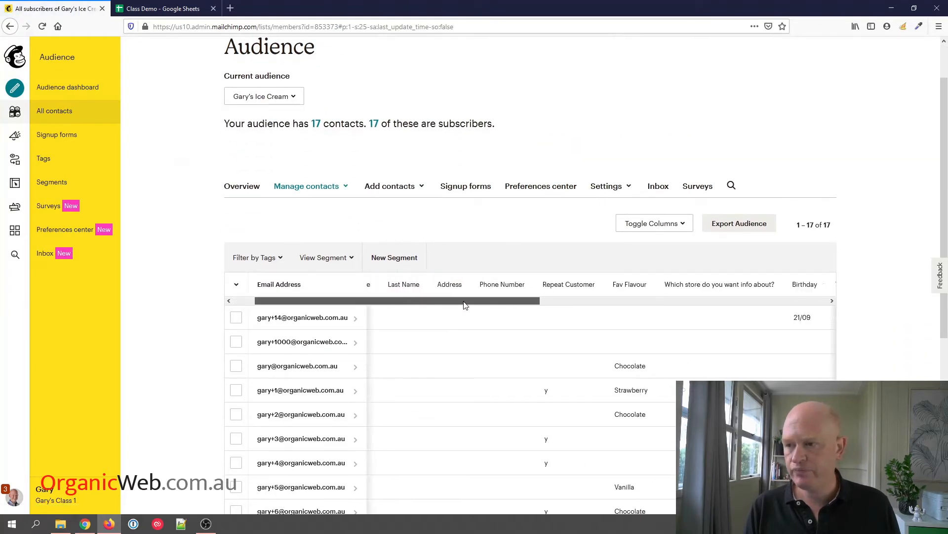
# Scroll the contacts table's Birthday column, then browse the Customer Journeys starting points.
pyautogui.hscroll(3)
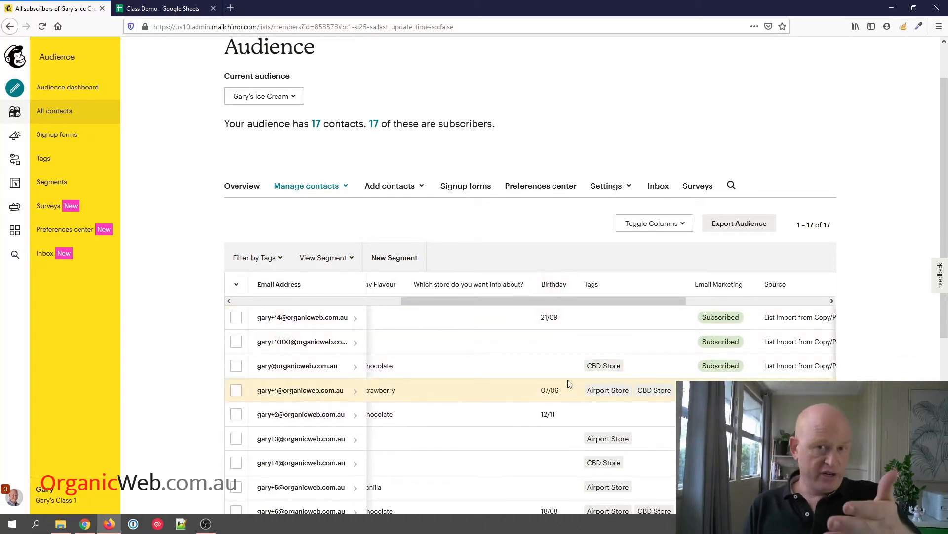
pyautogui.moveTo(551, 390)
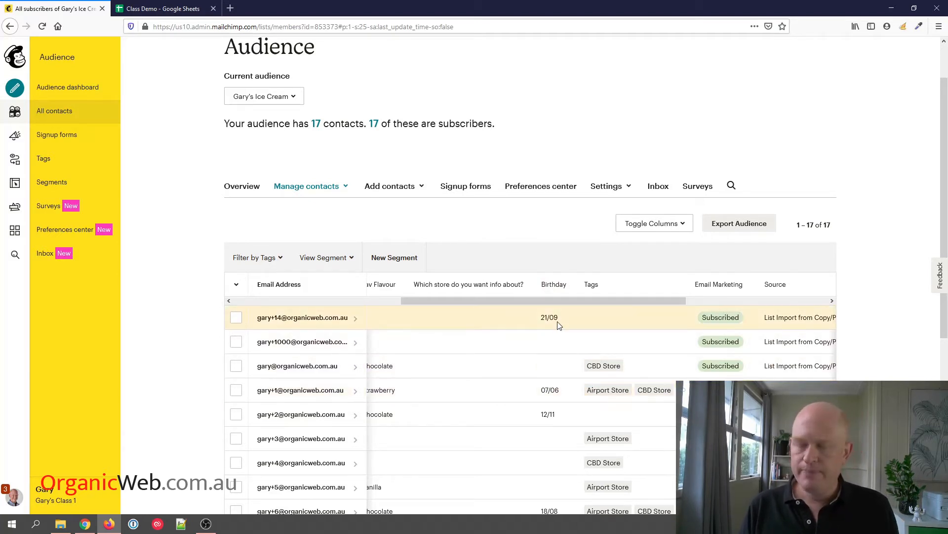
pyautogui.moveTo(549, 317)
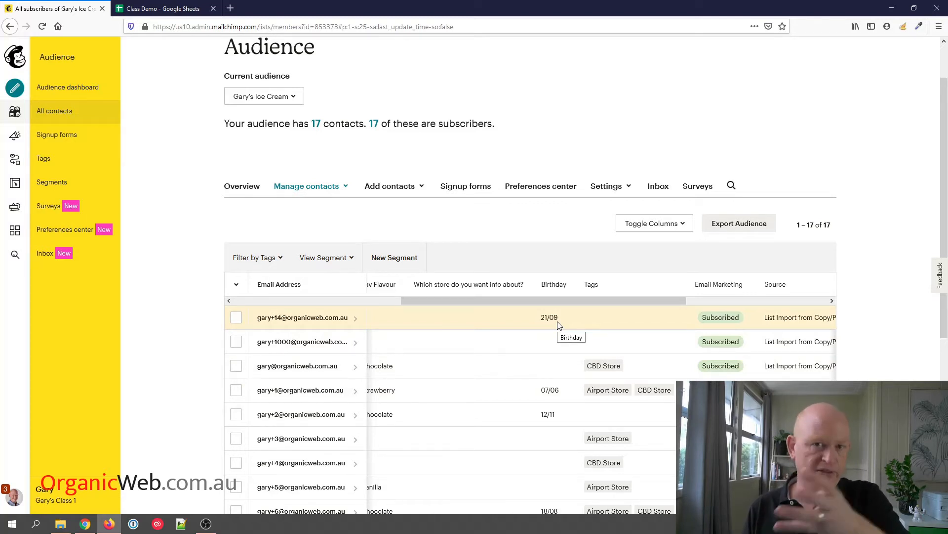
pyautogui.moveTo(531, 210)
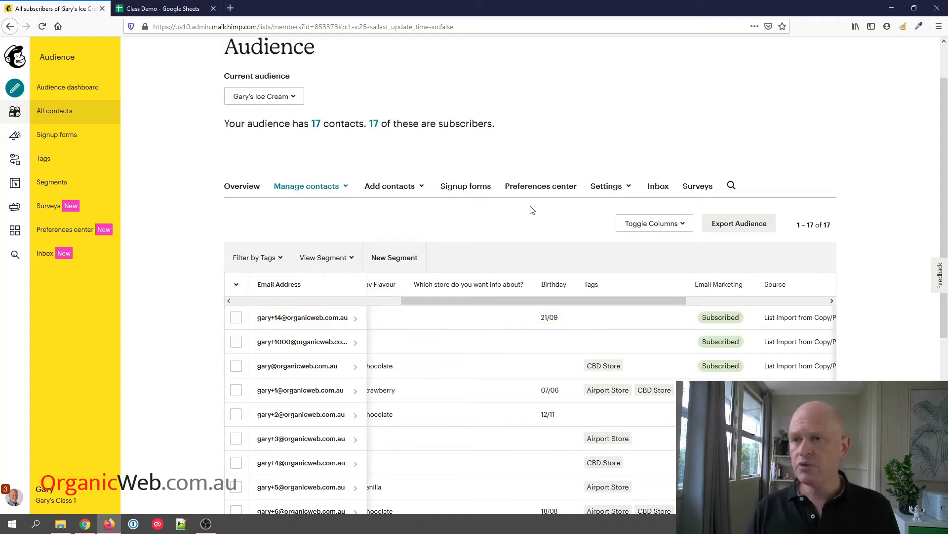
pyautogui.moveTo(374, 250)
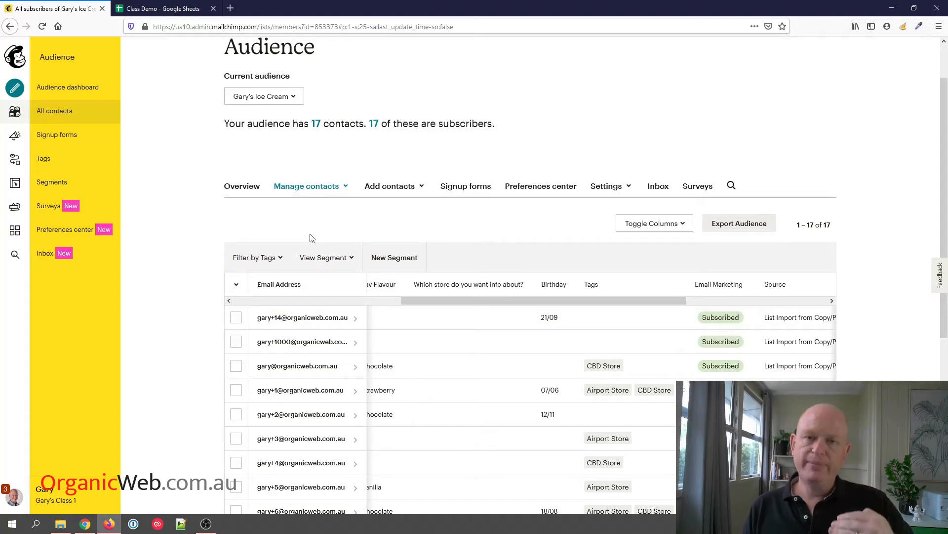
pyautogui.moveTo(241, 202)
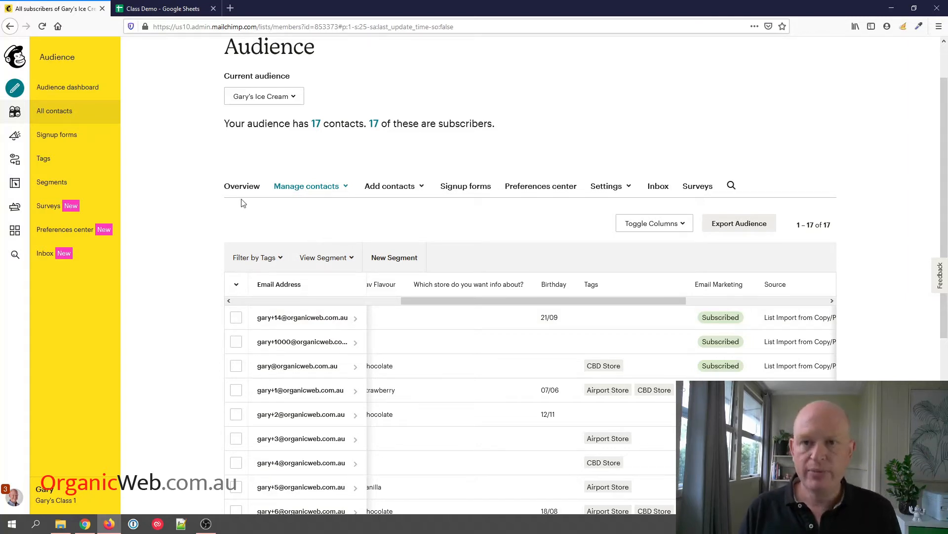
pyautogui.moveTo(15, 159)
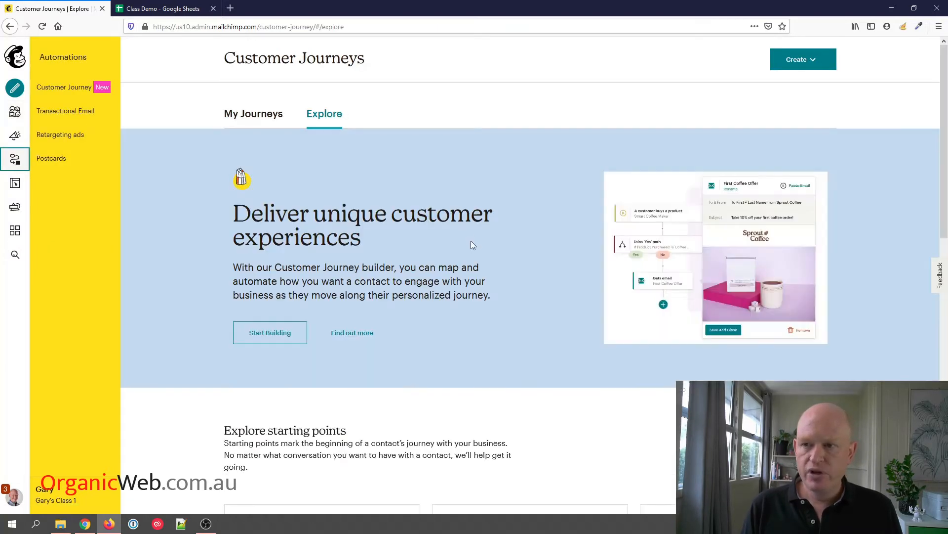
pyautogui.scroll(-3)
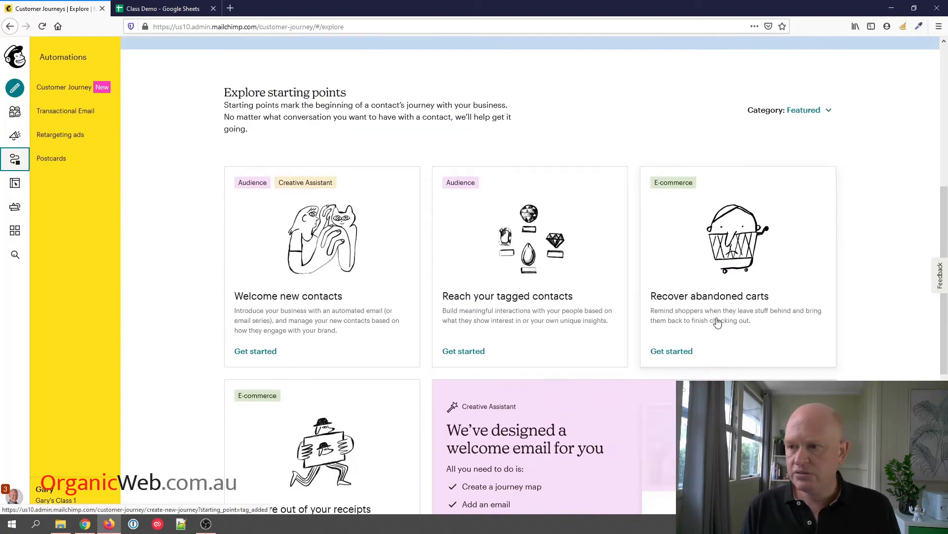
pyautogui.scroll(-3)
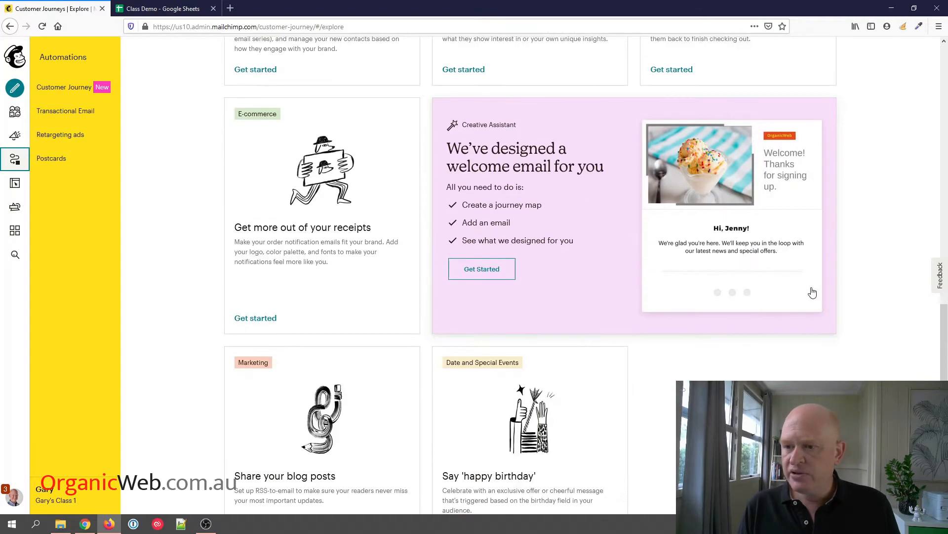
pyautogui.scroll(-3)
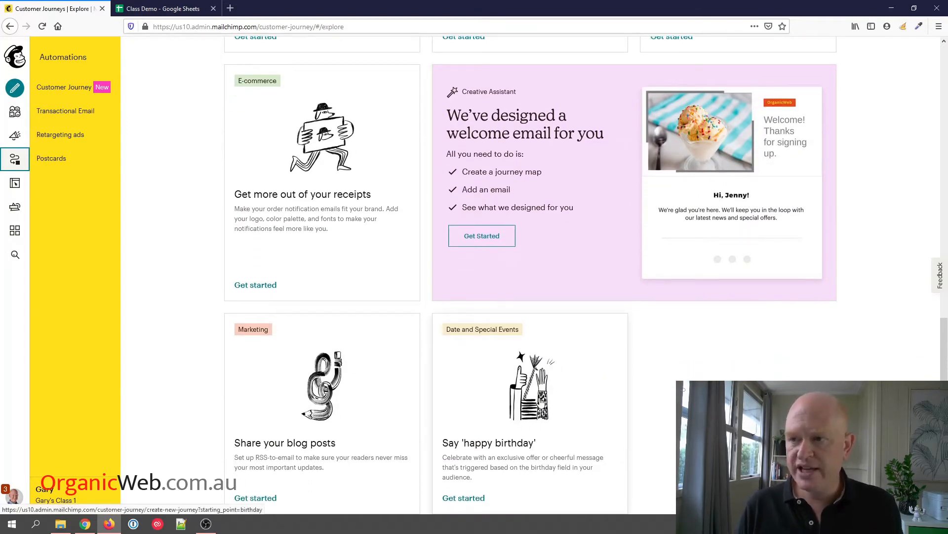
pyautogui.scroll(3)
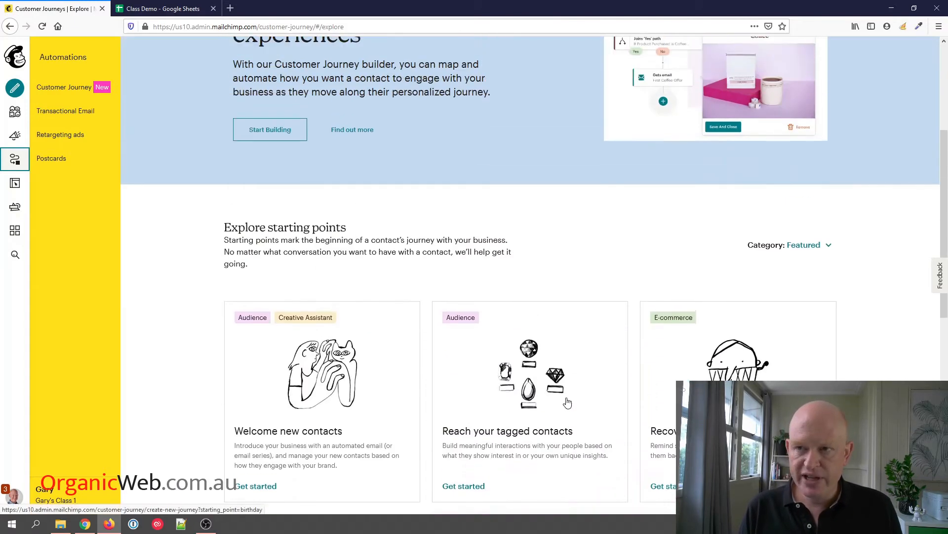
pyautogui.scroll(3)
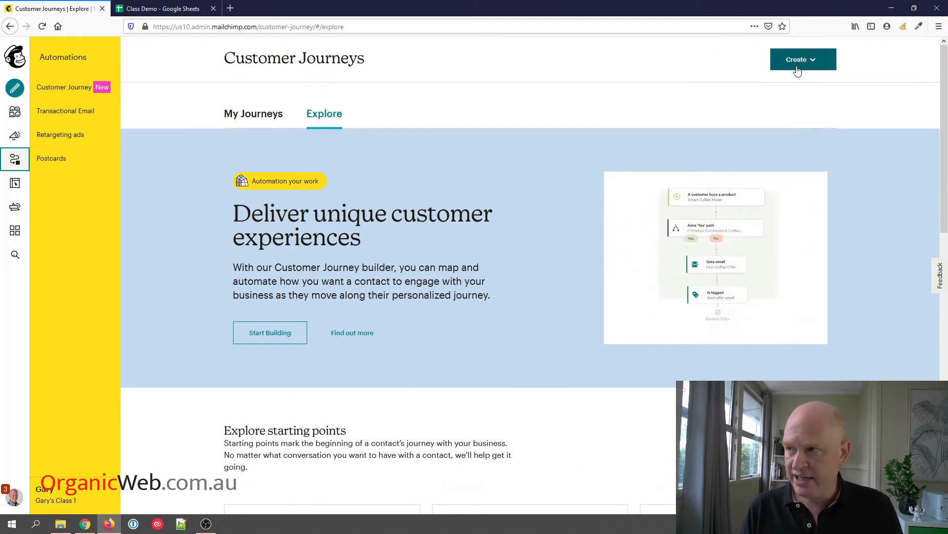
# Create a new journey named 'Birthday' assigned to the ice cream shop audience.
pyautogui.click(801, 59)
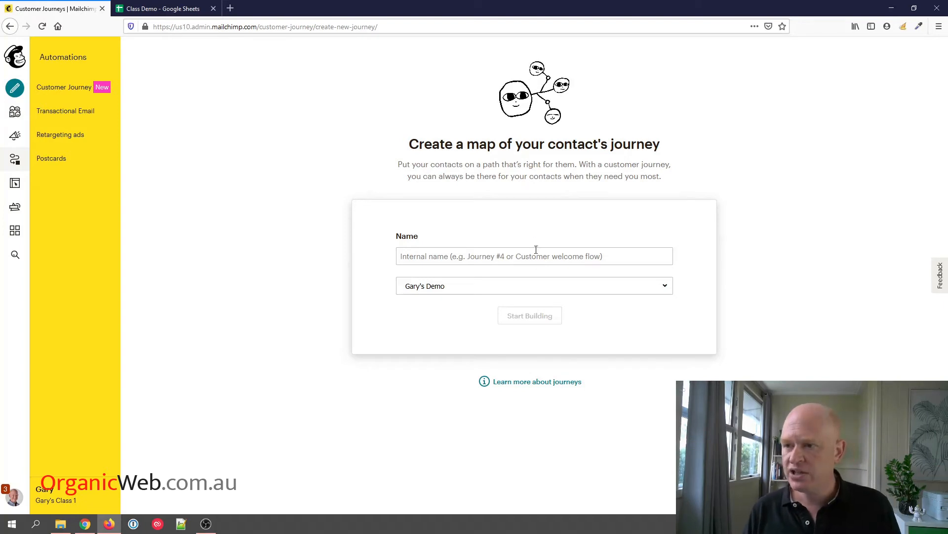
pyautogui.write('Birth')
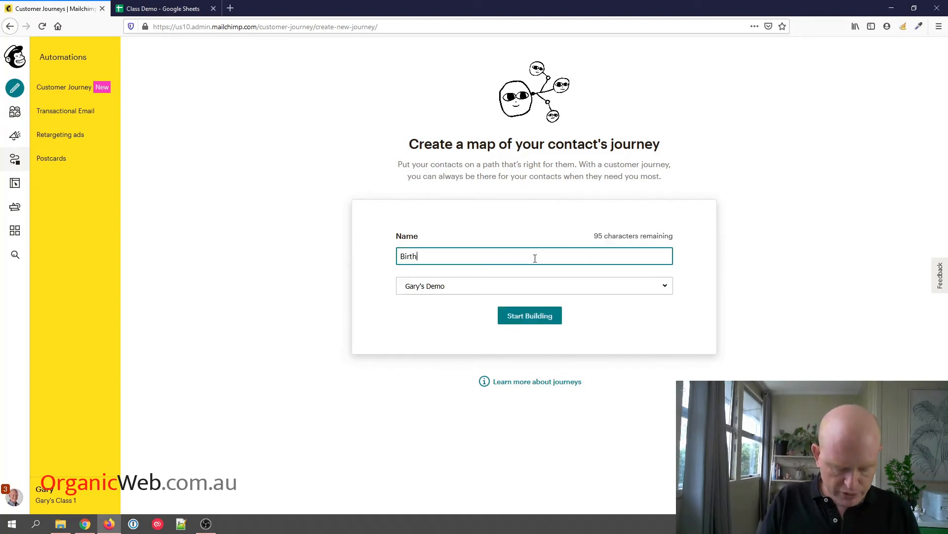
pyautogui.click(534, 285)
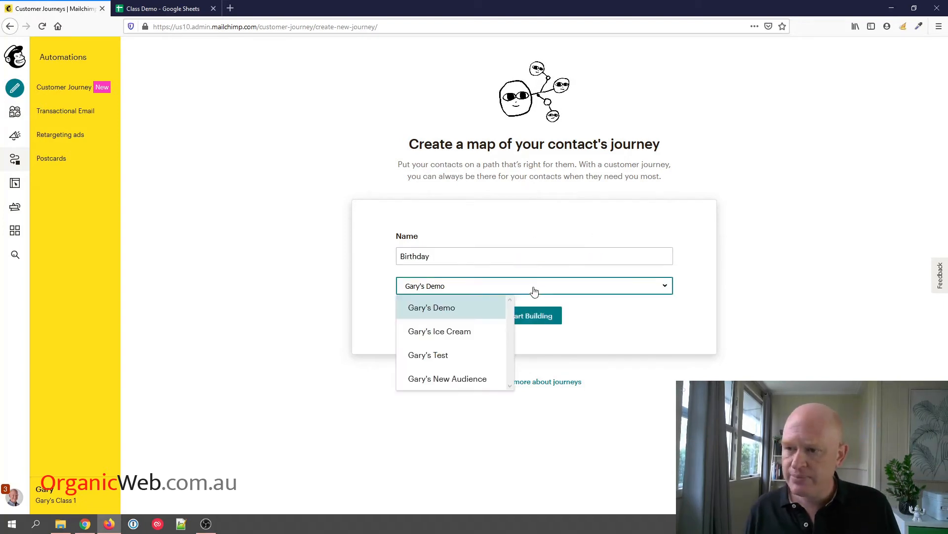
pyautogui.moveTo(439, 331)
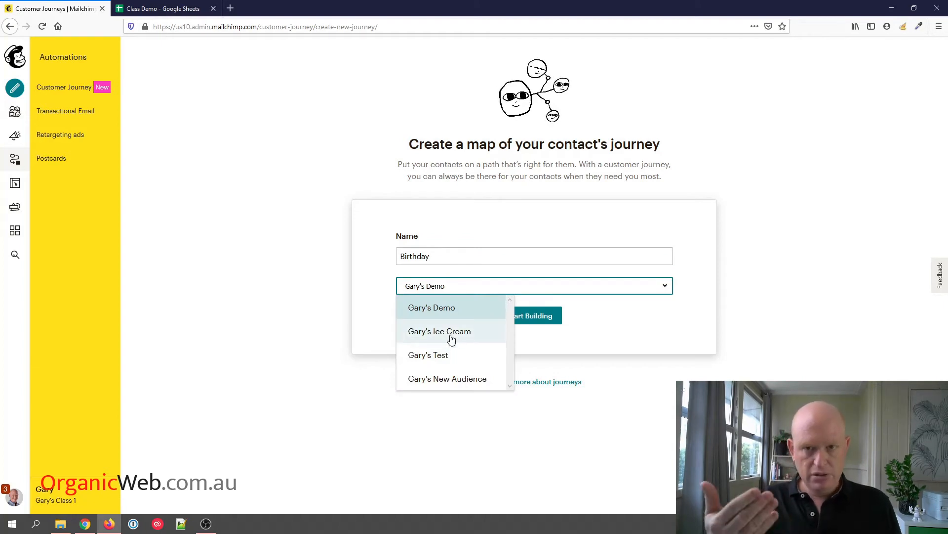
pyautogui.click(440, 331)
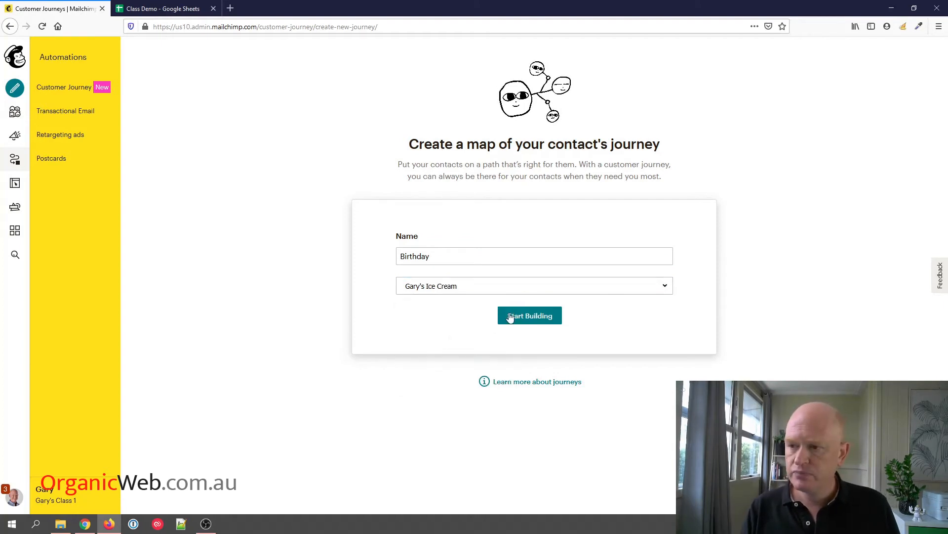
# Pick the Birthday starting point from Date & Special Events.
pyautogui.click(529, 316)
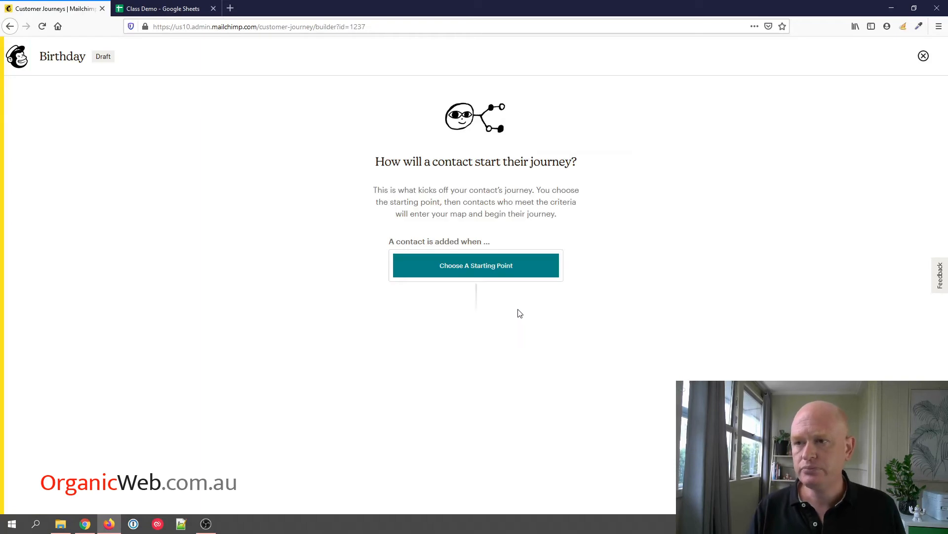
pyautogui.moveTo(490, 268)
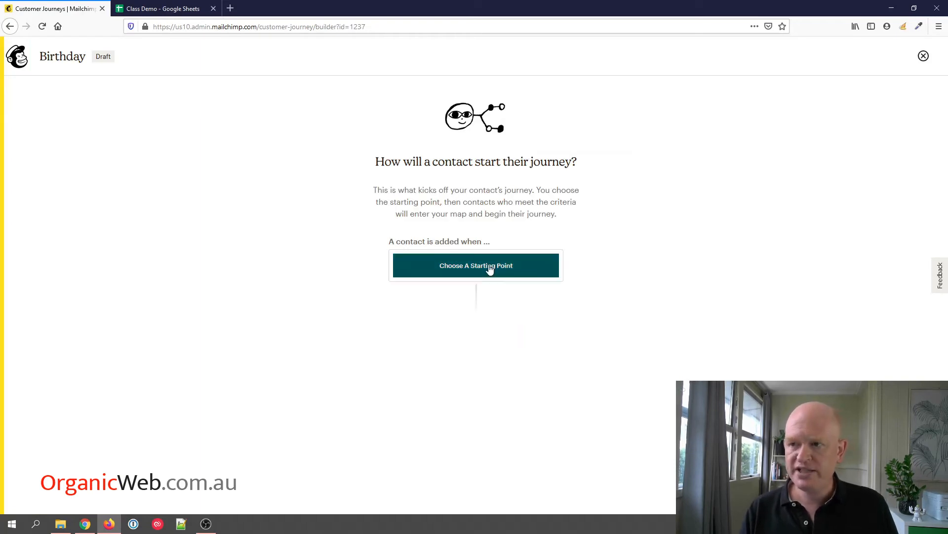
pyautogui.click(476, 266)
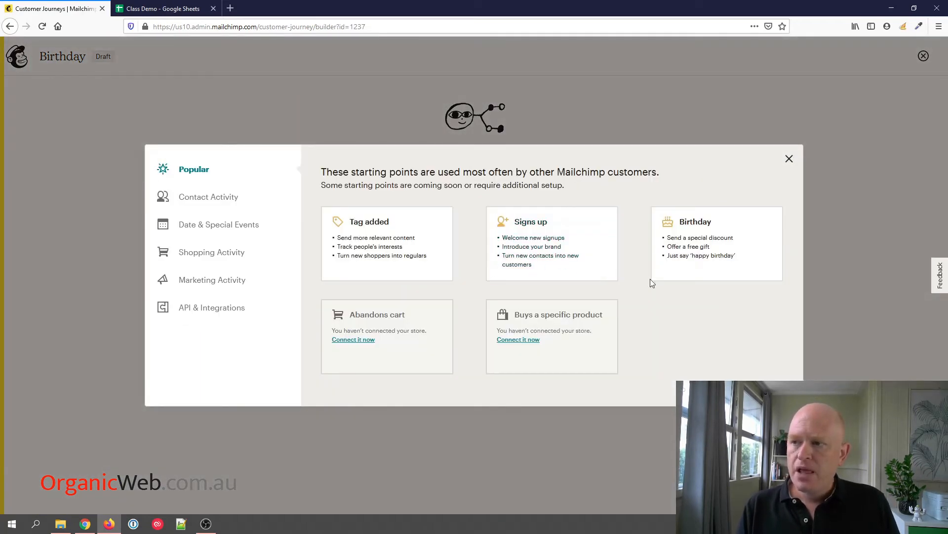
pyautogui.moveTo(684, 232)
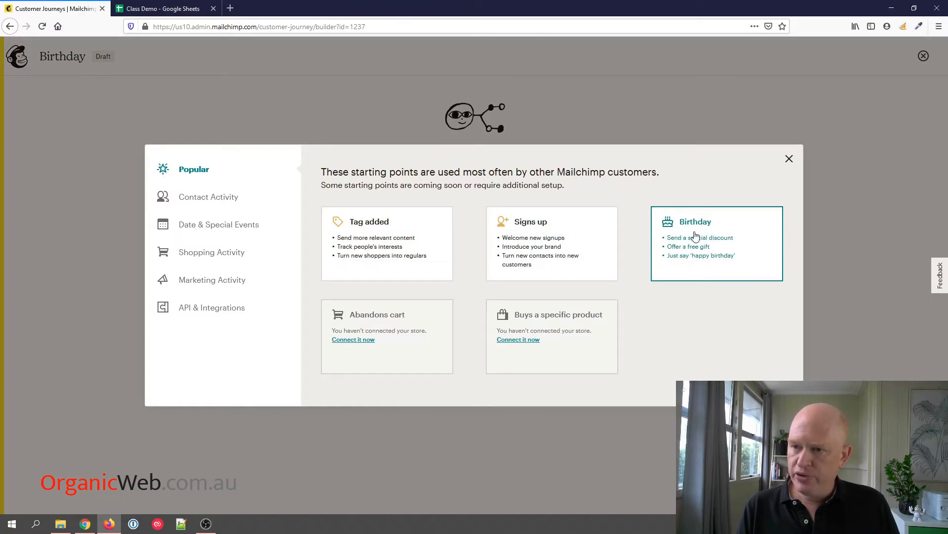
pyautogui.click(219, 224)
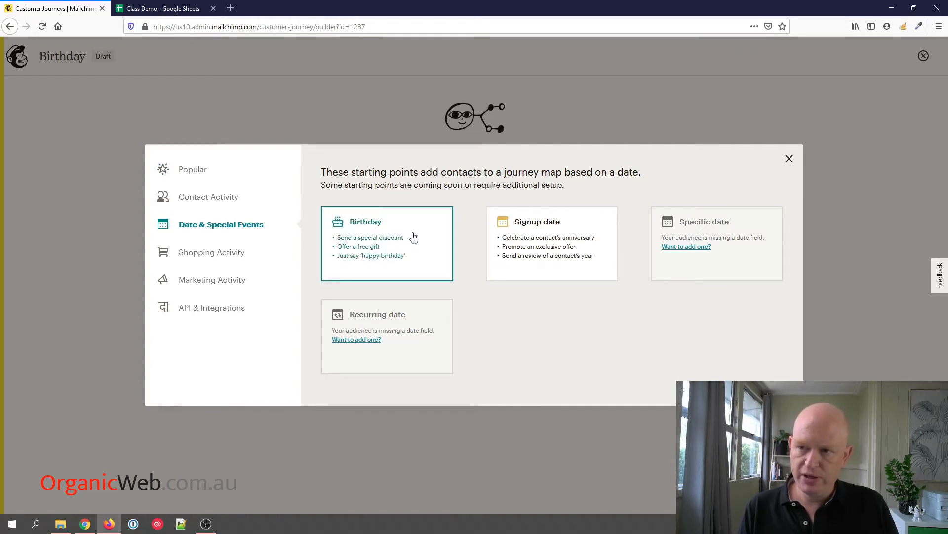
pyautogui.click(387, 242)
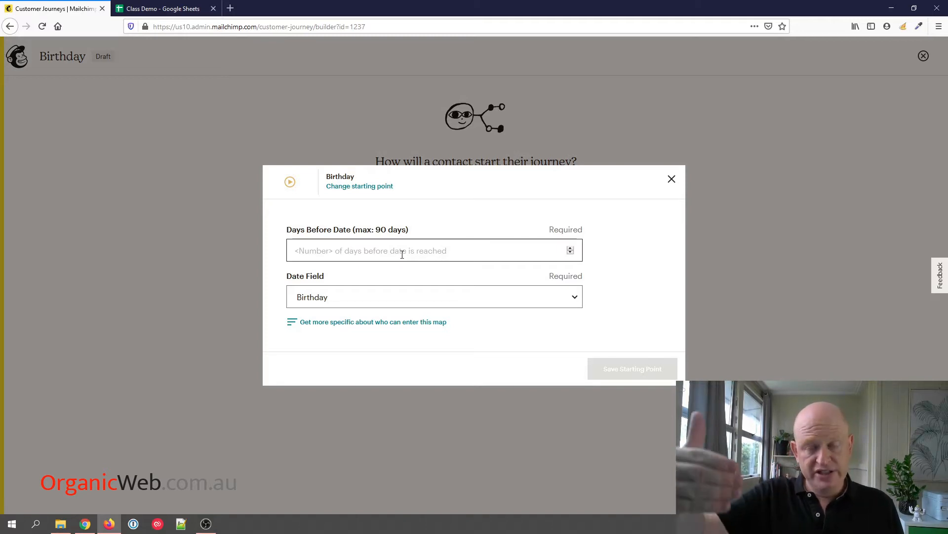
# Save the starting point at 10 days before the Birthday date field.
pyautogui.write('10')
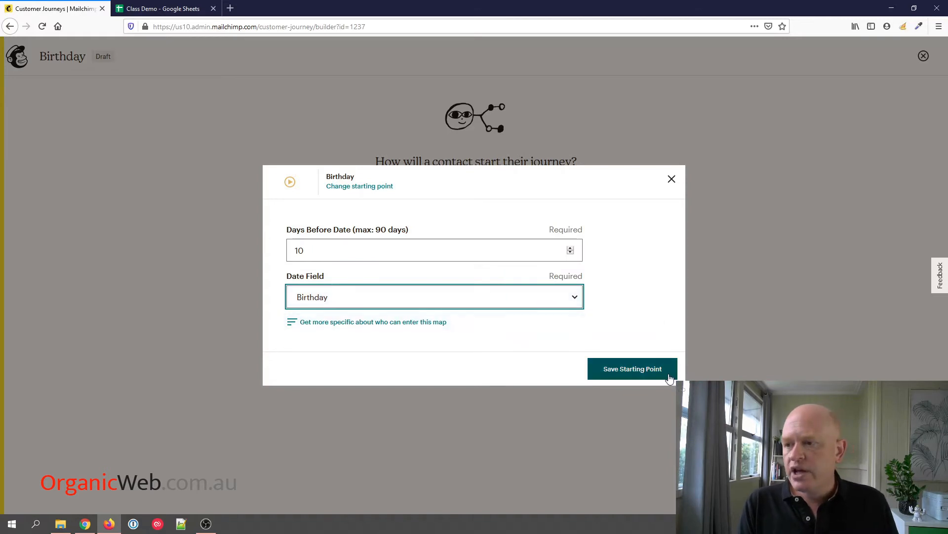
pyautogui.click(632, 369)
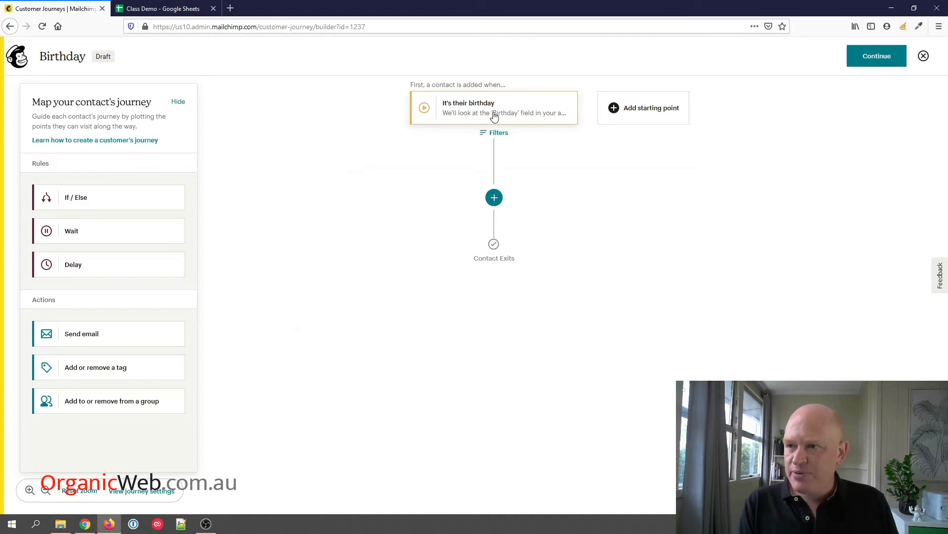
pyautogui.click(494, 108)
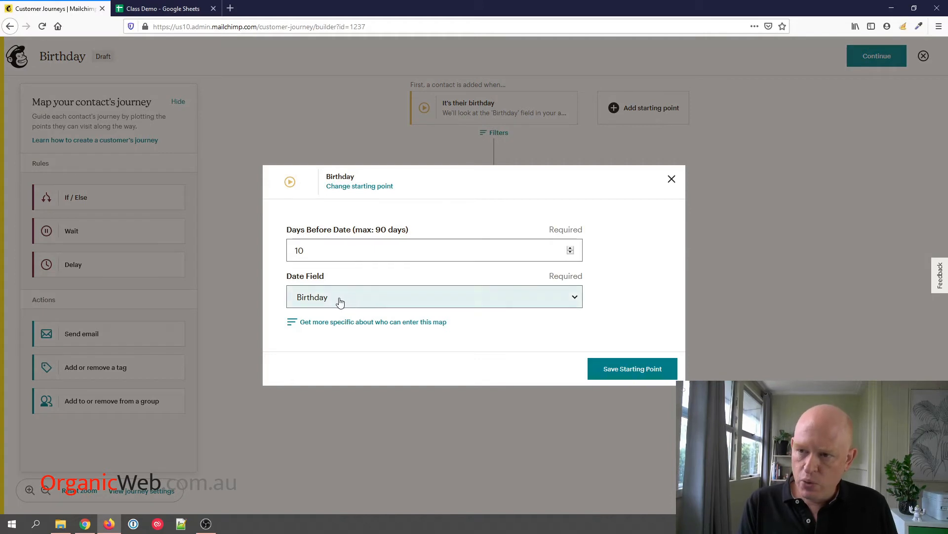
pyautogui.click(631, 369)
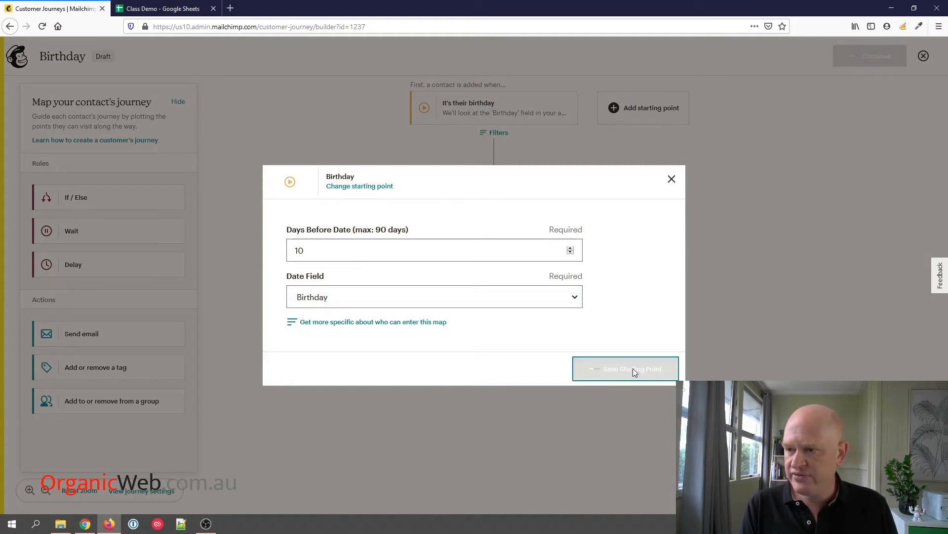
pyautogui.click(624, 369)
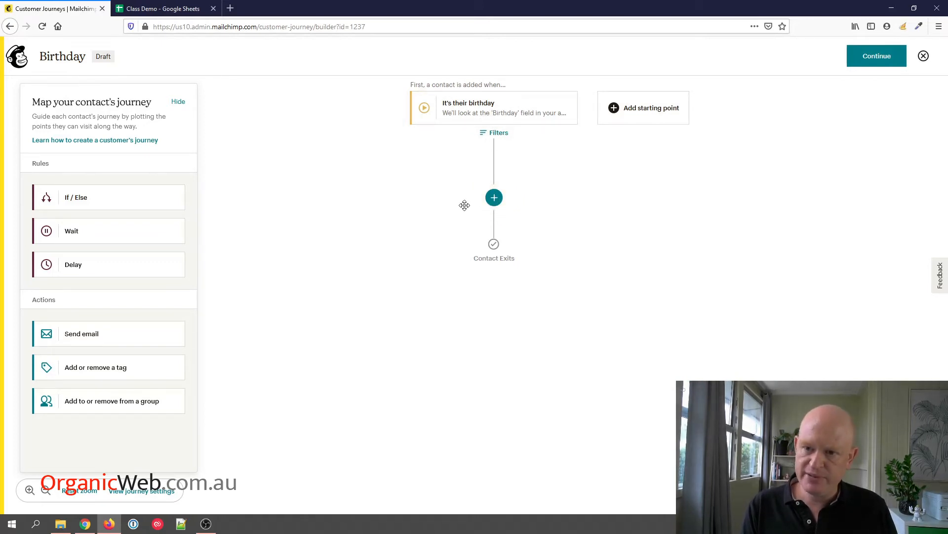
pyautogui.moveTo(85, 334)
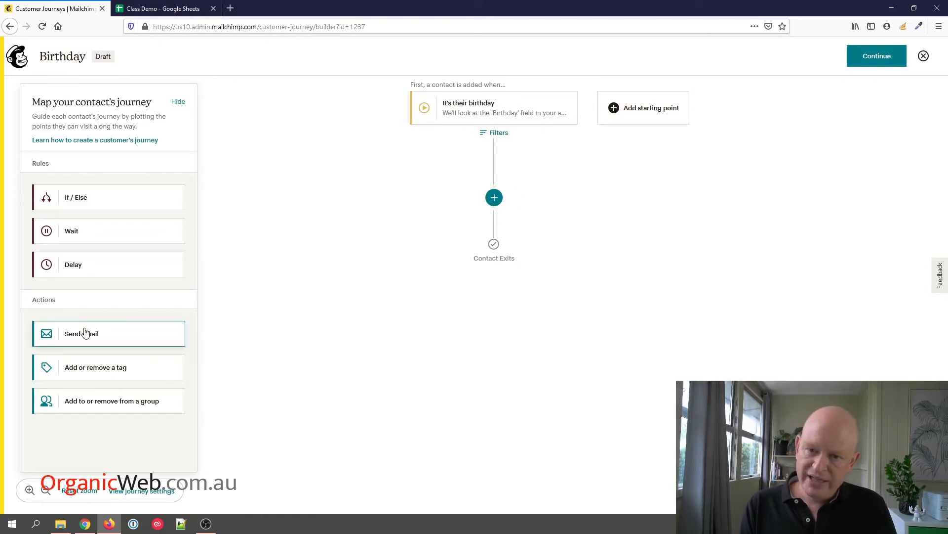
pyautogui.moveTo(118, 336)
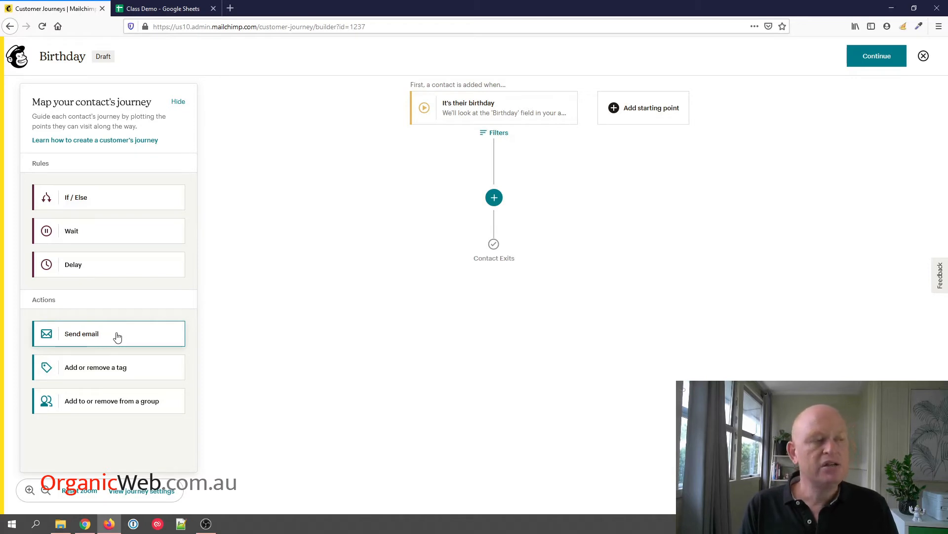
# Add a Send email step below the birthday trigger.
pyautogui.click(109, 333)
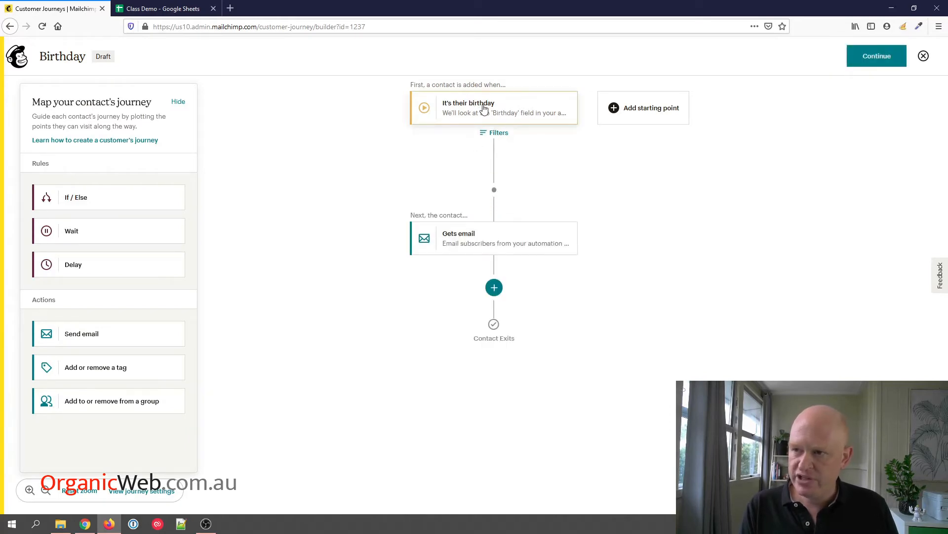
pyautogui.moveTo(505, 242)
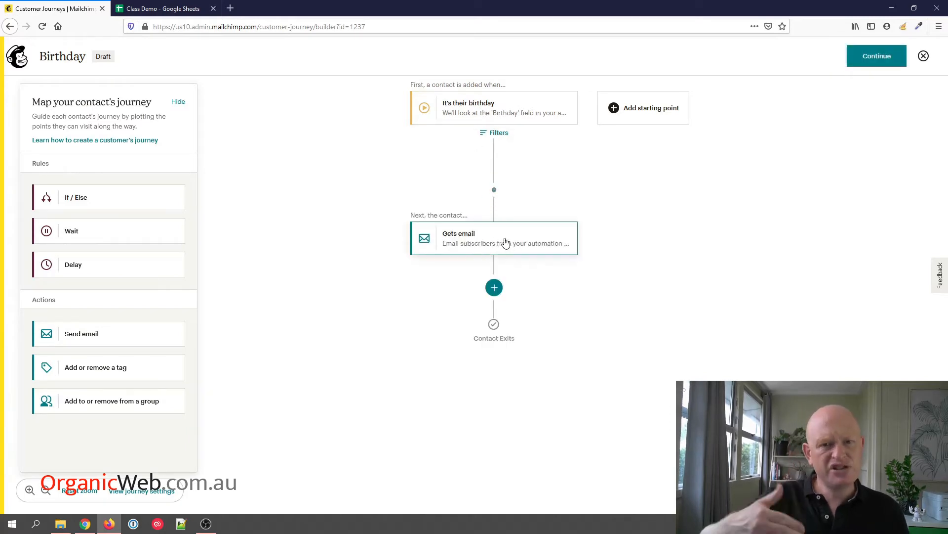
pyautogui.moveTo(510, 251)
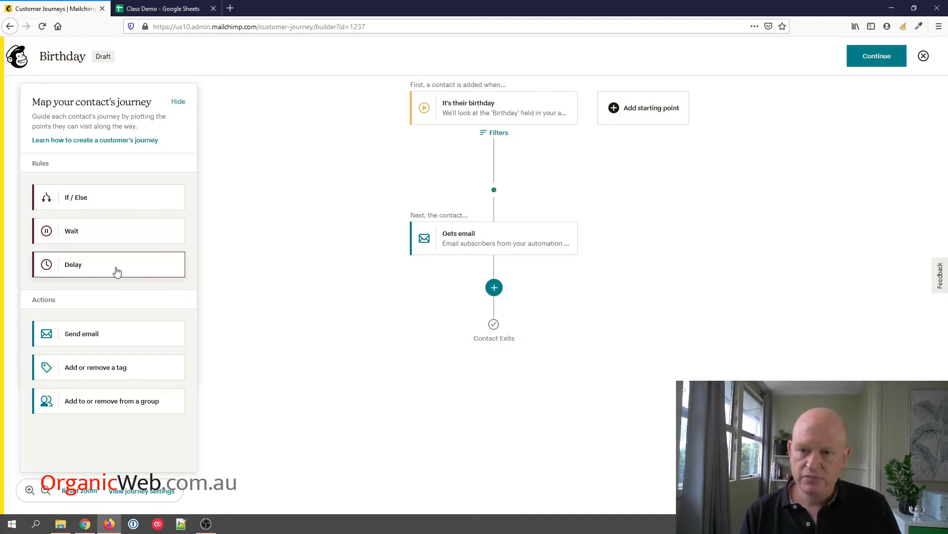
# Insert a Delay rule below the first email and save it as 10 days.
pyautogui.click(108, 265)
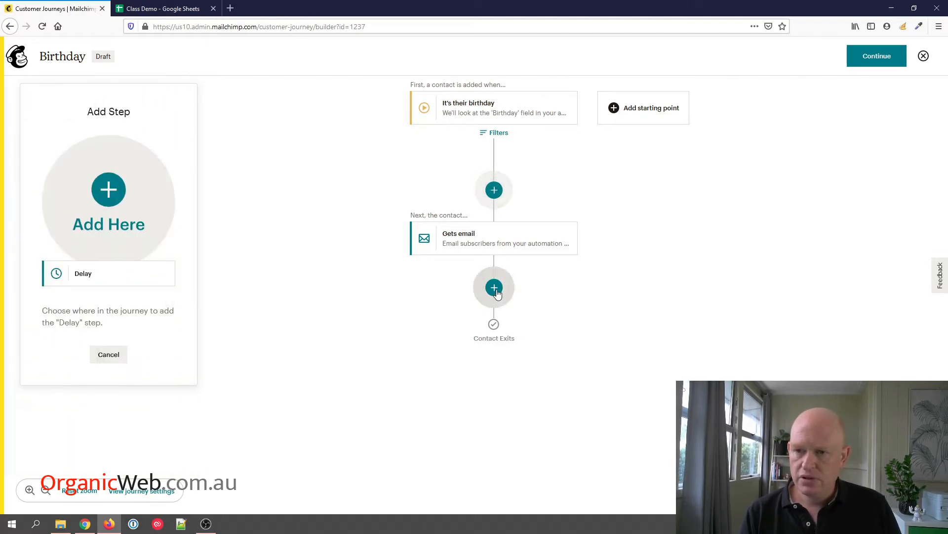
pyautogui.click(494, 288)
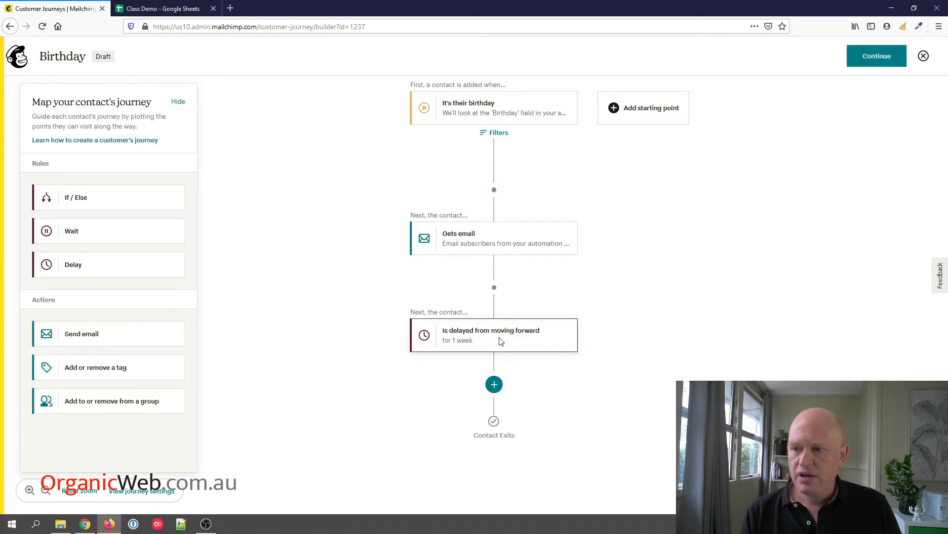
pyautogui.click(494, 335)
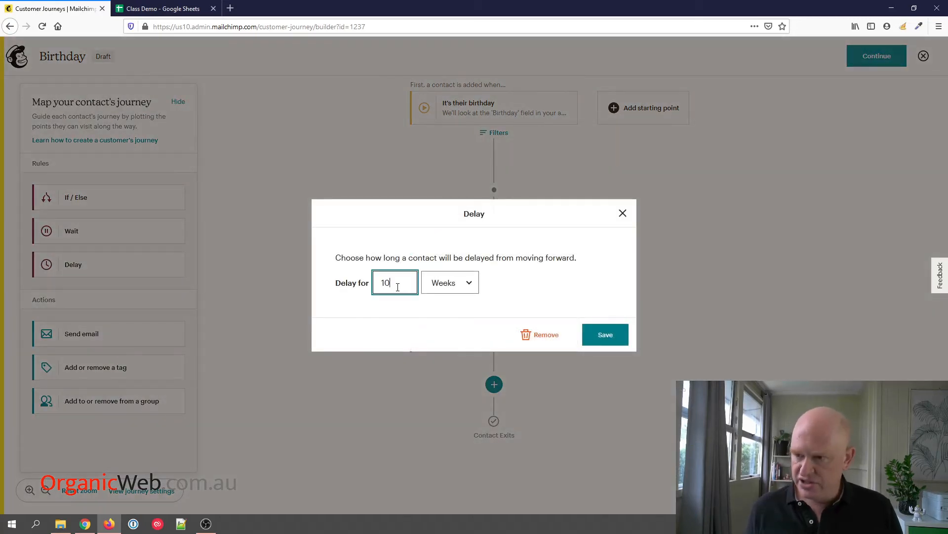
pyautogui.click(449, 282)
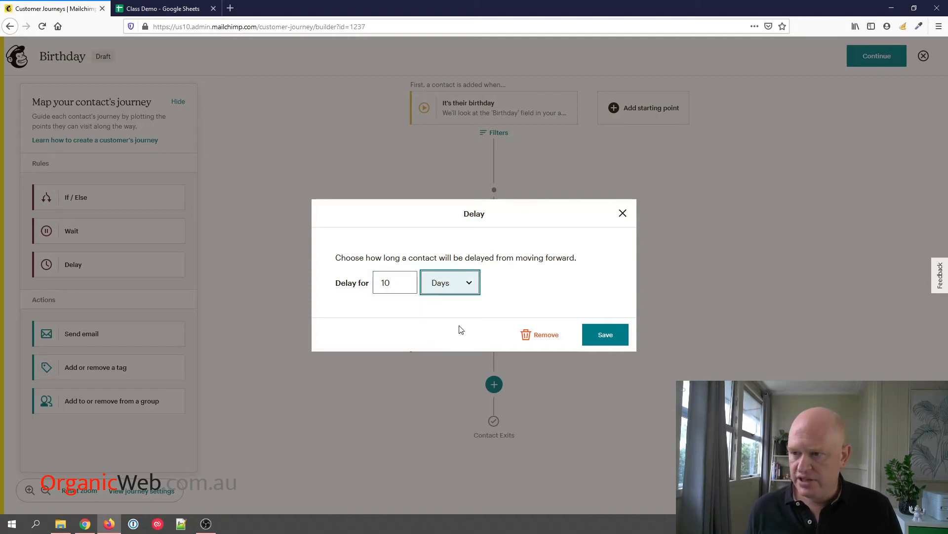
pyautogui.click(605, 334)
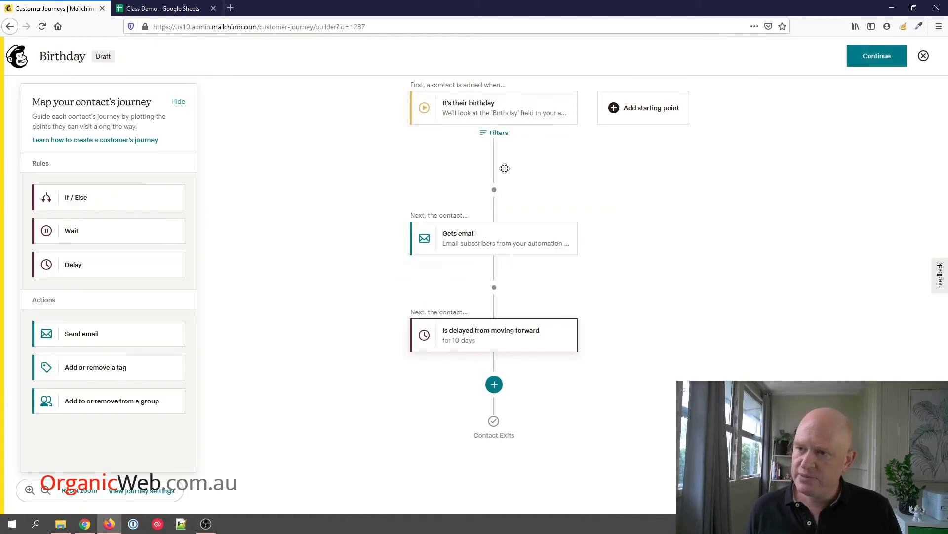
pyautogui.moveTo(526, 339)
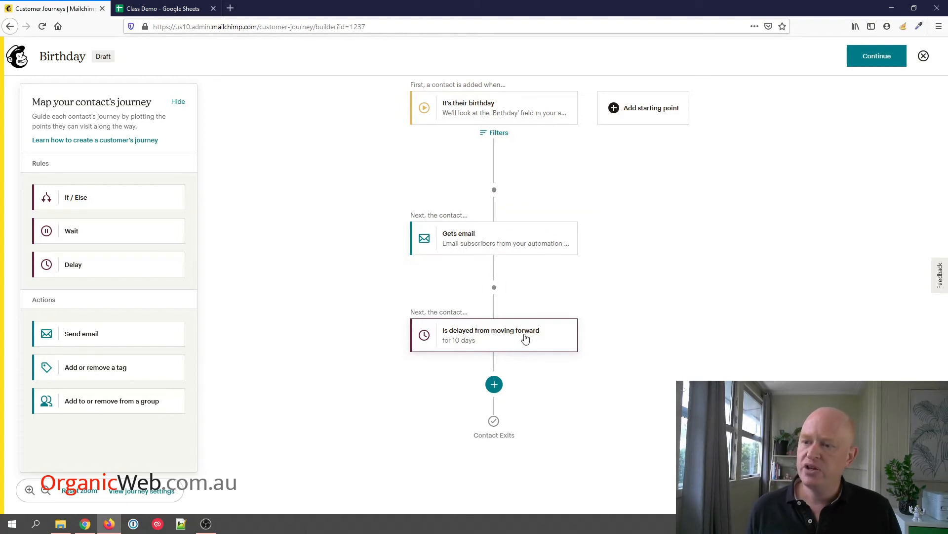
pyautogui.moveTo(515, 391)
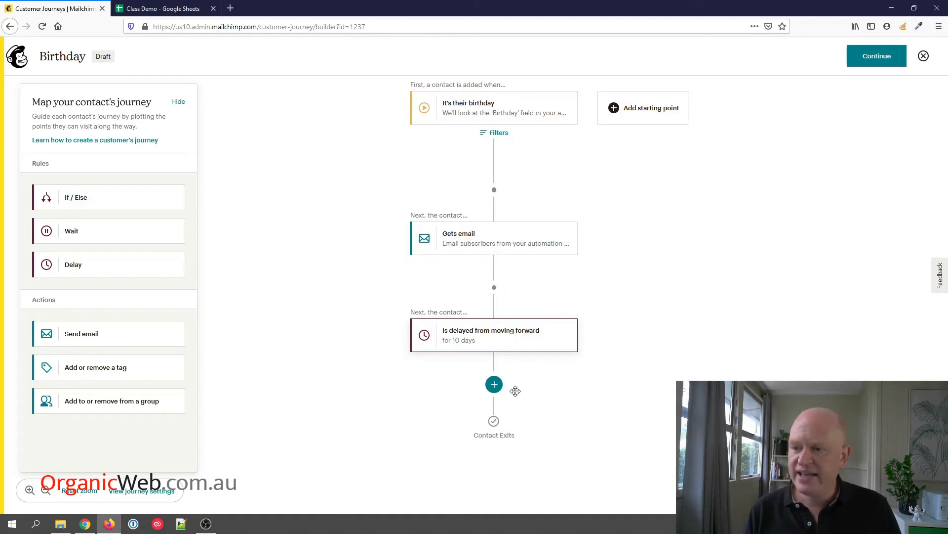
pyautogui.moveTo(493, 384)
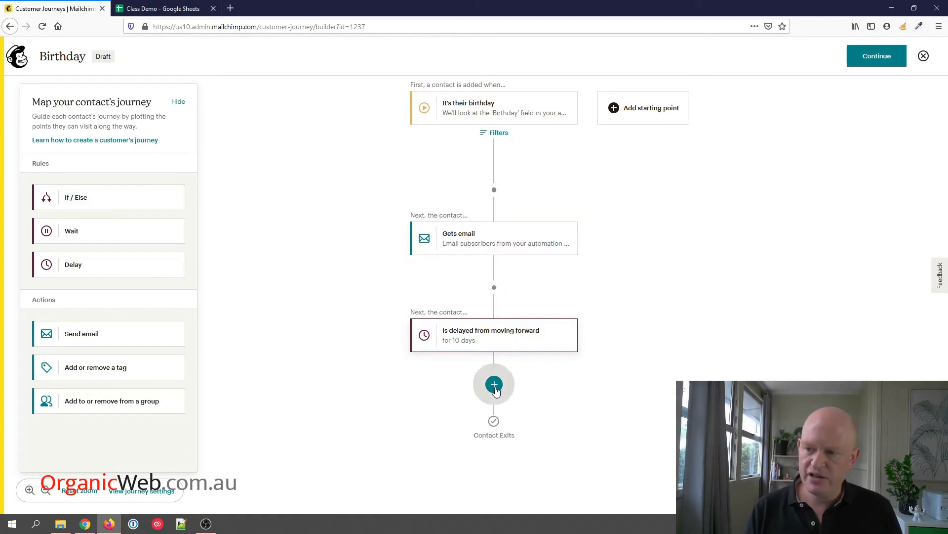
pyautogui.click(494, 384)
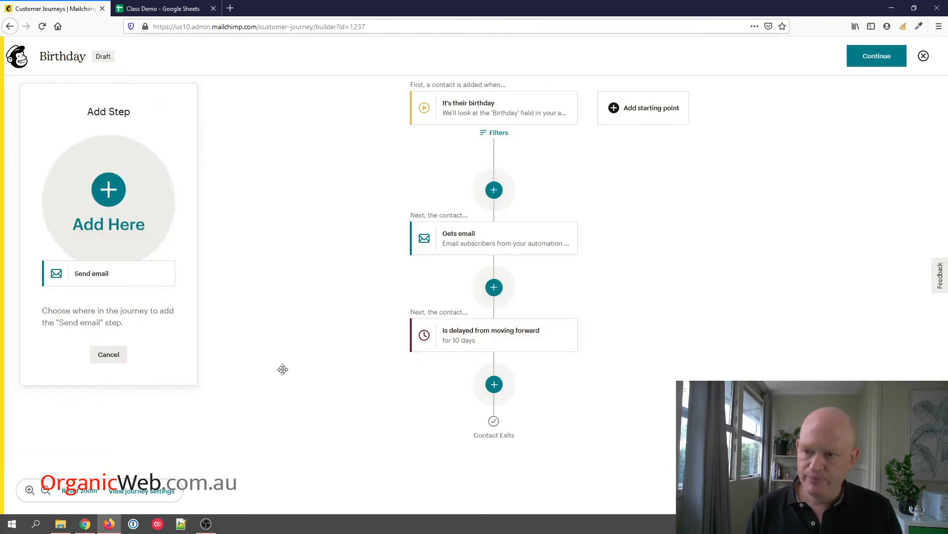
pyautogui.click(108, 353)
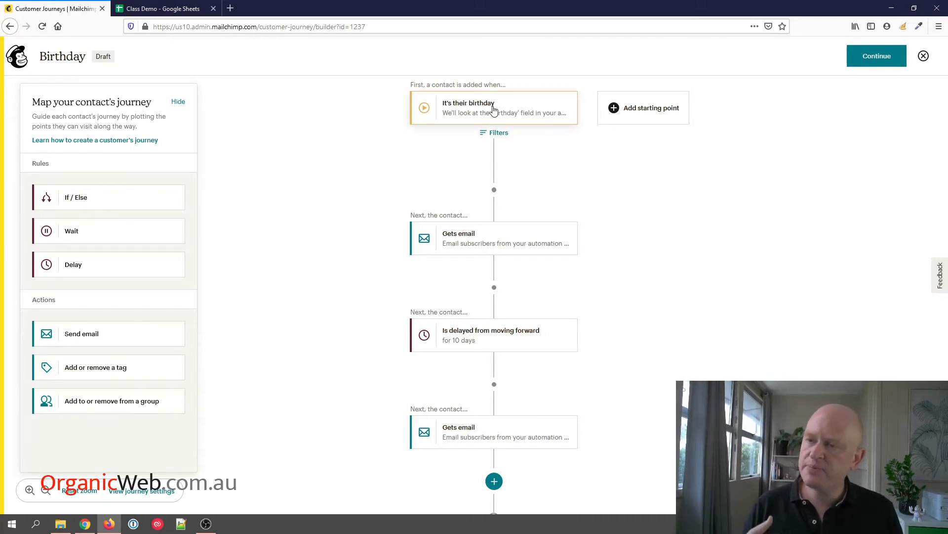
pyautogui.moveTo(493, 238)
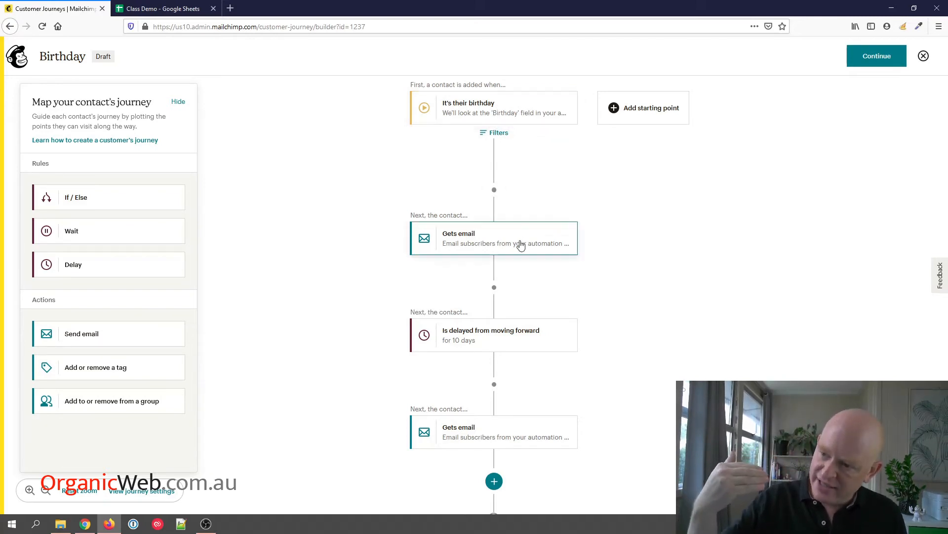
pyautogui.moveTo(517, 338)
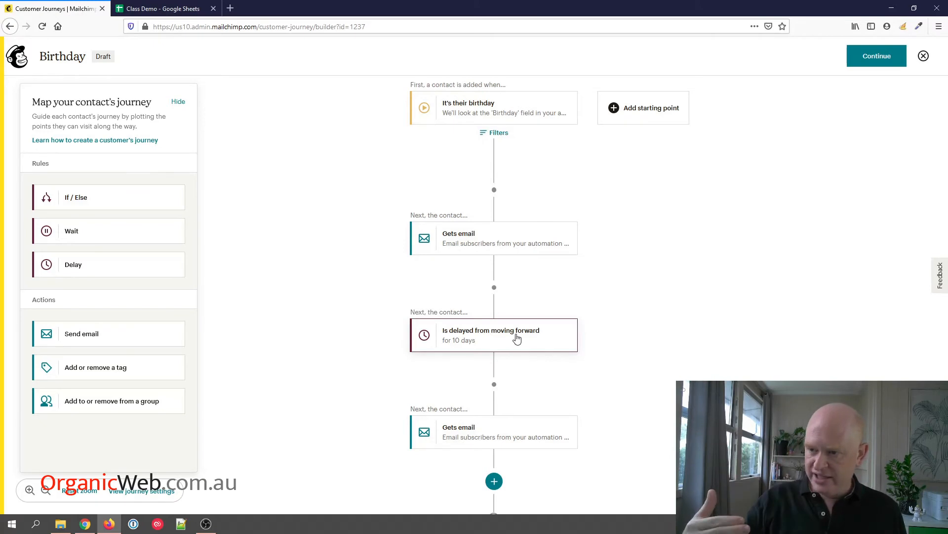
pyautogui.moveTo(504, 467)
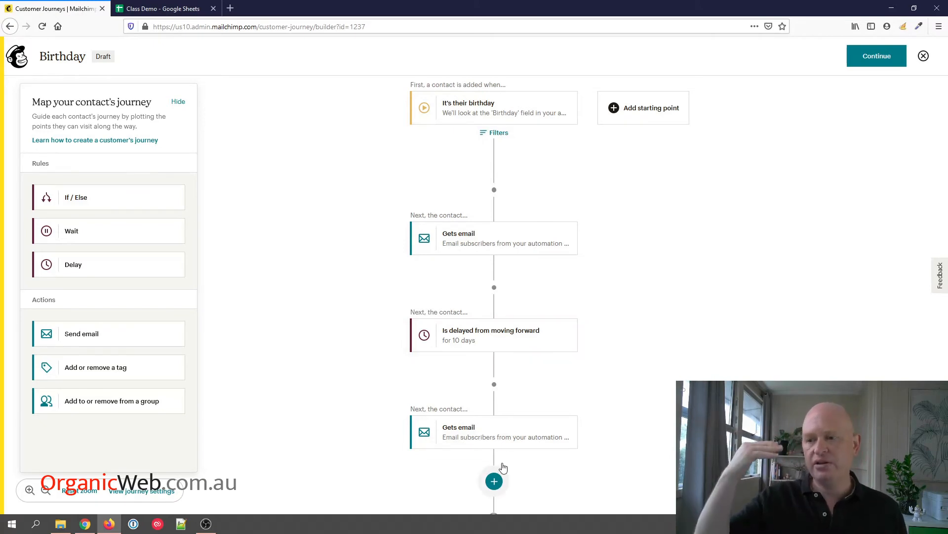
pyautogui.moveTo(516, 240)
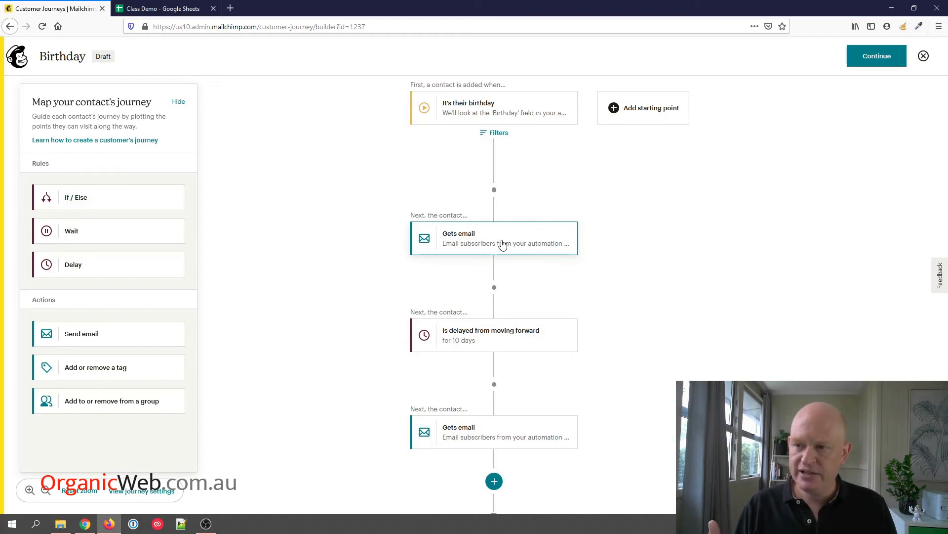
# Save the first email's subject as 'Your birthday treat' and start selecting its template.
pyautogui.click(493, 238)
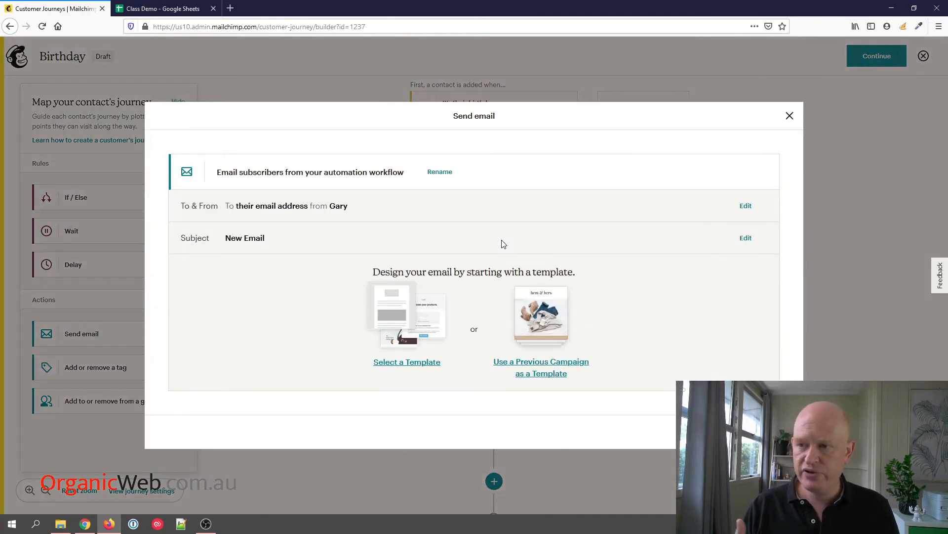
pyautogui.moveTo(262, 205)
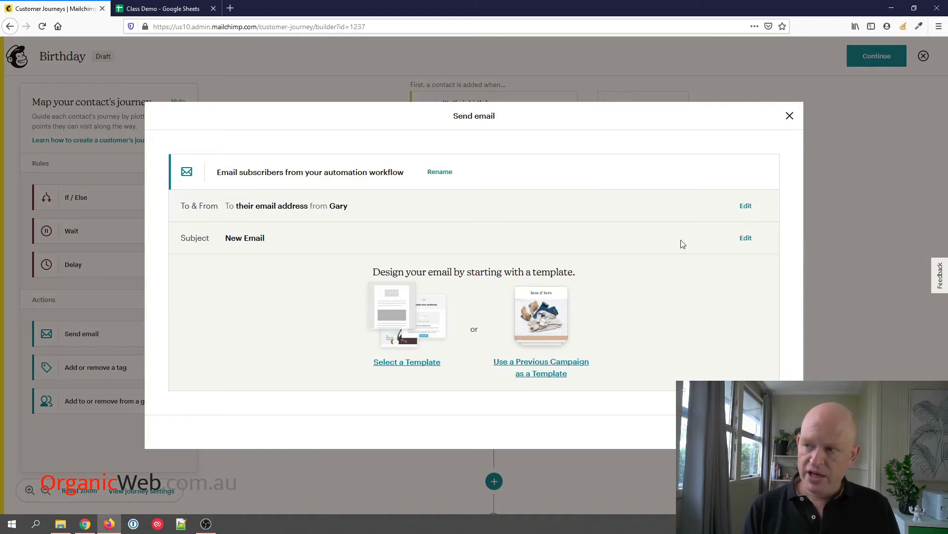
pyautogui.click(745, 237)
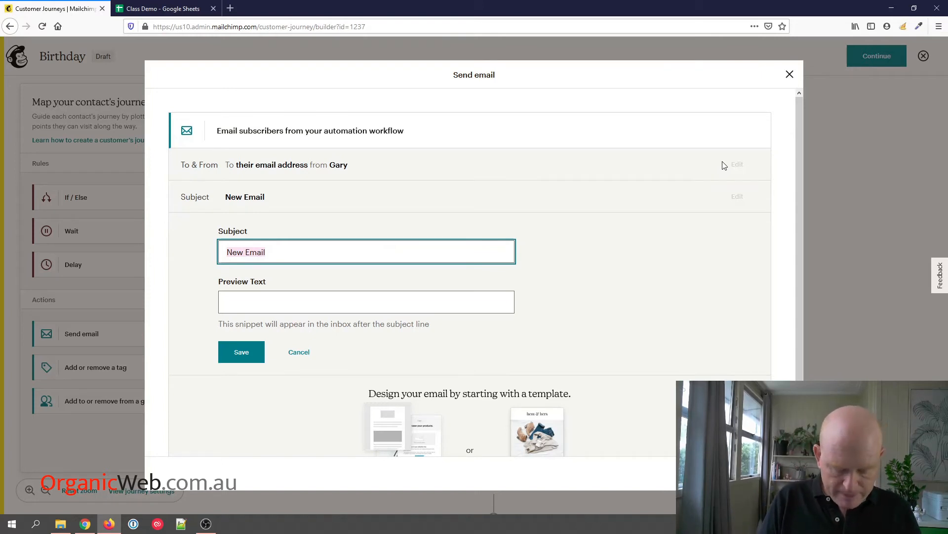
pyautogui.write('Y')
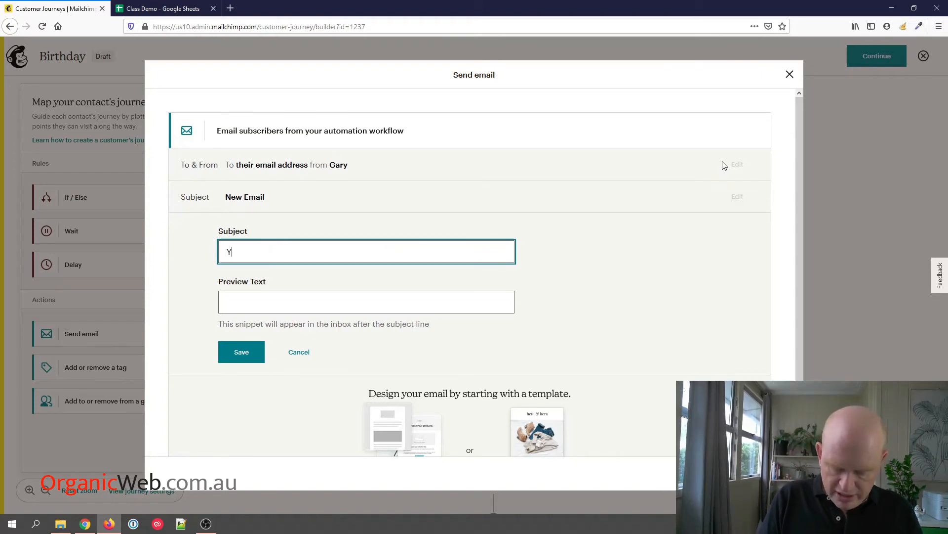
pyautogui.write('our birth')
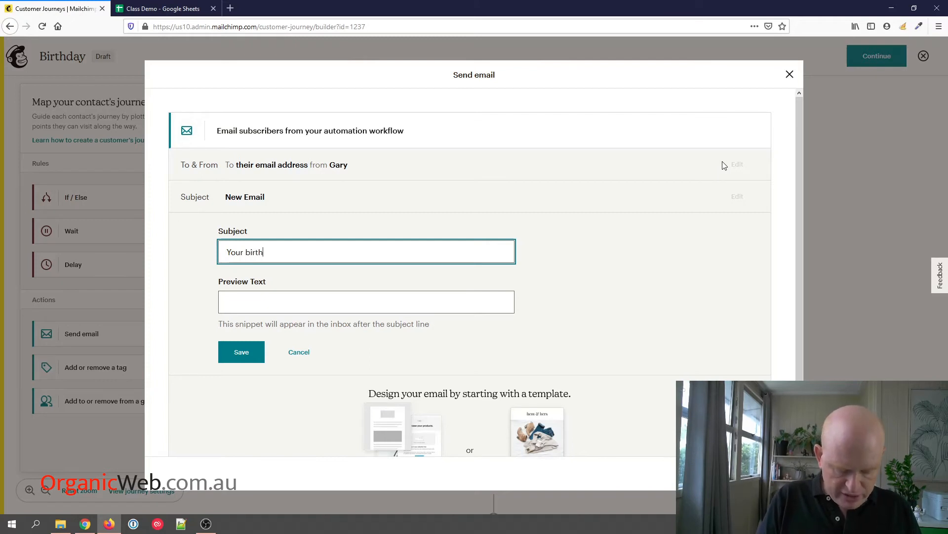
pyautogui.write('day treat')
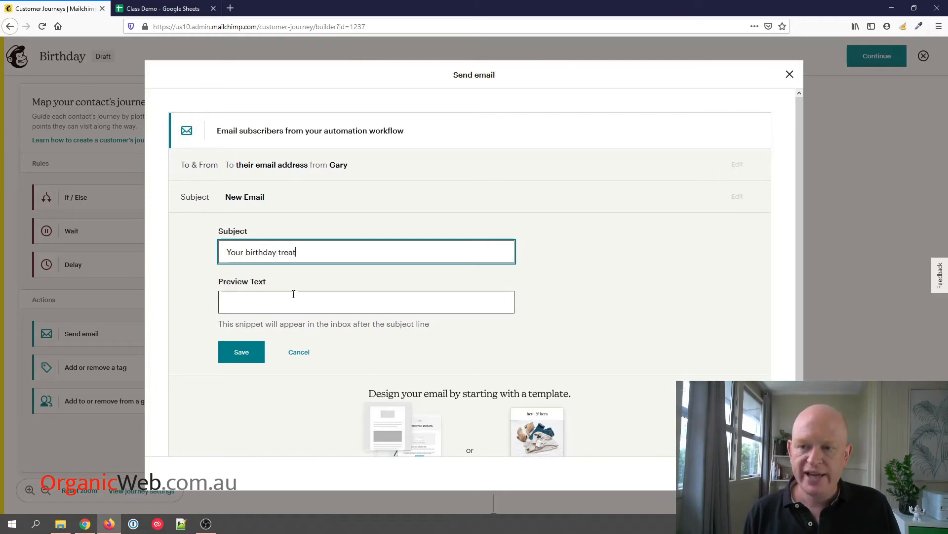
pyautogui.click(241, 351)
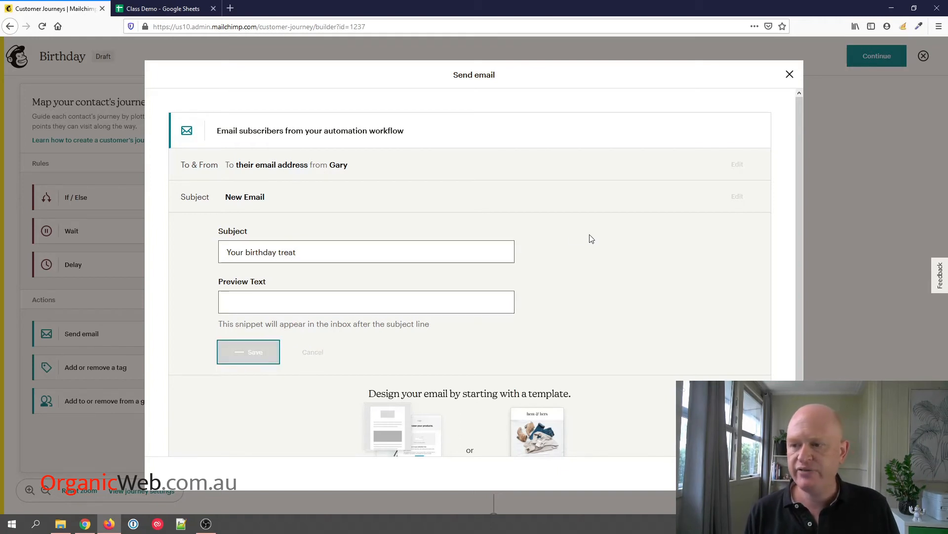
pyautogui.click(248, 352)
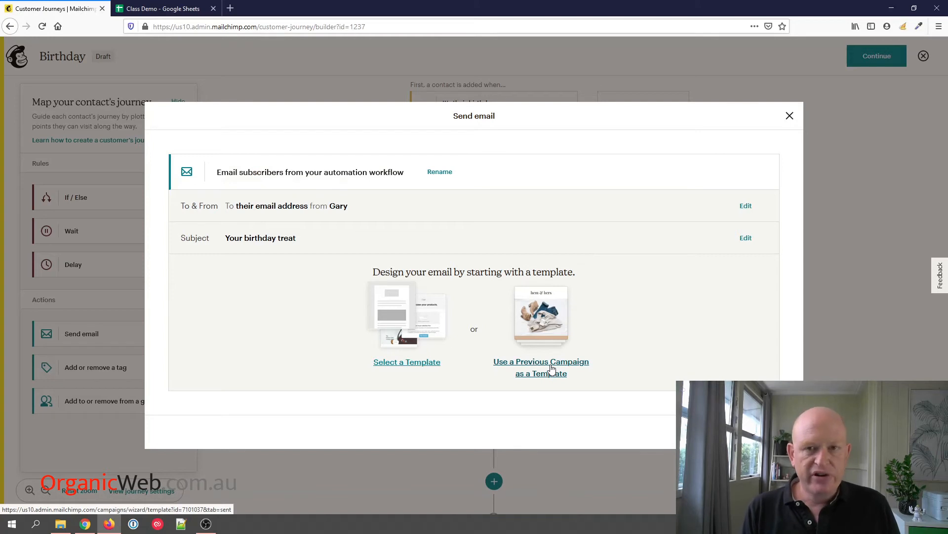
pyautogui.moveTo(523, 369)
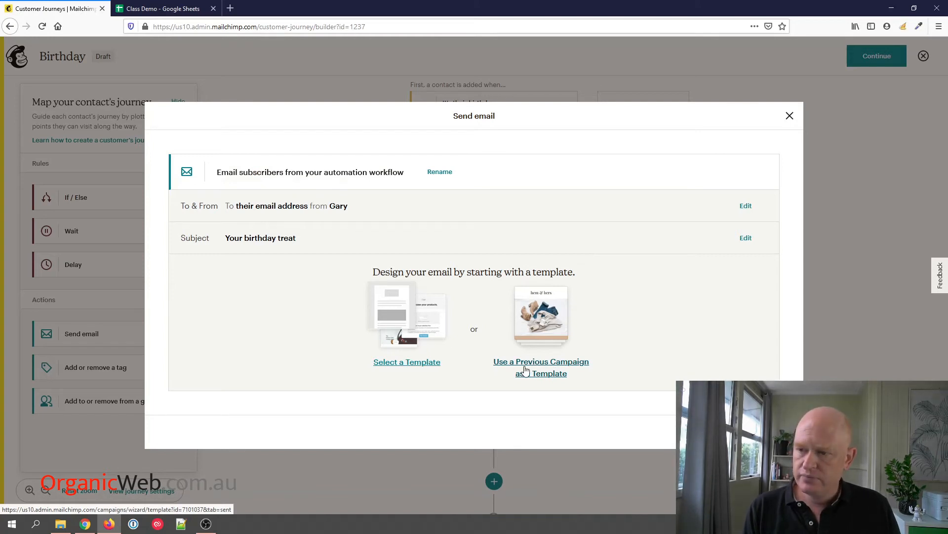
pyautogui.click(407, 361)
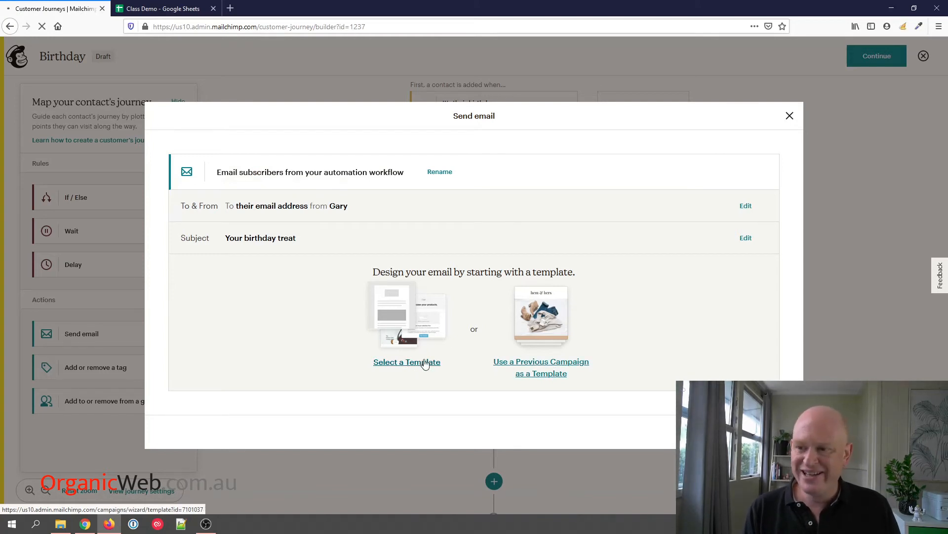
# Load the saved Birthday template into the first email's design editor.
pyautogui.click(407, 361)
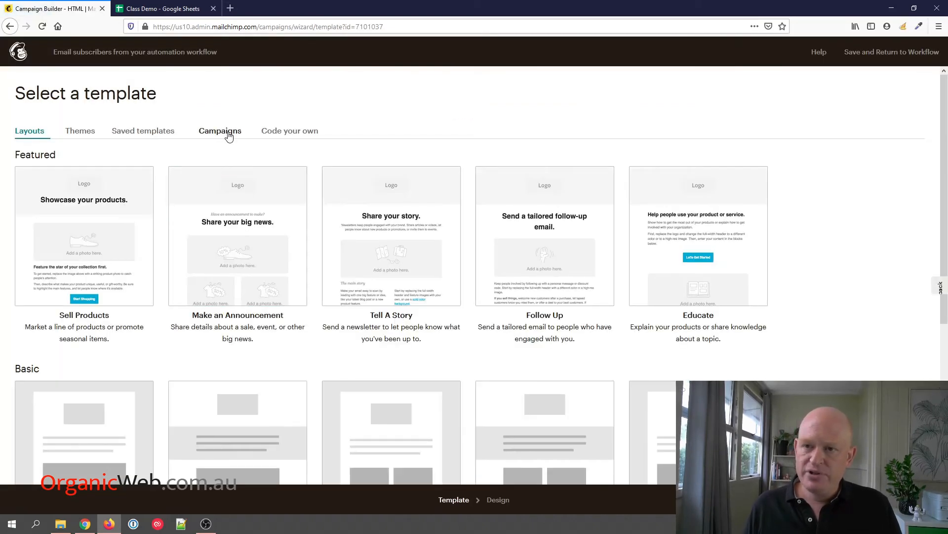
pyautogui.moveTo(157, 134)
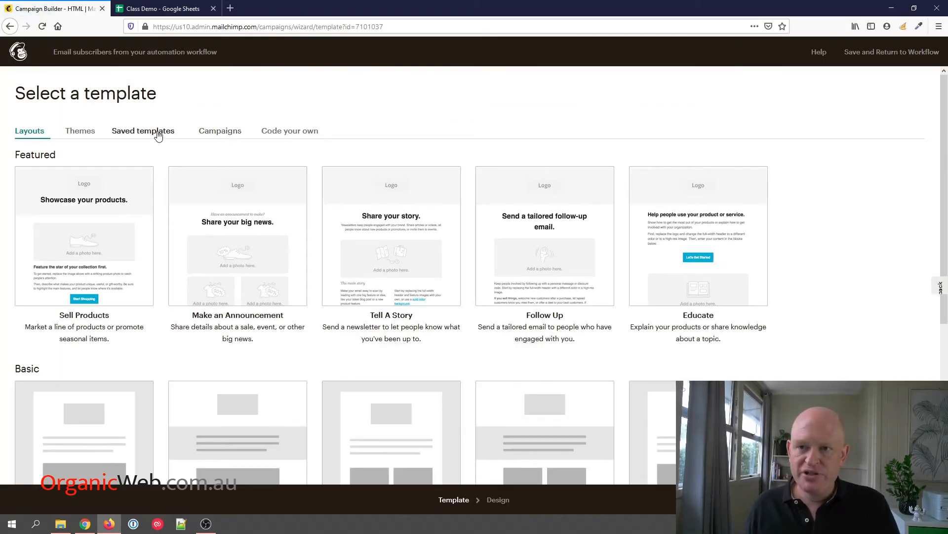
pyautogui.click(143, 130)
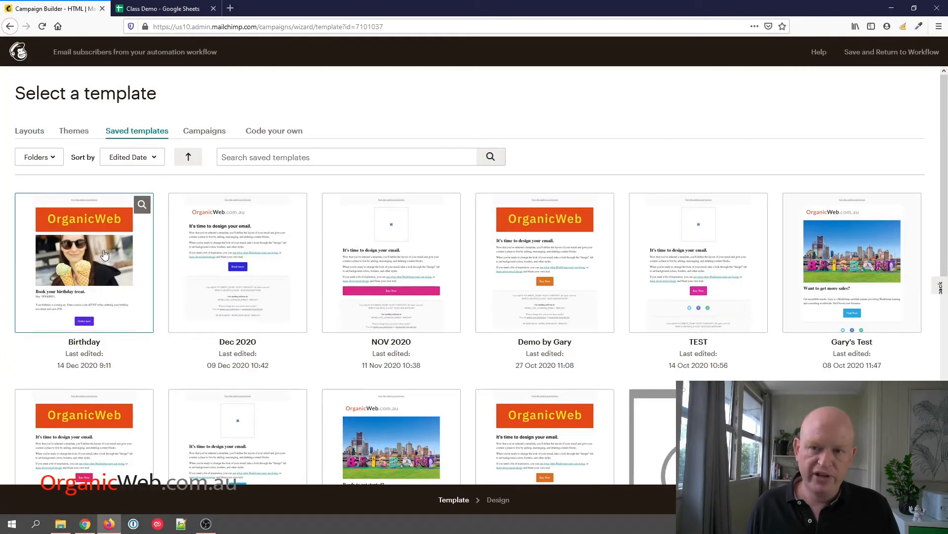
pyautogui.click(84, 260)
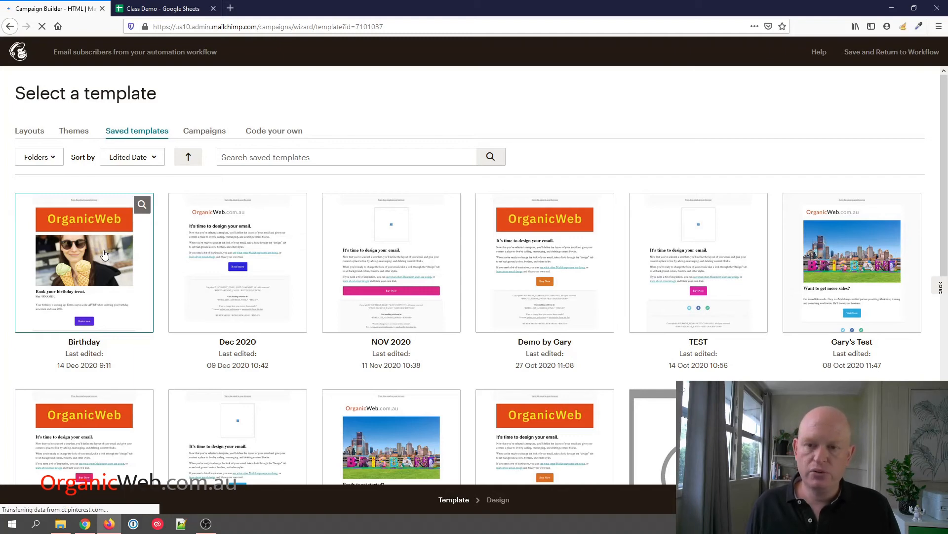
pyautogui.moveTo(57, 277)
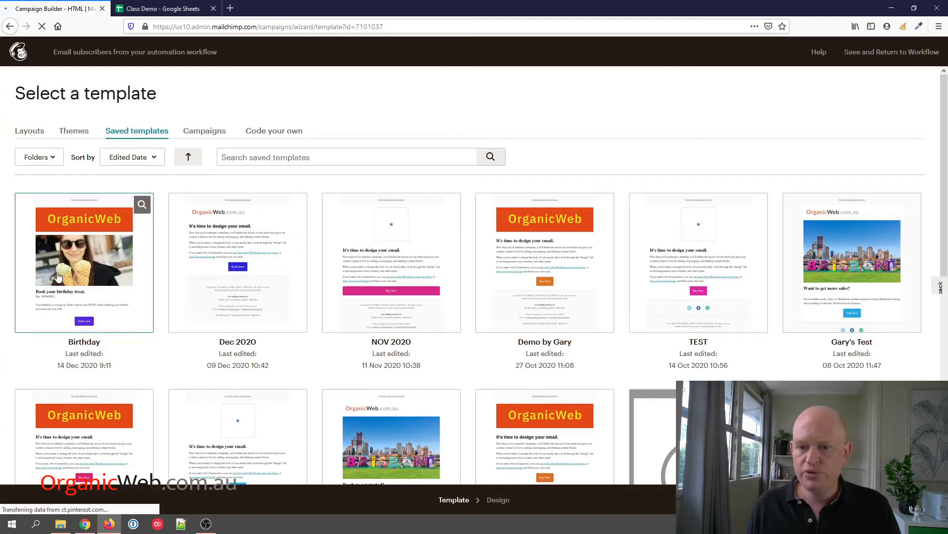
pyautogui.click(84, 261)
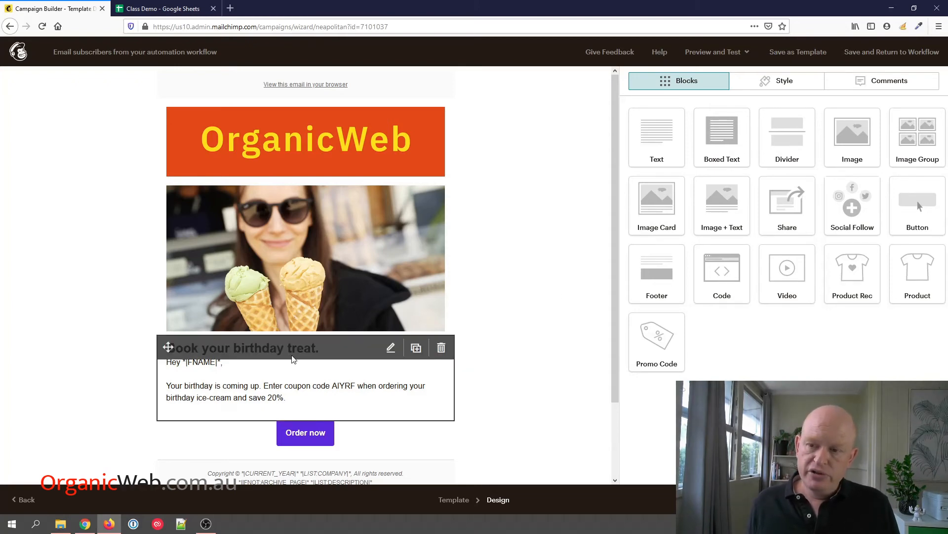
# Insert the First Name merge tag into the 'Book your birthday treat' heading.
pyautogui.click(390, 347)
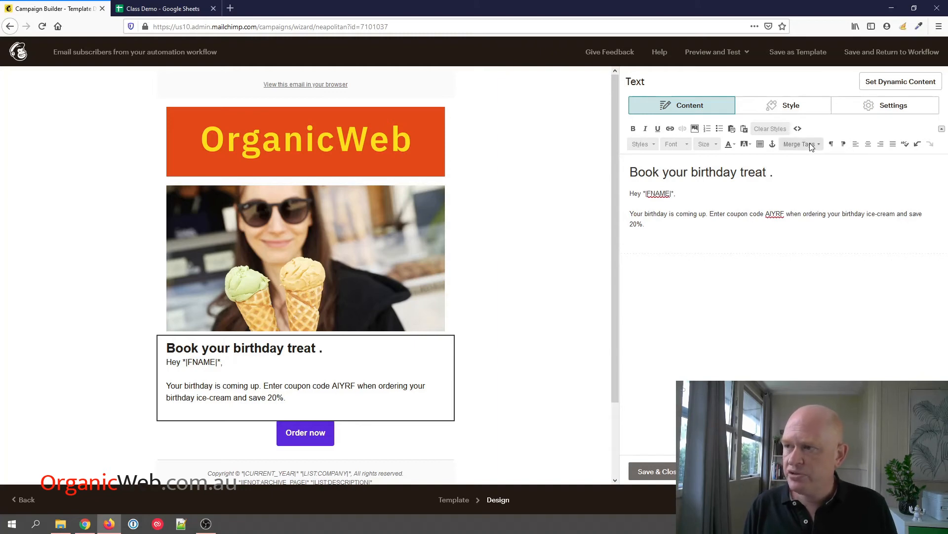
pyautogui.click(800, 144)
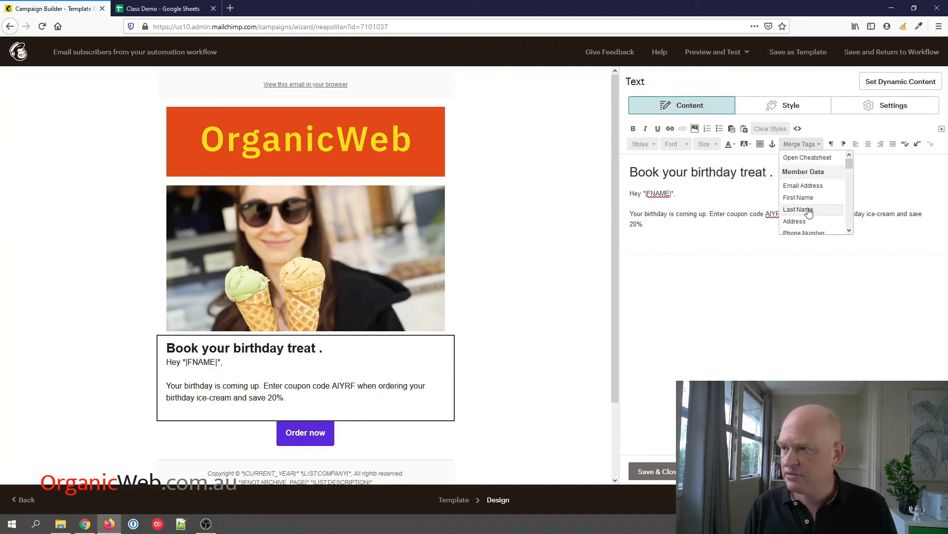
pyautogui.click(798, 197)
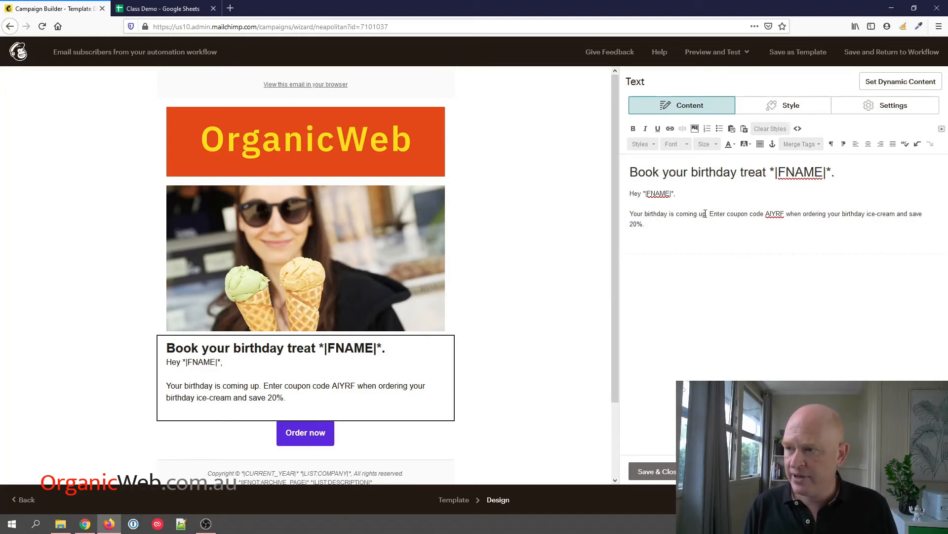
# Add '(it's on' plus the *|MMERGE7|* birthday tag, then save and return to the workflow.
pyautogui.write('(i')
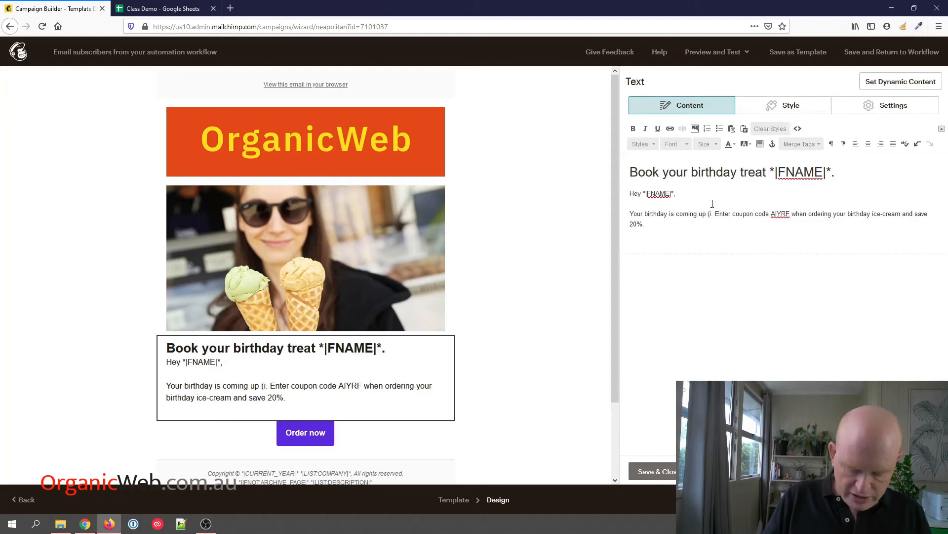
pyautogui.write("it's on")
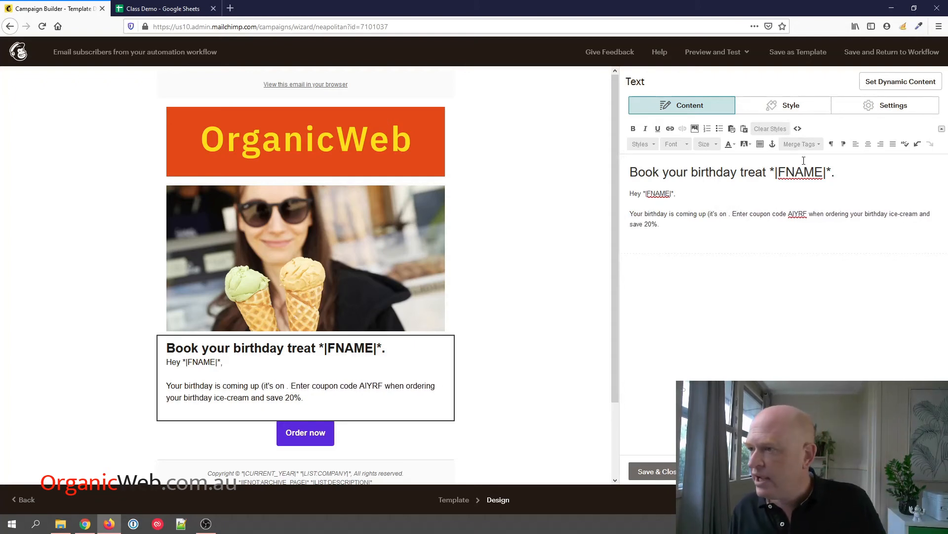
pyautogui.click(800, 143)
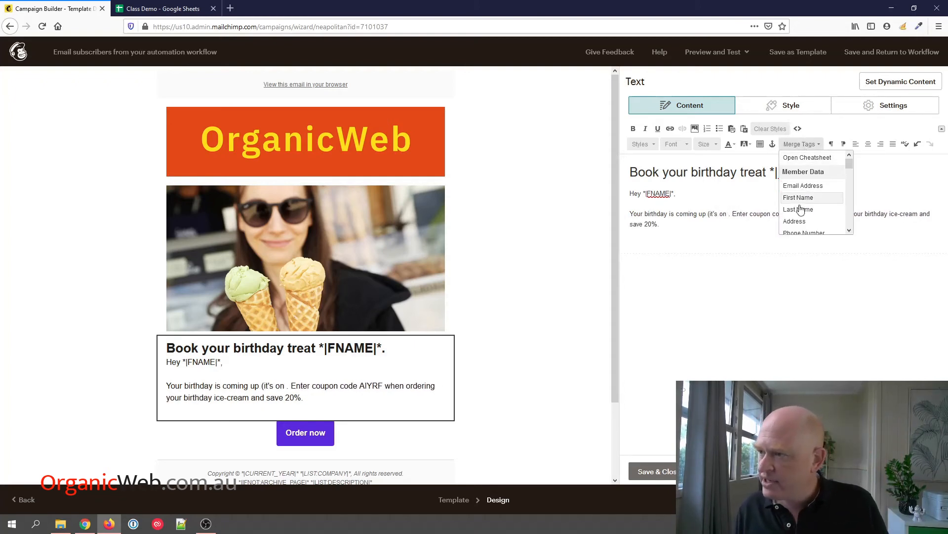
pyautogui.scroll(-3)
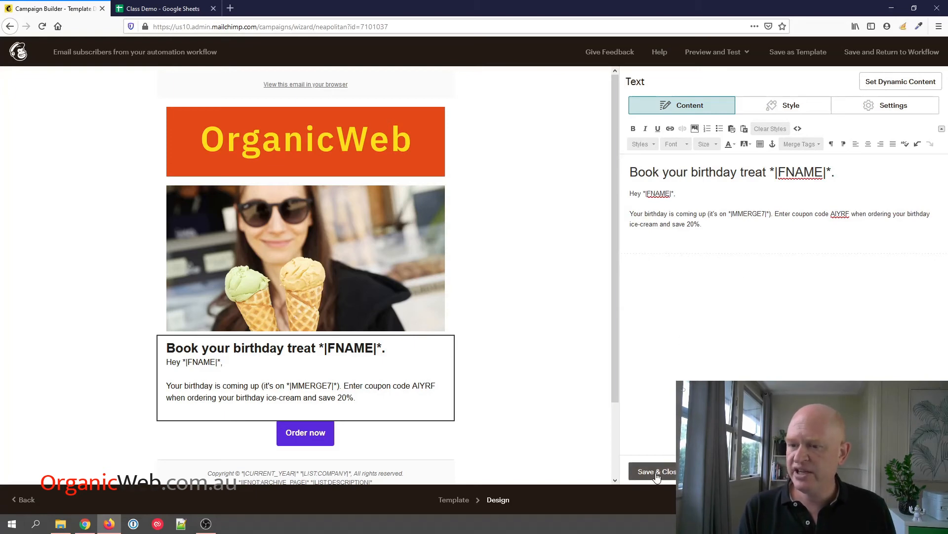
pyautogui.click(657, 471)
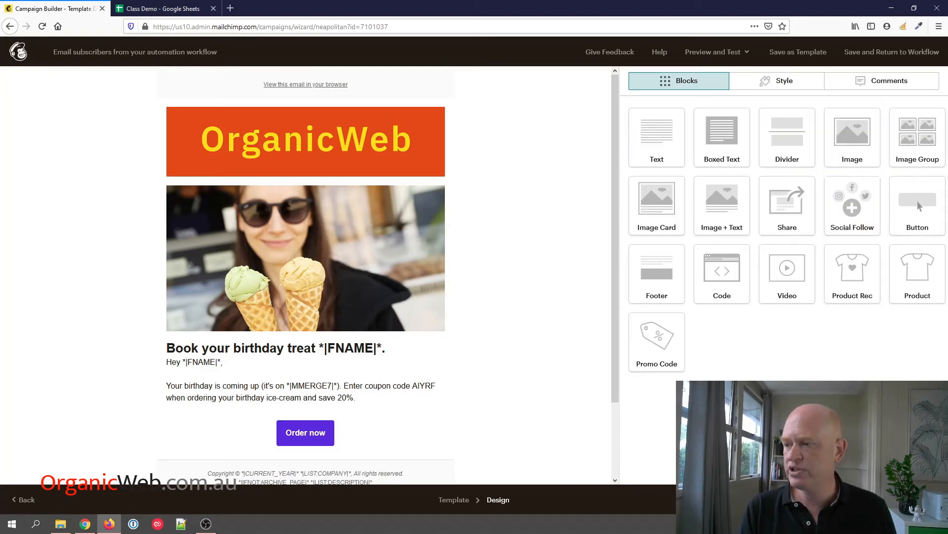
pyautogui.click(892, 51)
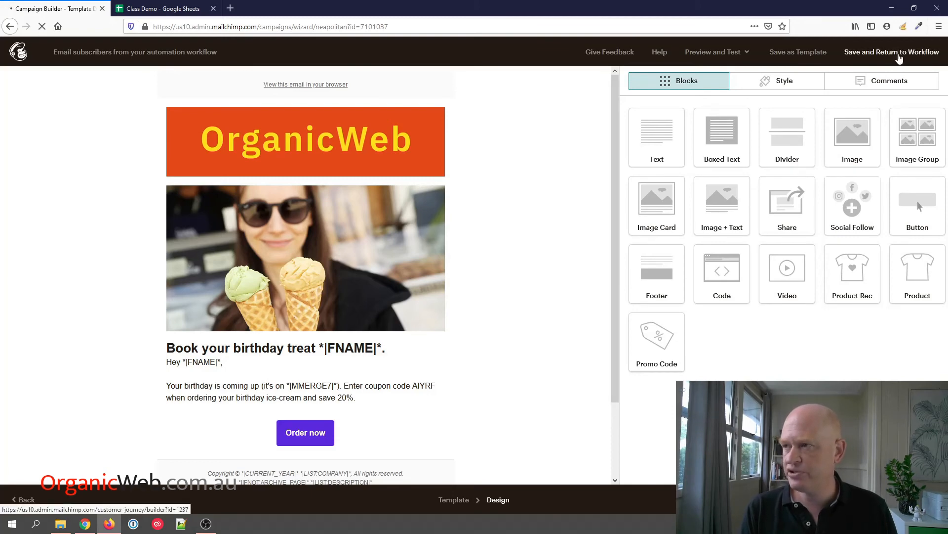
# Save the second journey email's subject as 'Happy Birthday'.
pyautogui.click(891, 52)
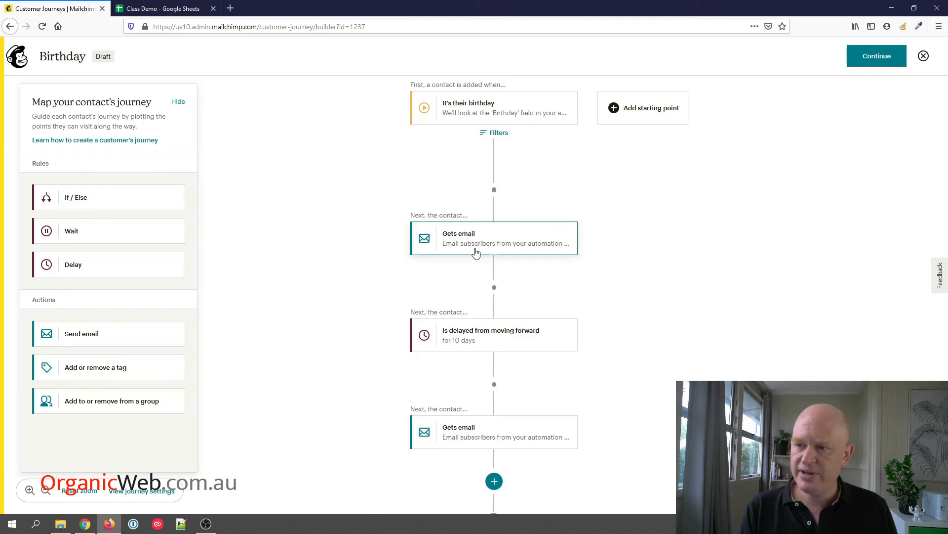
pyautogui.moveTo(493, 431)
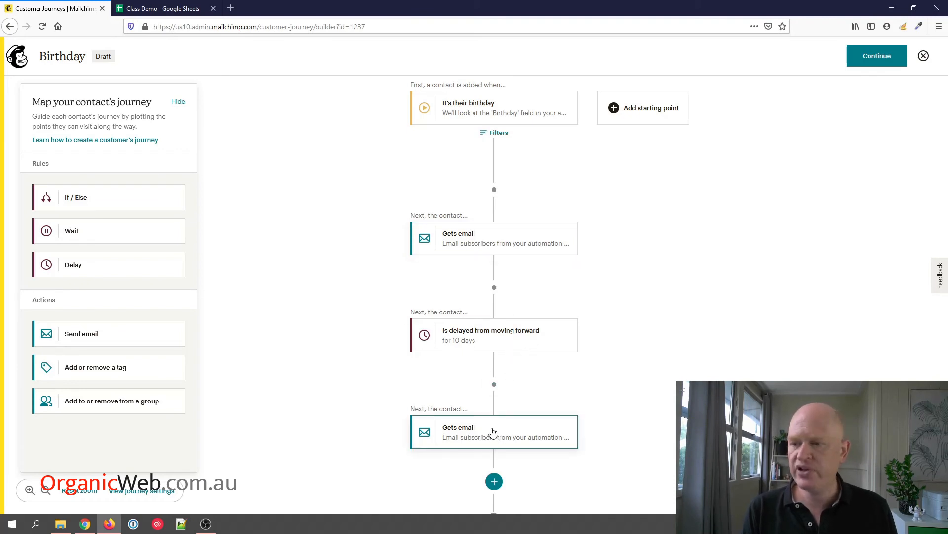
pyautogui.click(493, 431)
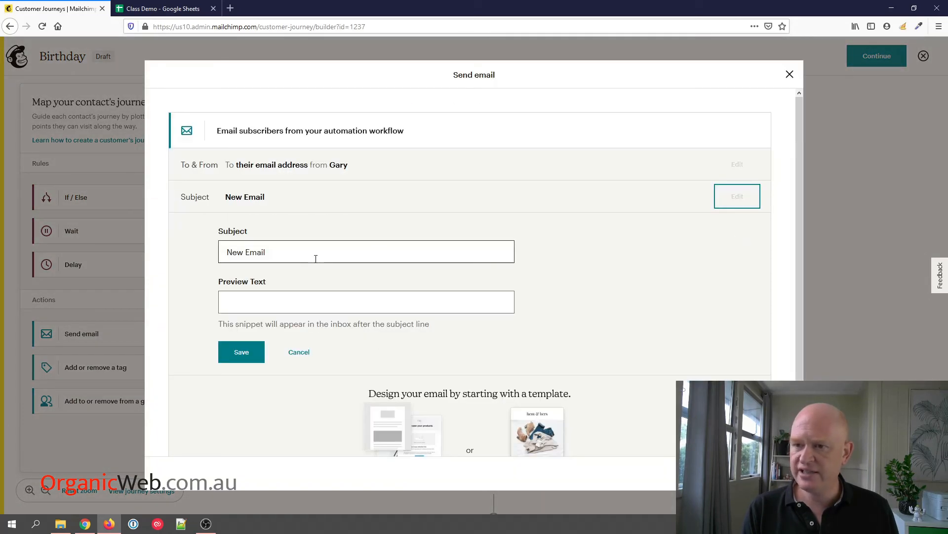
pyautogui.write('Happy Birthday')
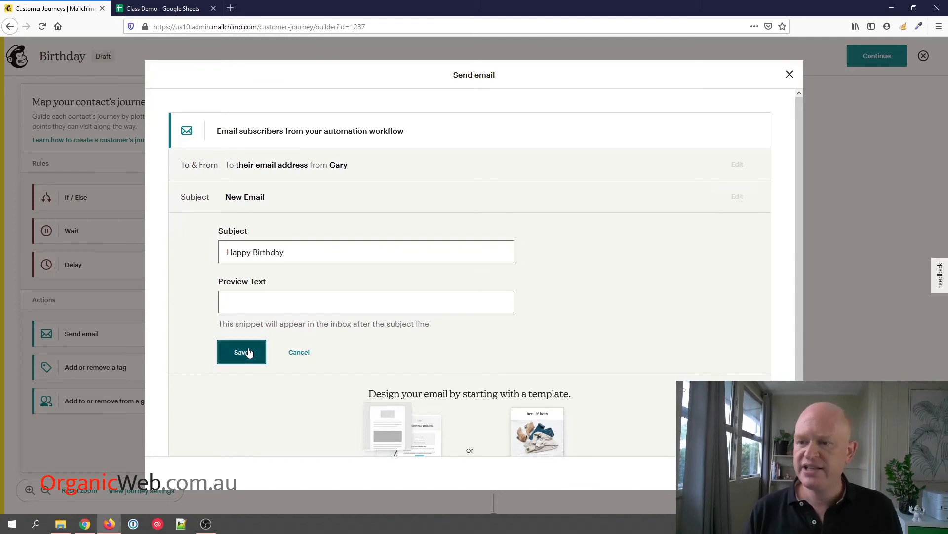
pyautogui.click(242, 352)
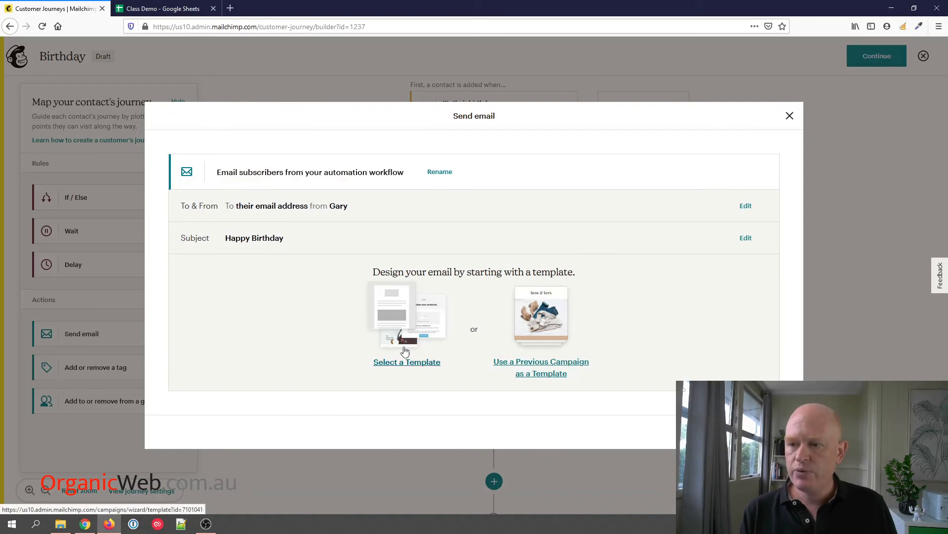
# List the saved templates for the final email, led by Birthday.
pyautogui.click(407, 362)
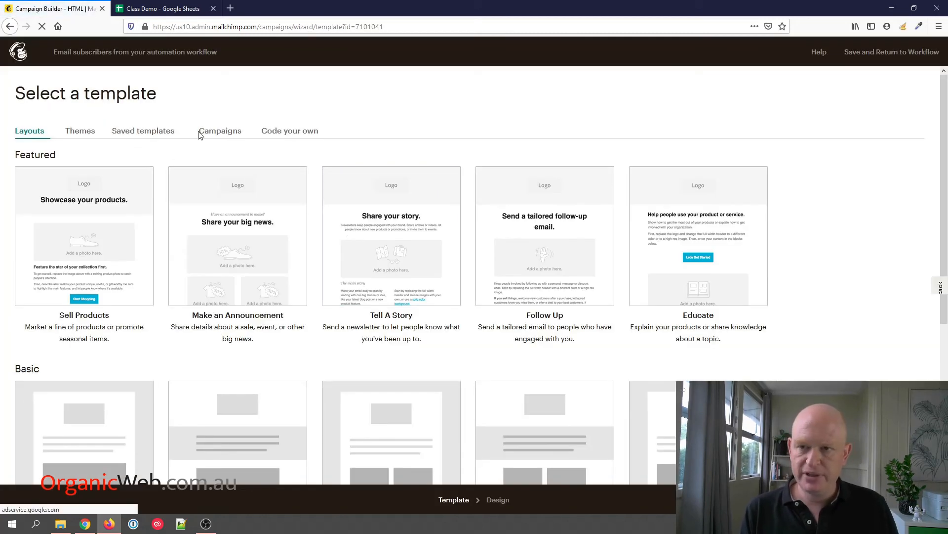
pyautogui.click(137, 131)
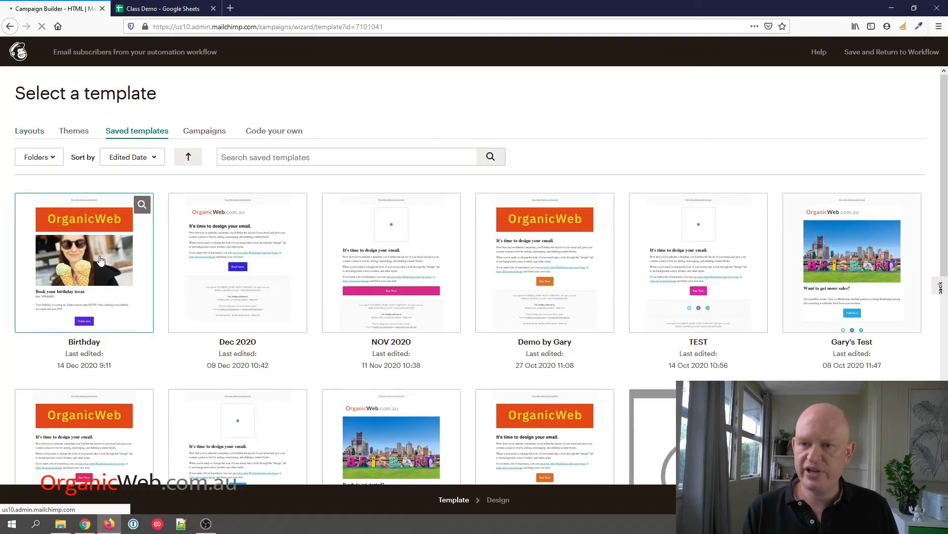
pyautogui.moveTo(103, 258)
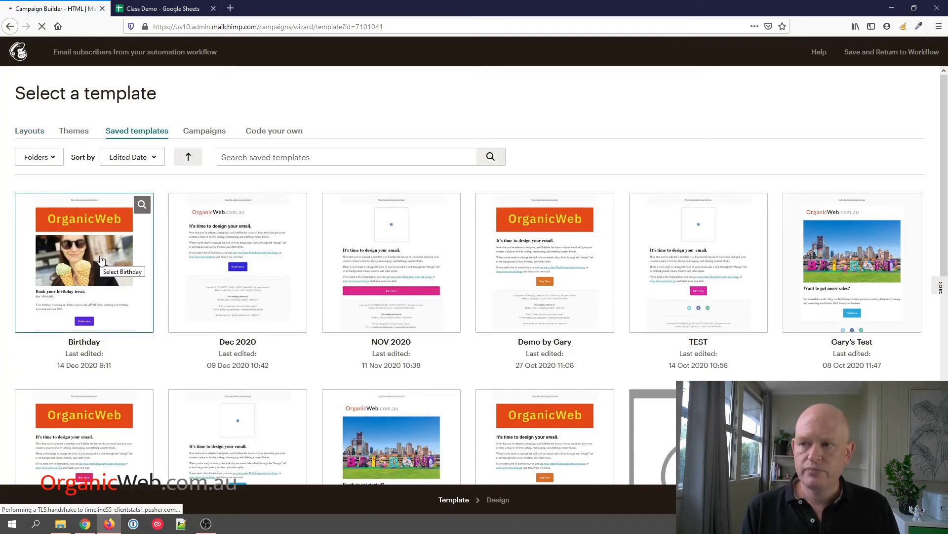
pyautogui.moveTo(630, 134)
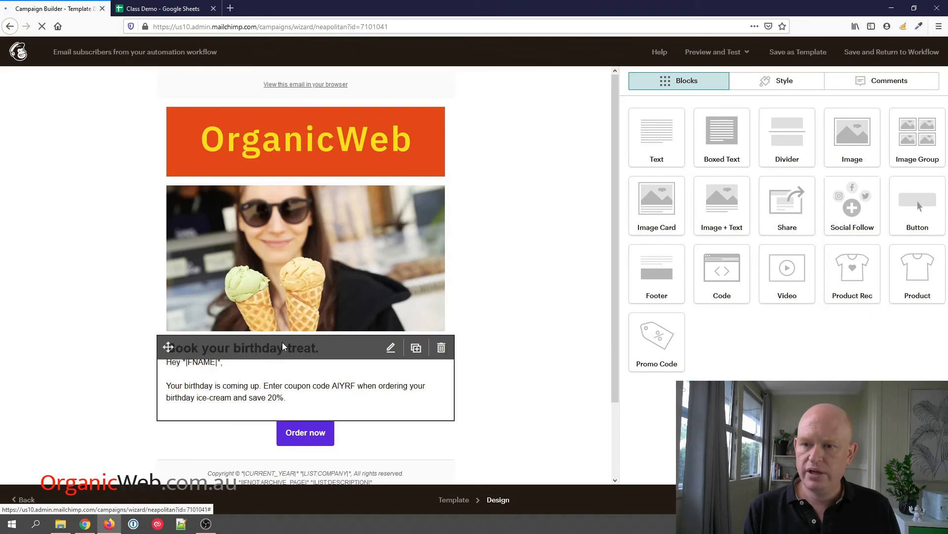
# Change the heading to 'It's your birthday.' and the body to 'Happy birthday!!!!!'.
pyautogui.click(391, 347)
pyautogui.write("It's your b.")
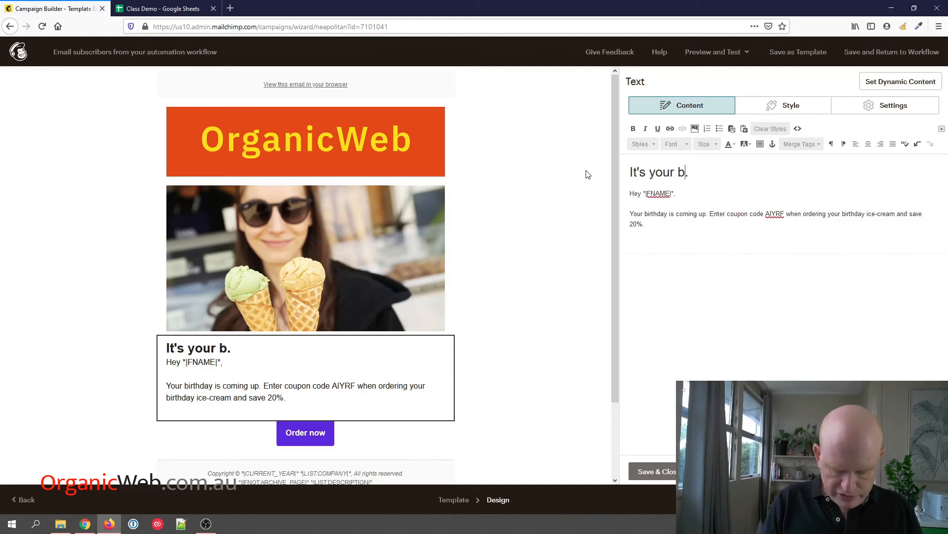
pyautogui.write('irthday')
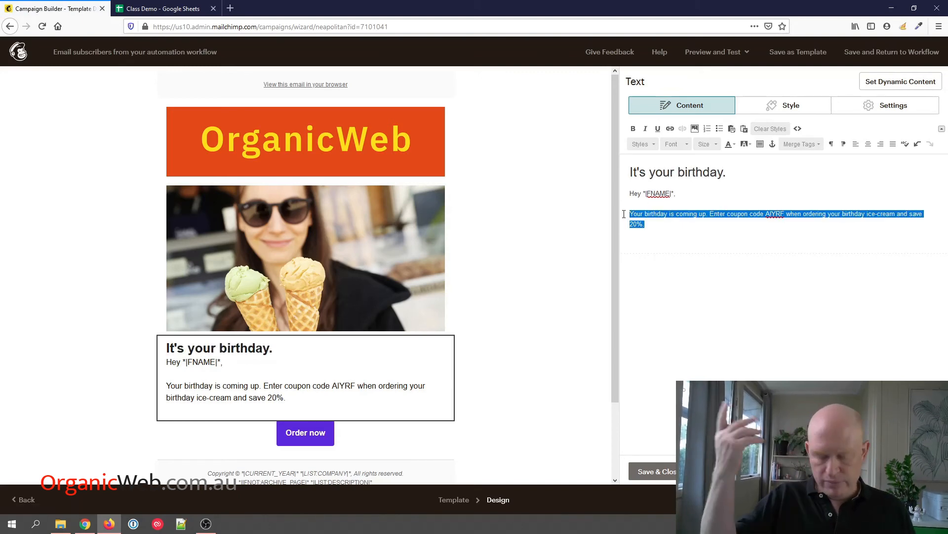
pyautogui.write('Happy')
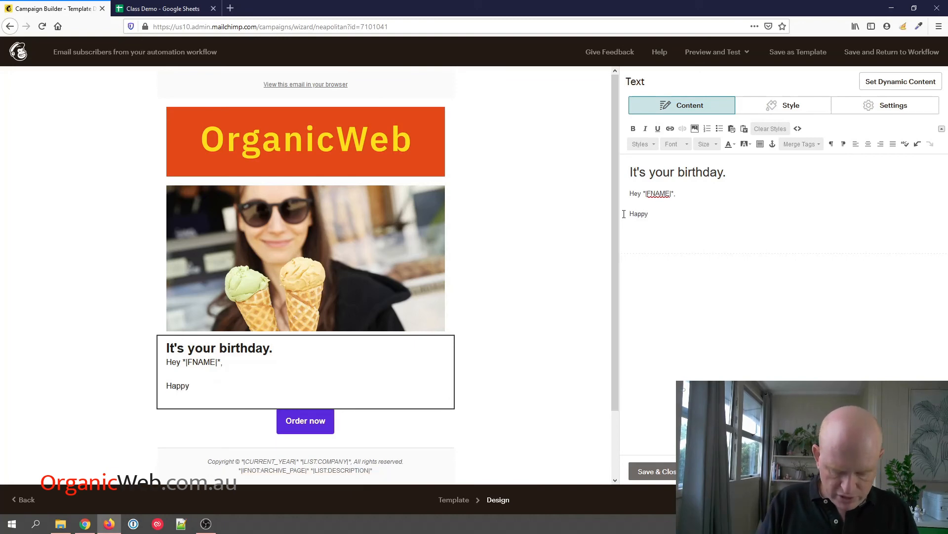
pyautogui.write('birthday!')
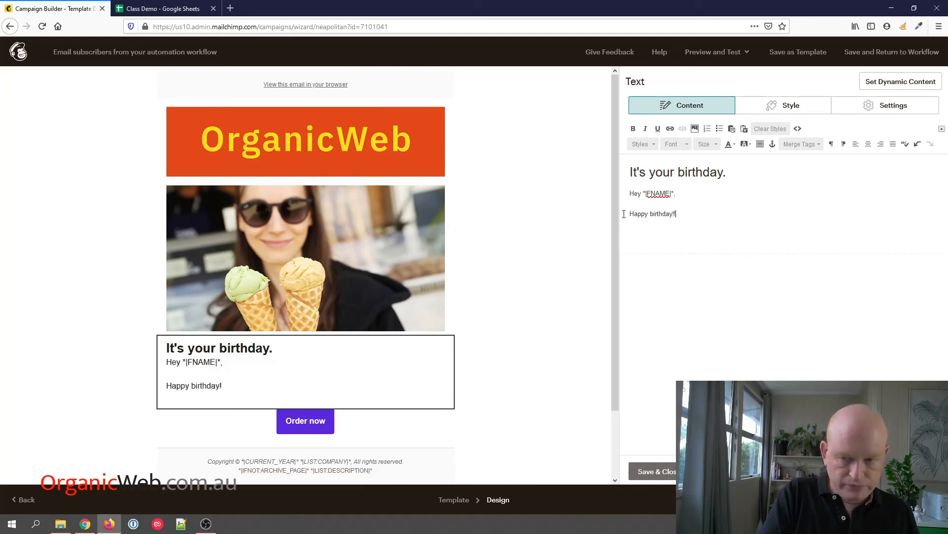
pyautogui.write('!!!!')
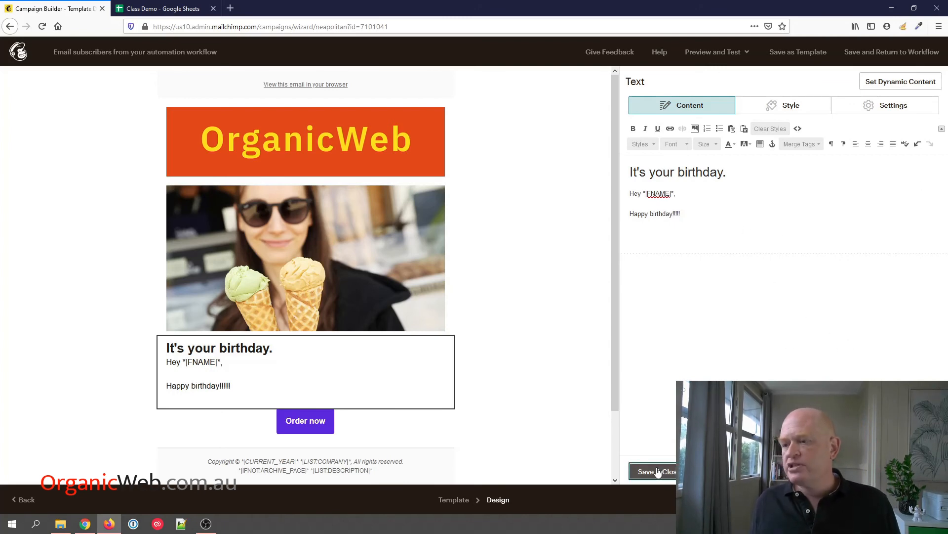
pyautogui.click(655, 471)
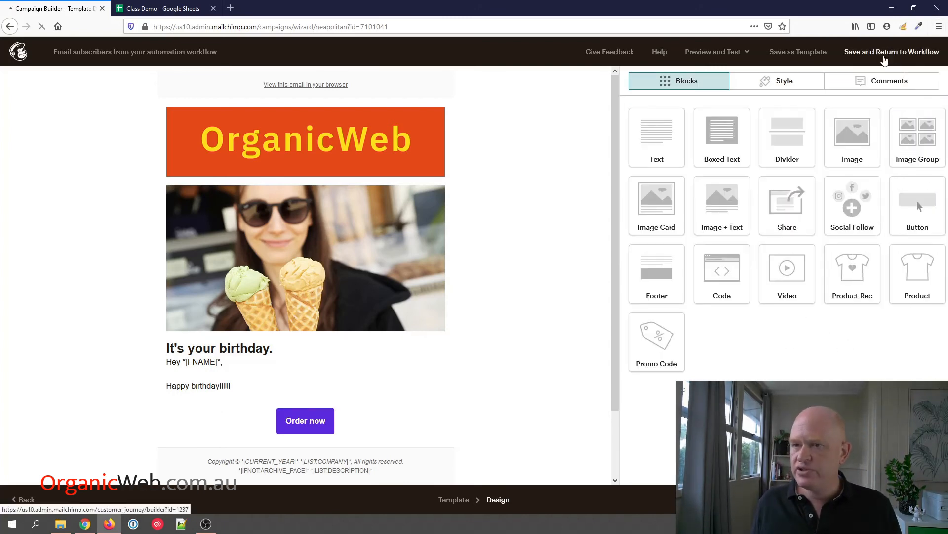
# Save the design and re-save the trigger at 10 days before Birthday.
pyautogui.click(892, 51)
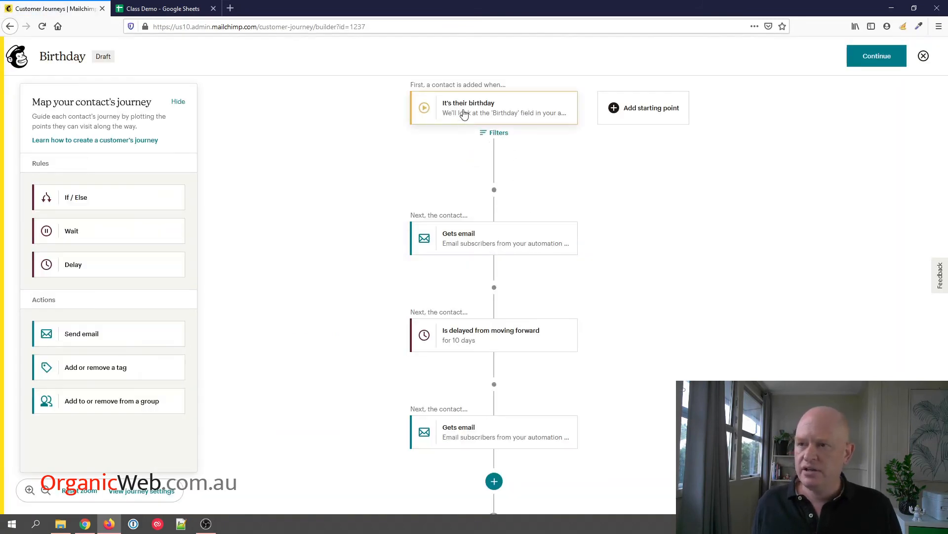
pyautogui.click(493, 108)
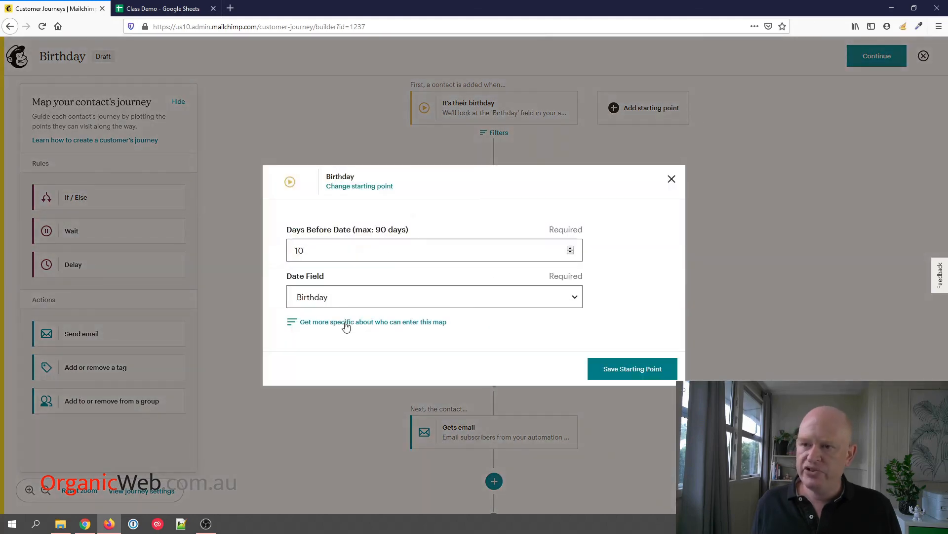
pyautogui.moveTo(626, 368)
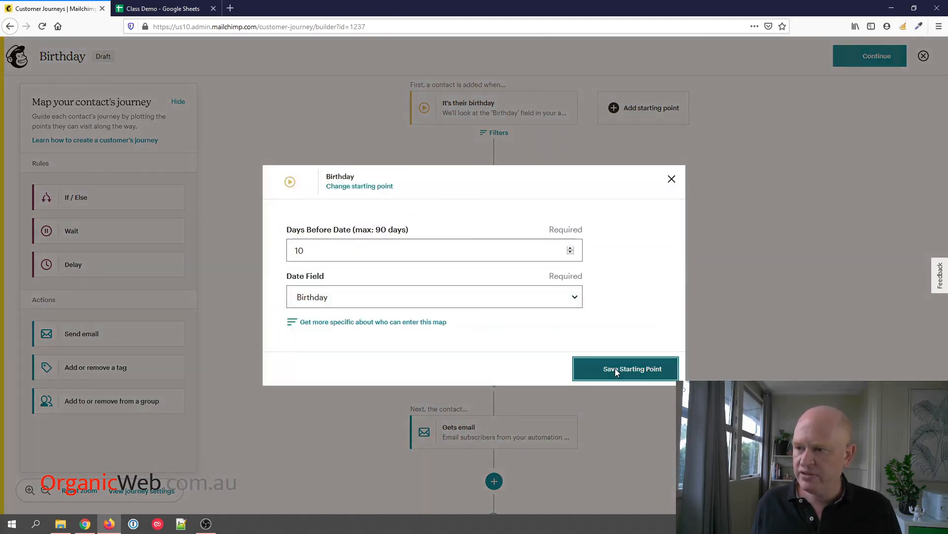
pyautogui.click(624, 369)
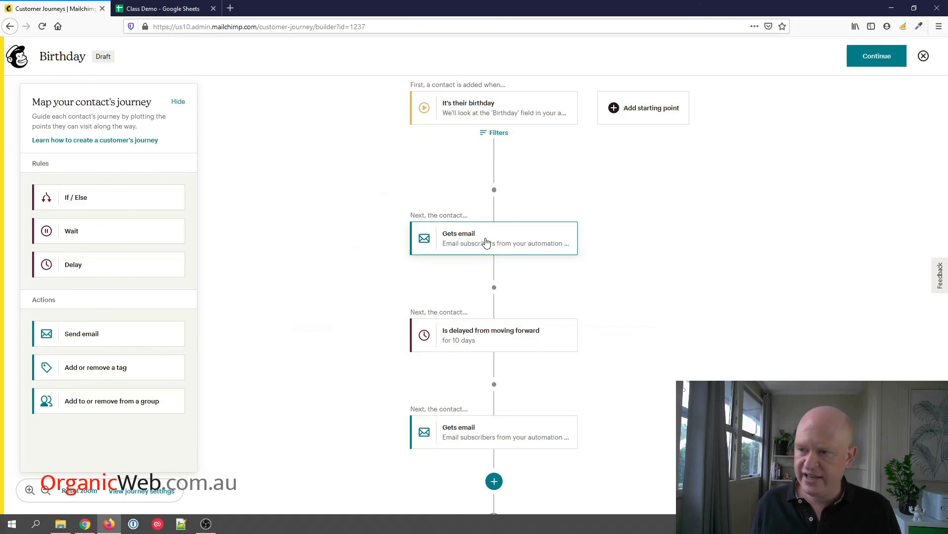
pyautogui.moveTo(477, 346)
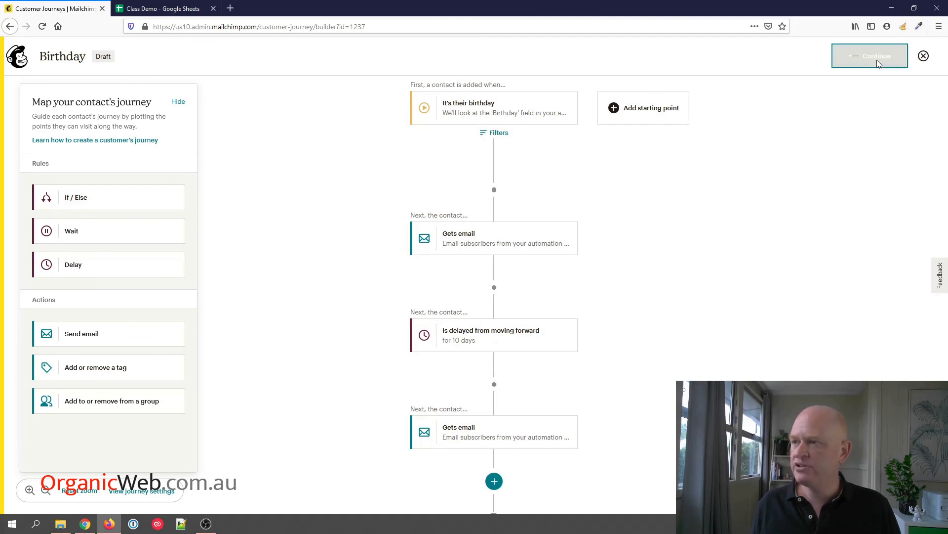
# Continue past the journey map toward activating the Birthday journey.
pyautogui.click(870, 56)
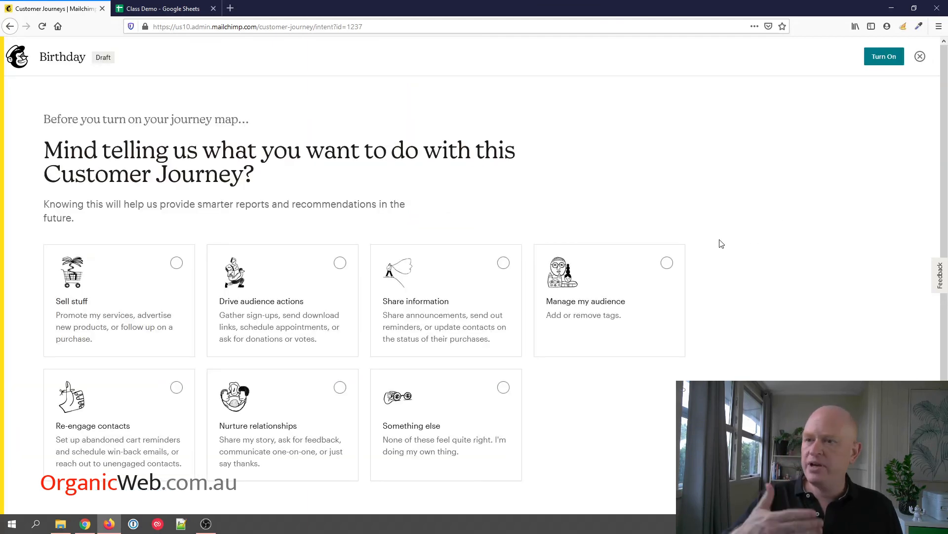
pyautogui.moveTo(457, 168)
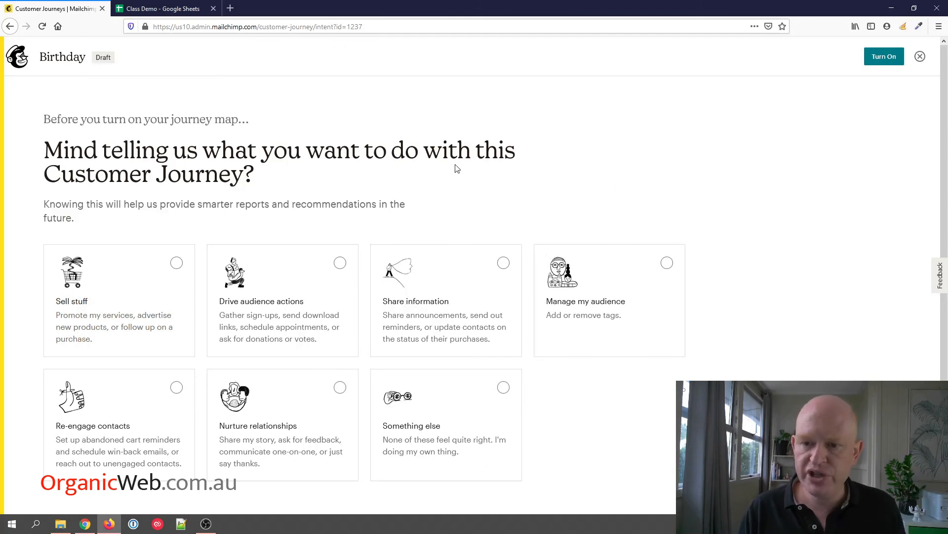
pyautogui.moveTo(590, 183)
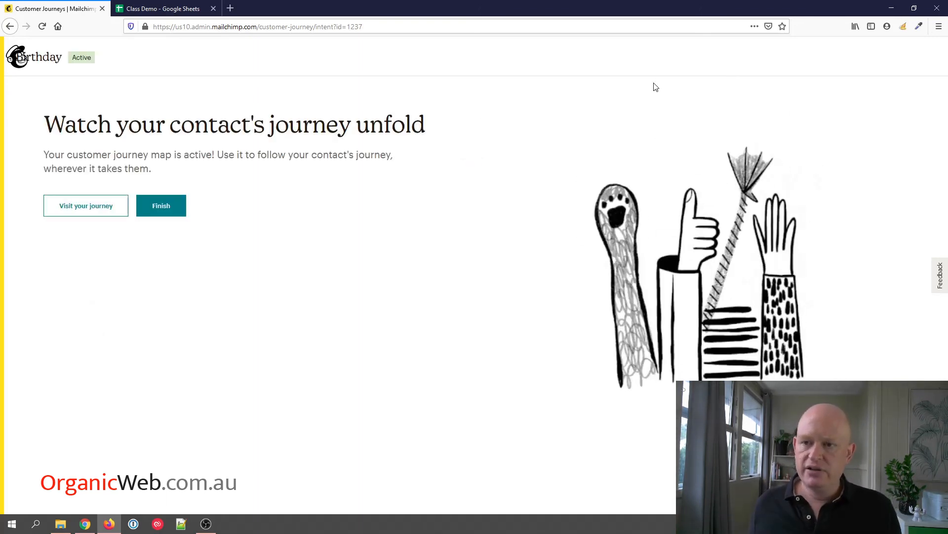
# Finish and return to the Customer Journeys list with Birthday active.
pyautogui.click(161, 205)
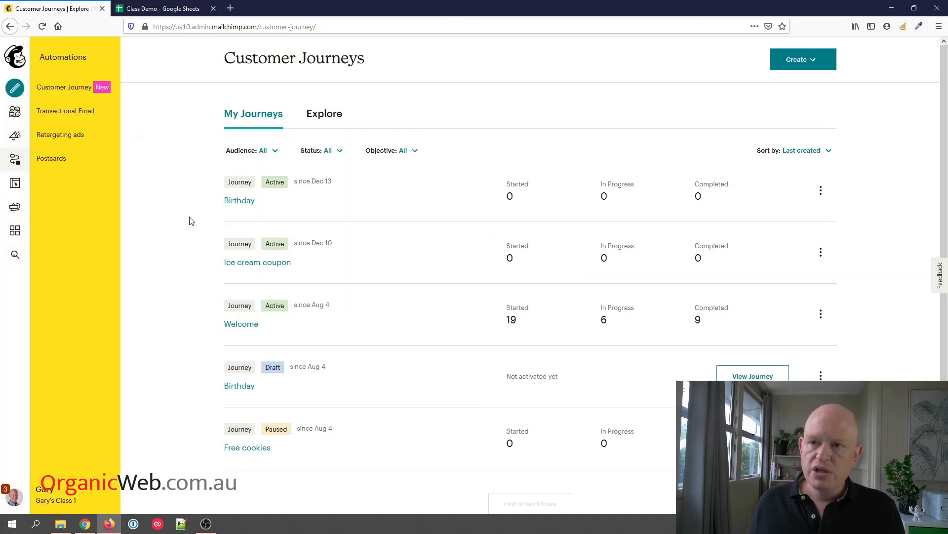
pyautogui.moveTo(253, 114)
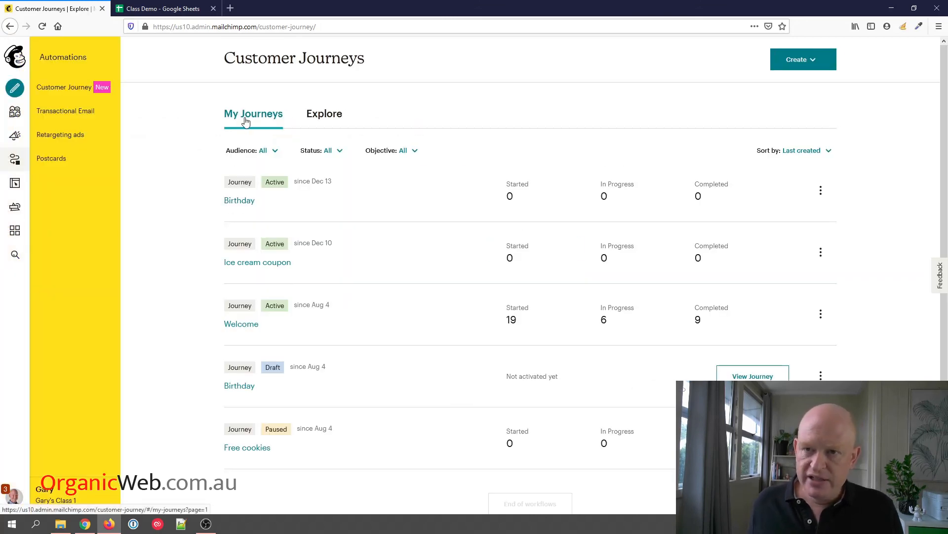
pyautogui.moveTo(15, 159)
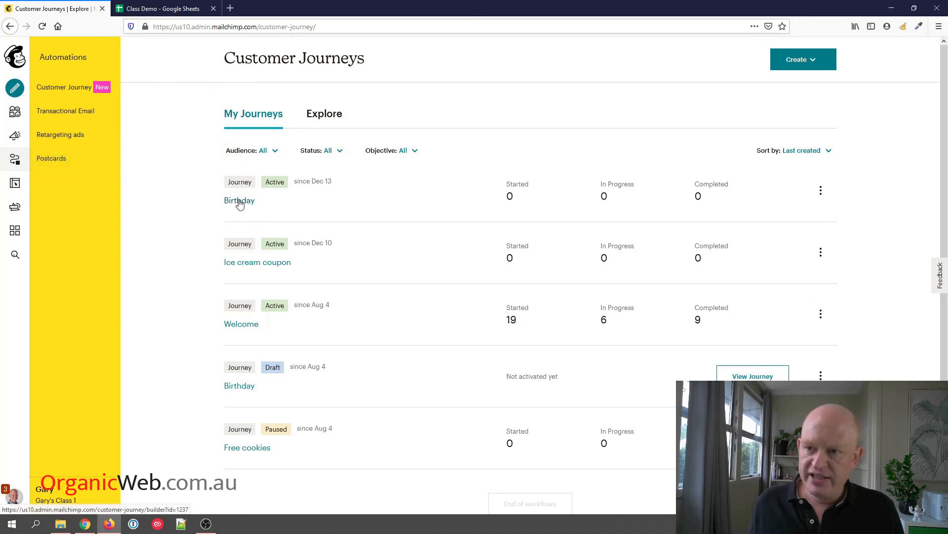
pyautogui.moveTo(346, 199)
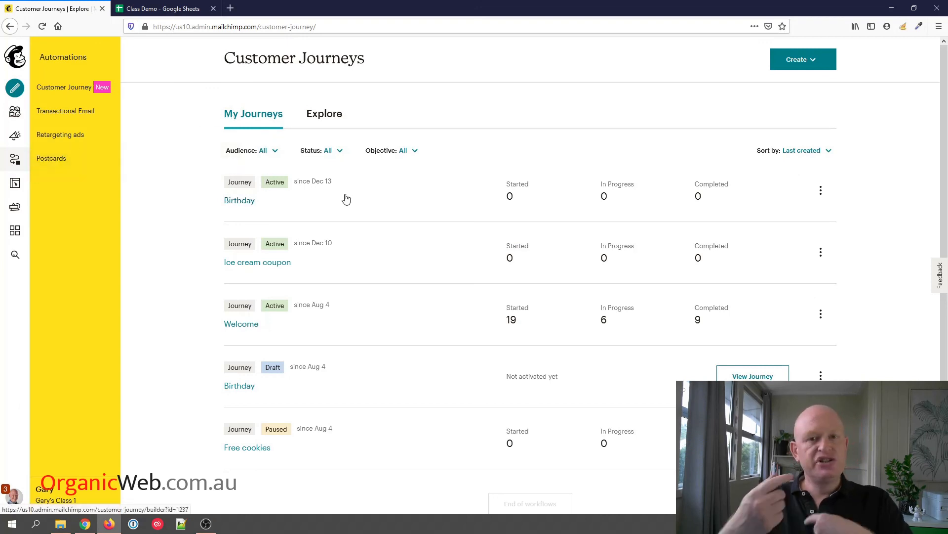